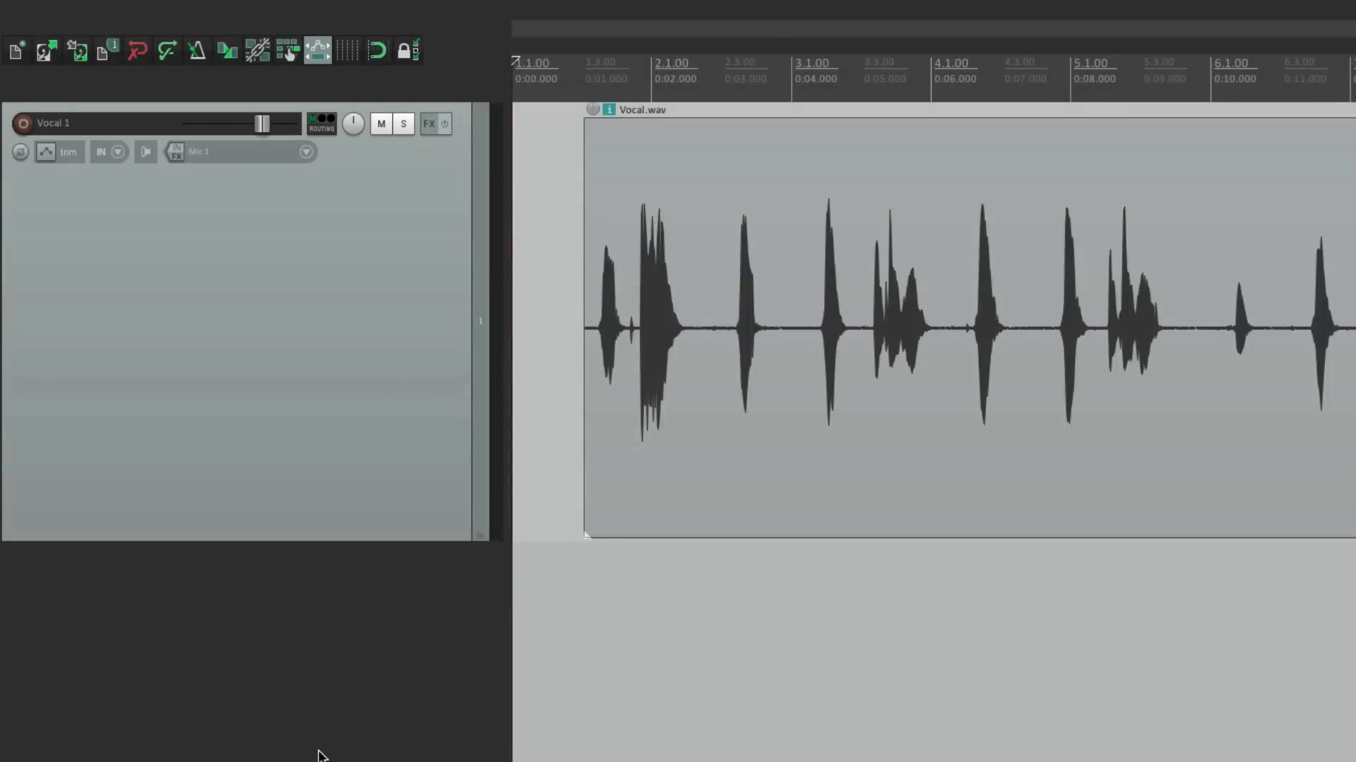
Add ReaEQ (Cockos) to the Vocal 1 track's FX chain.
{"action": "left_click", "coordinate": [429, 125]}
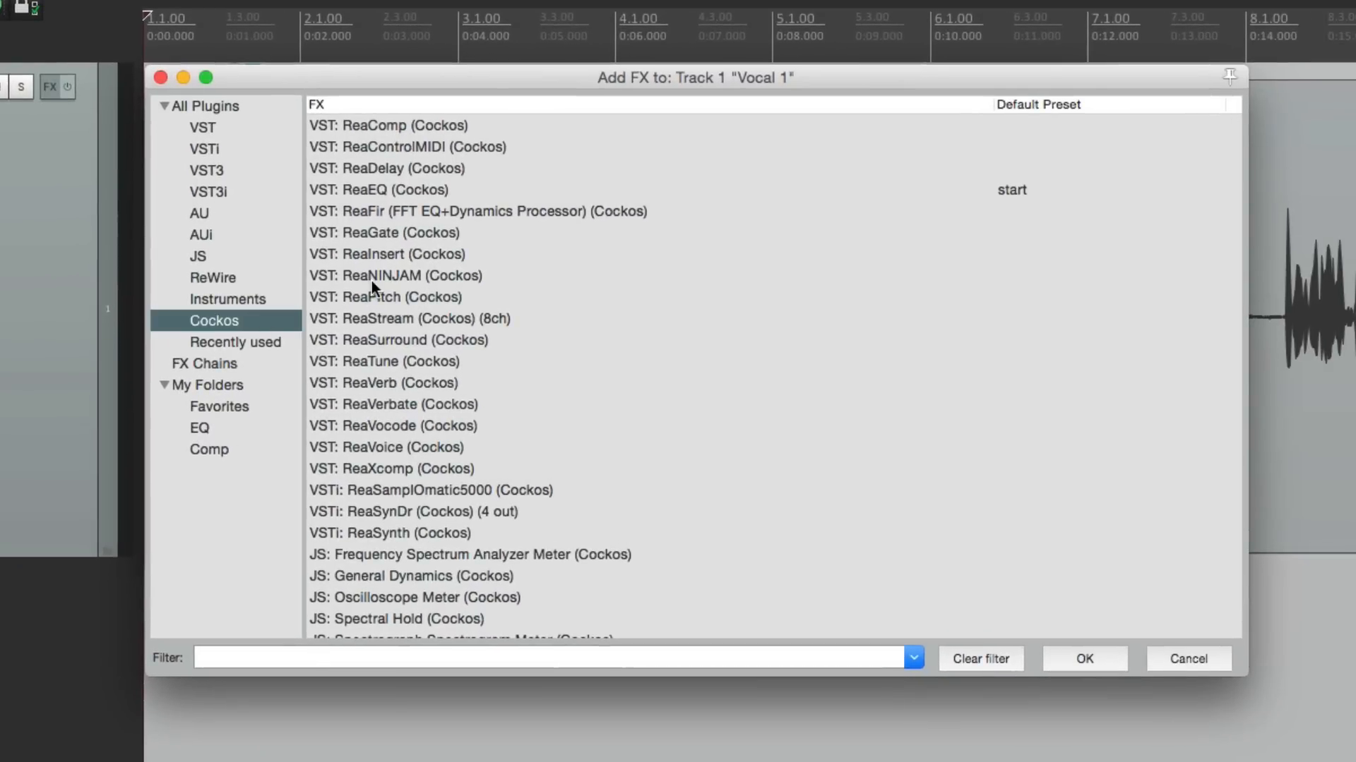
{"action": "double_click", "coordinate": [373, 189]}
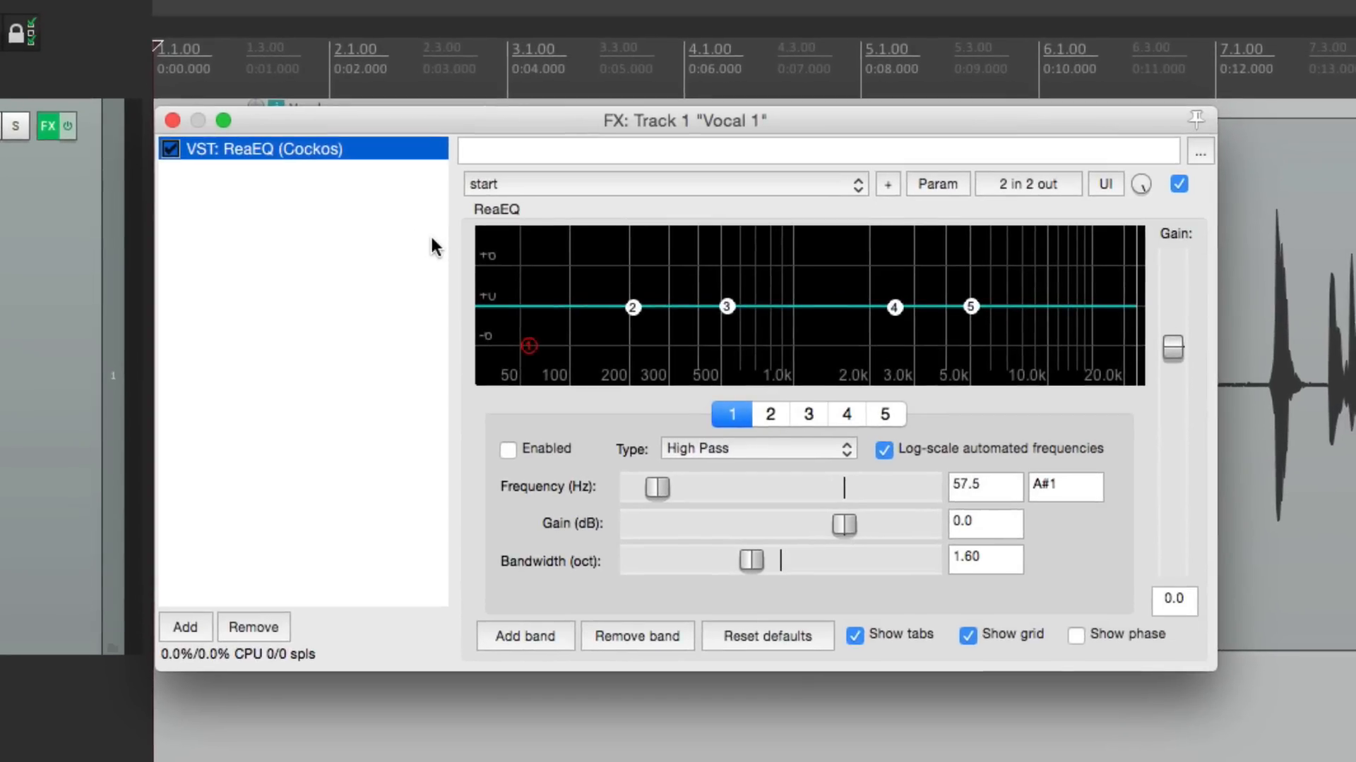
{"action": "mouse_move", "coordinate": [456, 265]}
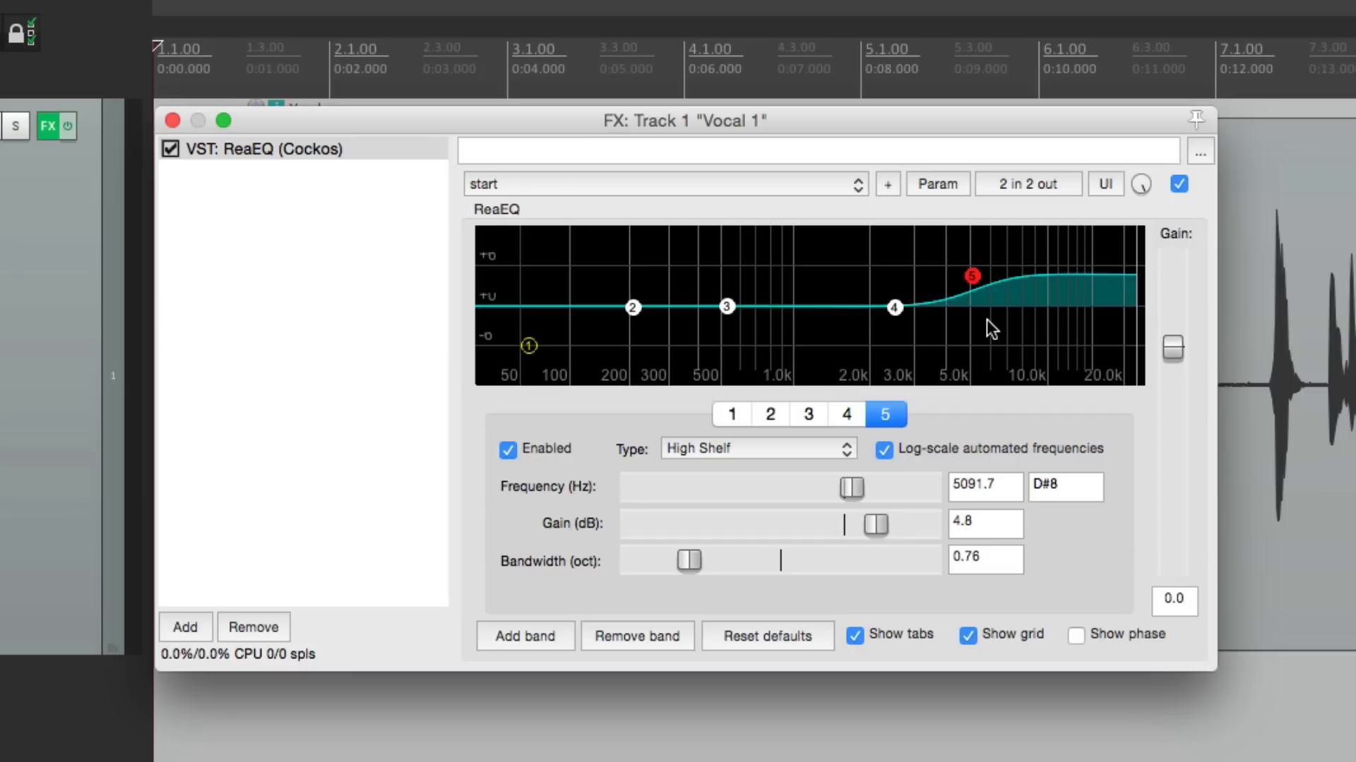
{"action": "mouse_move", "coordinate": [857, 497]}
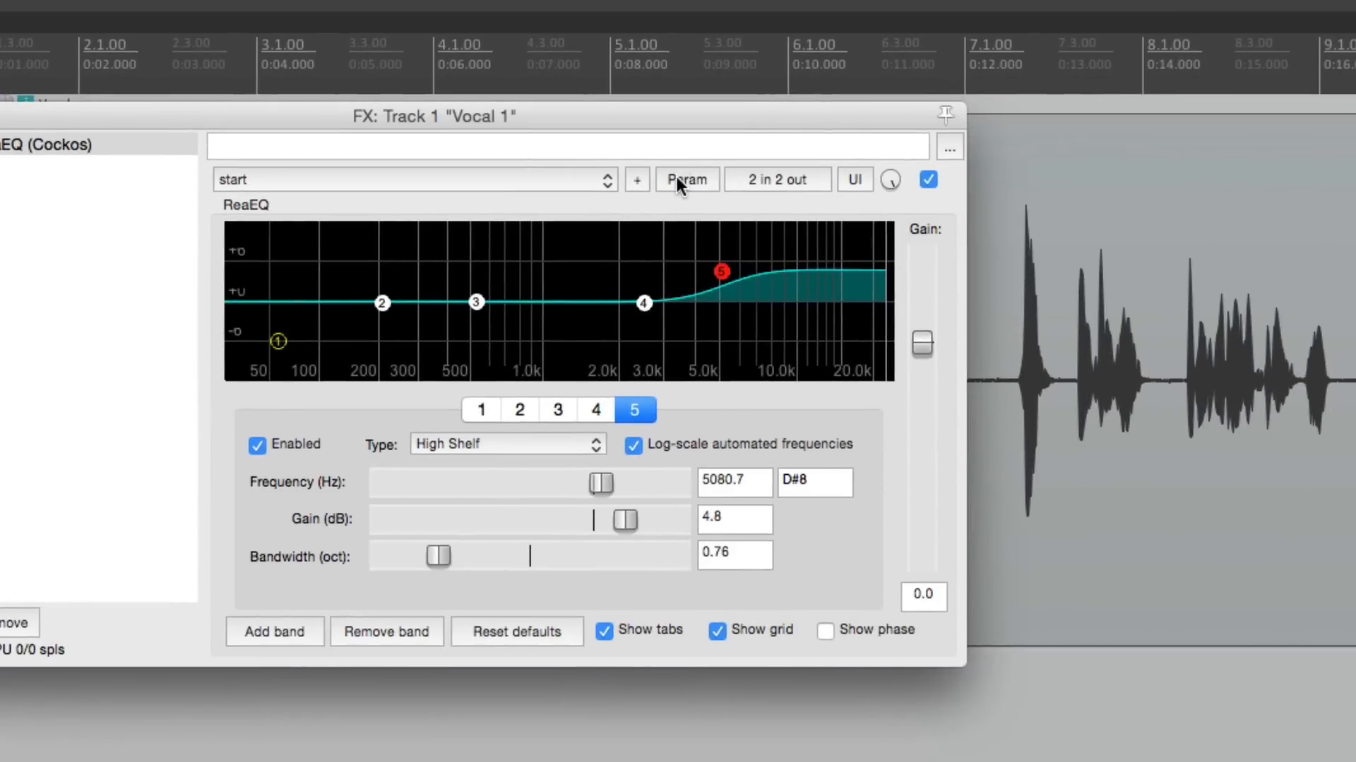
Bring up the Param options for ReaEQ's last-touched high shelf frequency.
{"action": "left_click", "coordinate": [686, 180]}
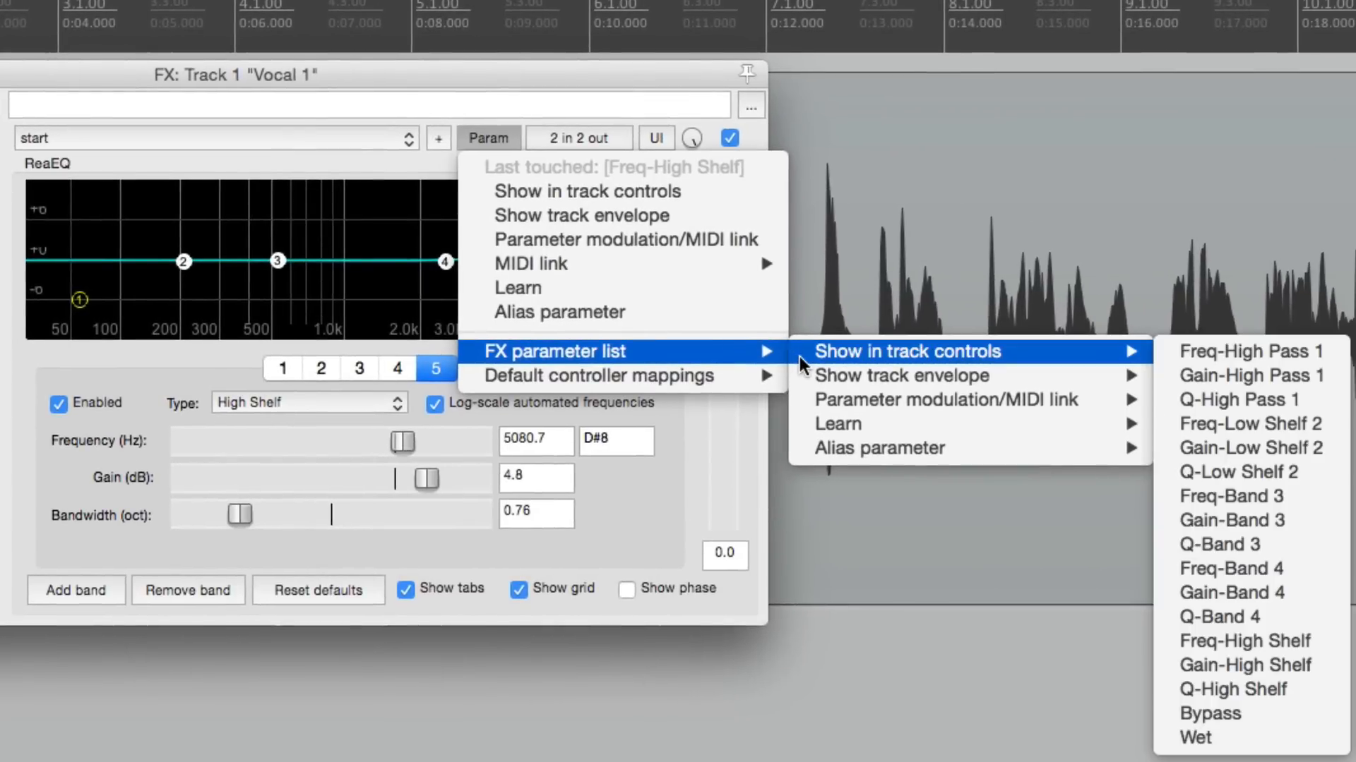
{"action": "mouse_move", "coordinate": [1252, 399]}
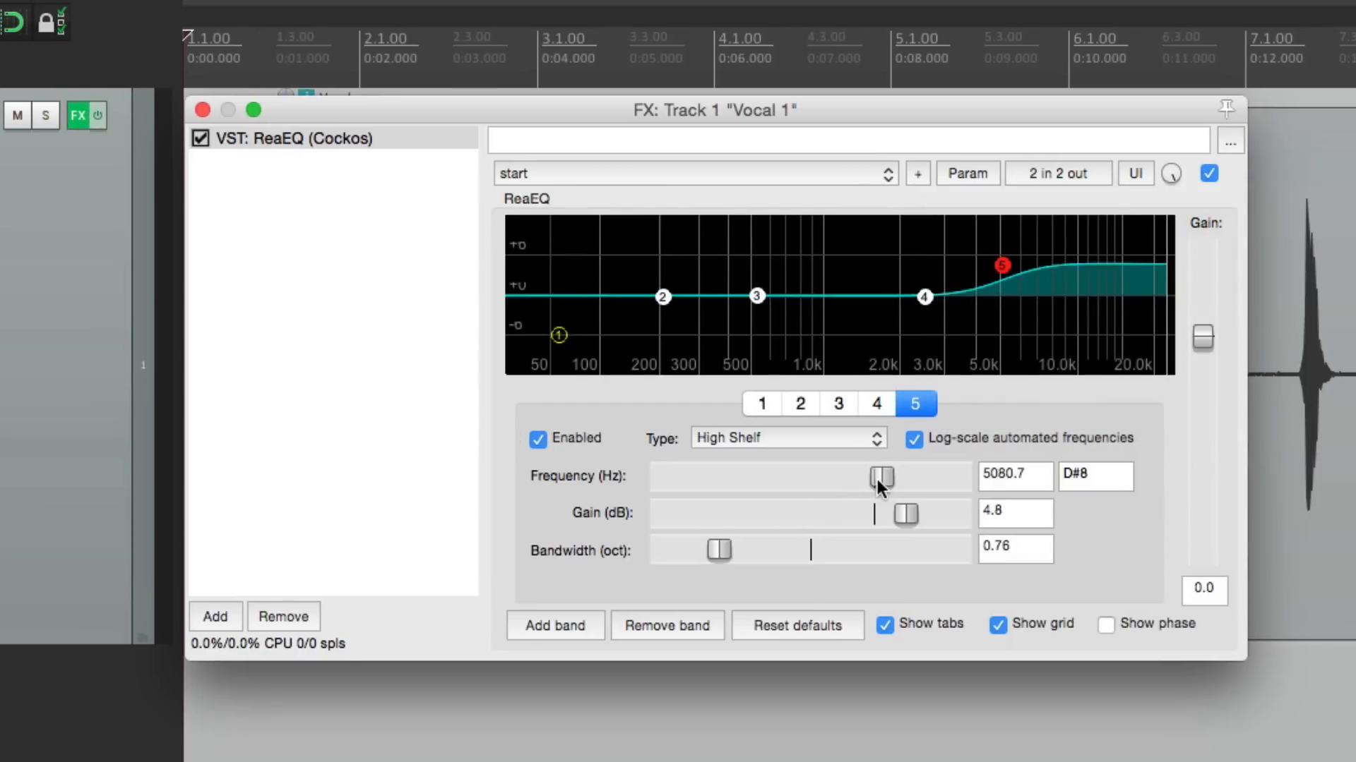
{"action": "mouse_move", "coordinate": [966, 183]}
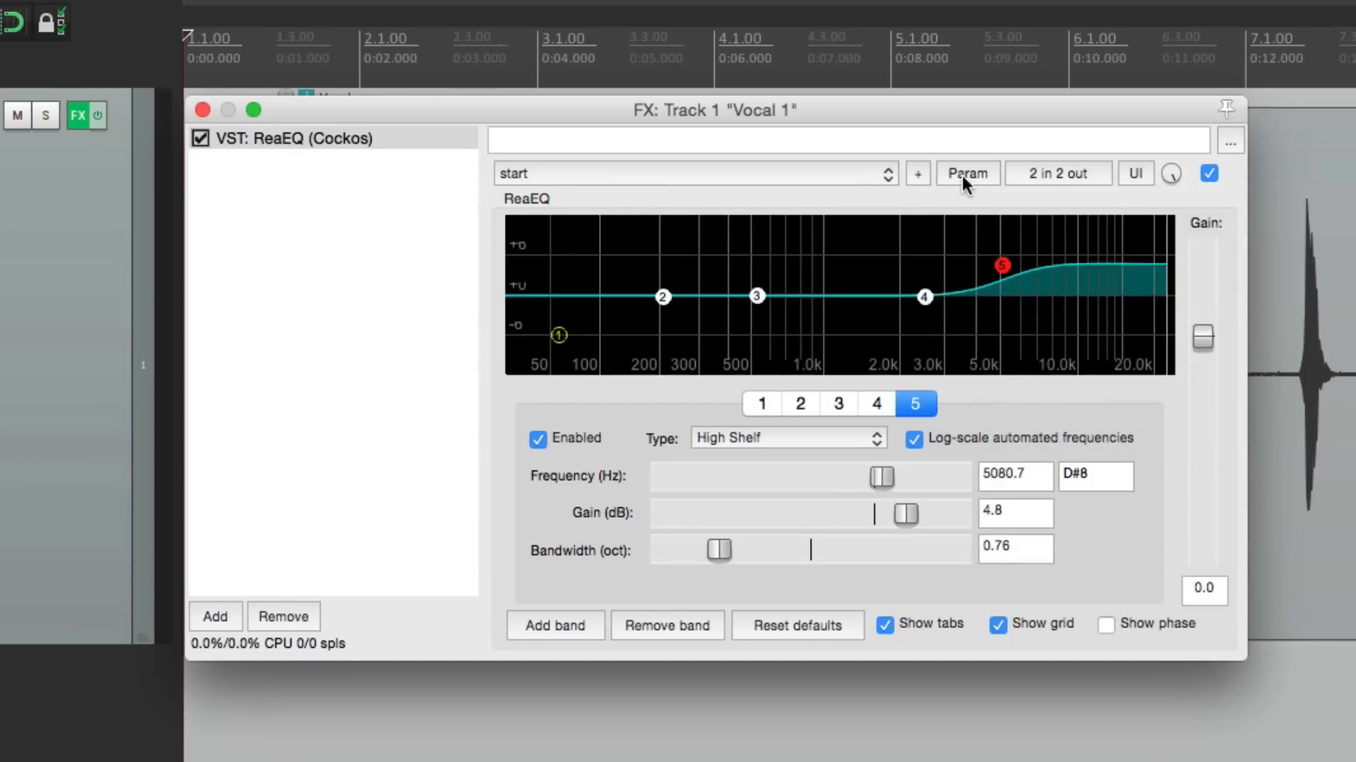
{"action": "left_click", "coordinate": [964, 173]}
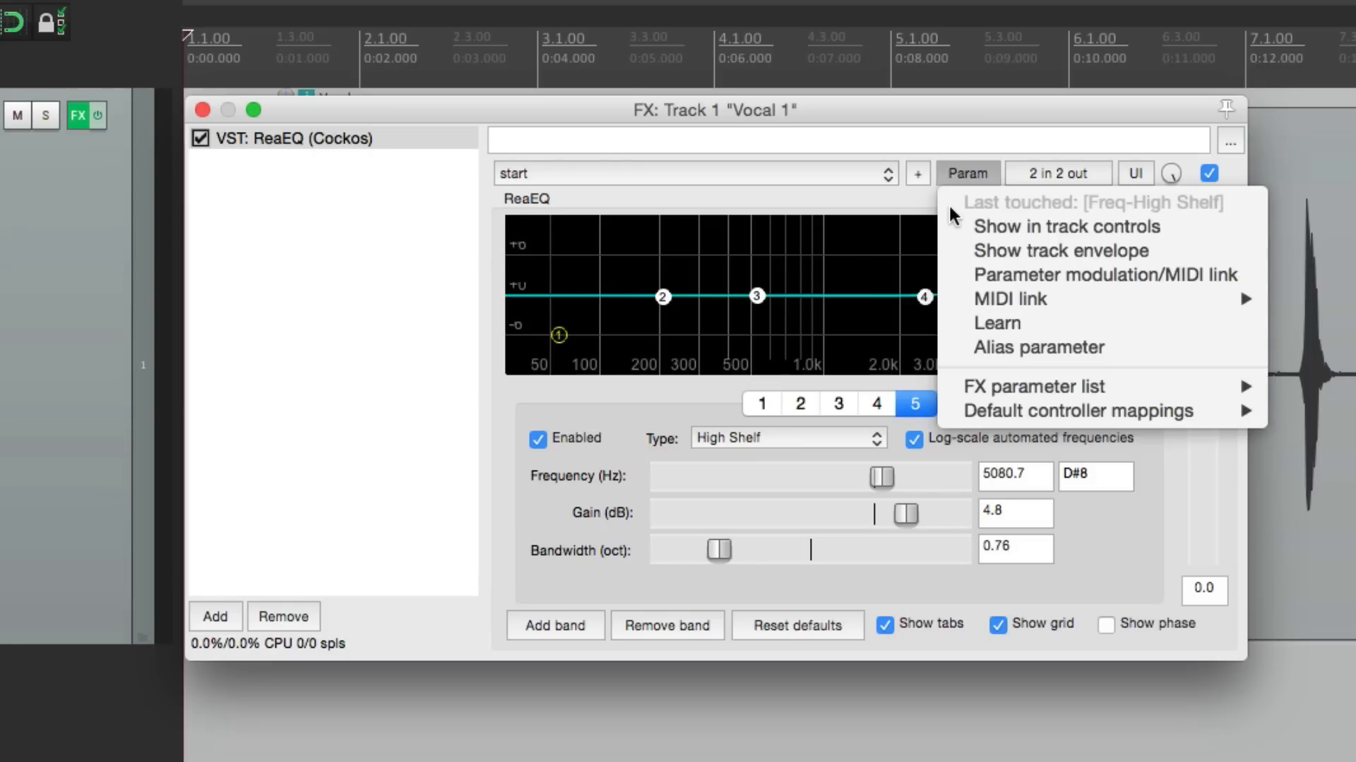
{"action": "mouse_move", "coordinate": [965, 227]}
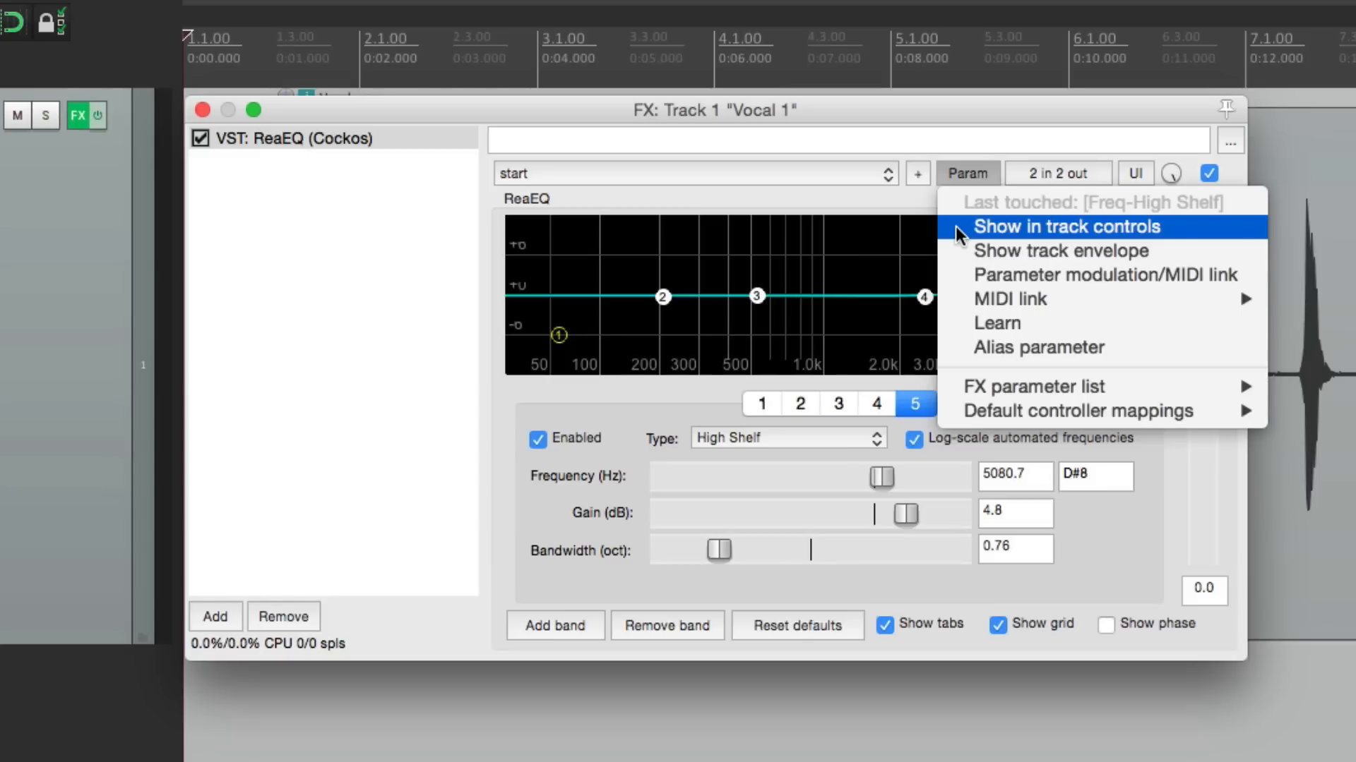
Show the high shelf frequency as a knob in Vocal 1's track controls.
{"action": "left_click", "coordinate": [1060, 226]}
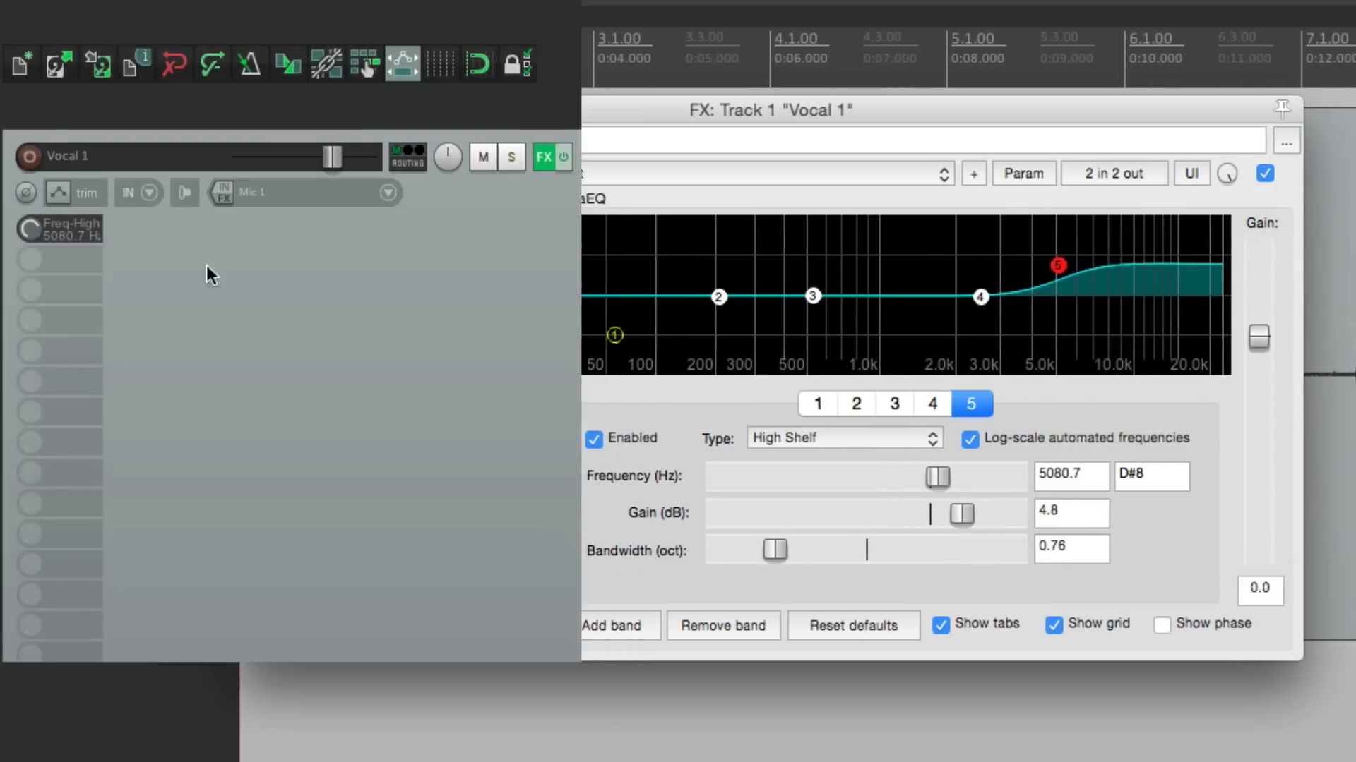
{"action": "mouse_move", "coordinate": [58, 228]}
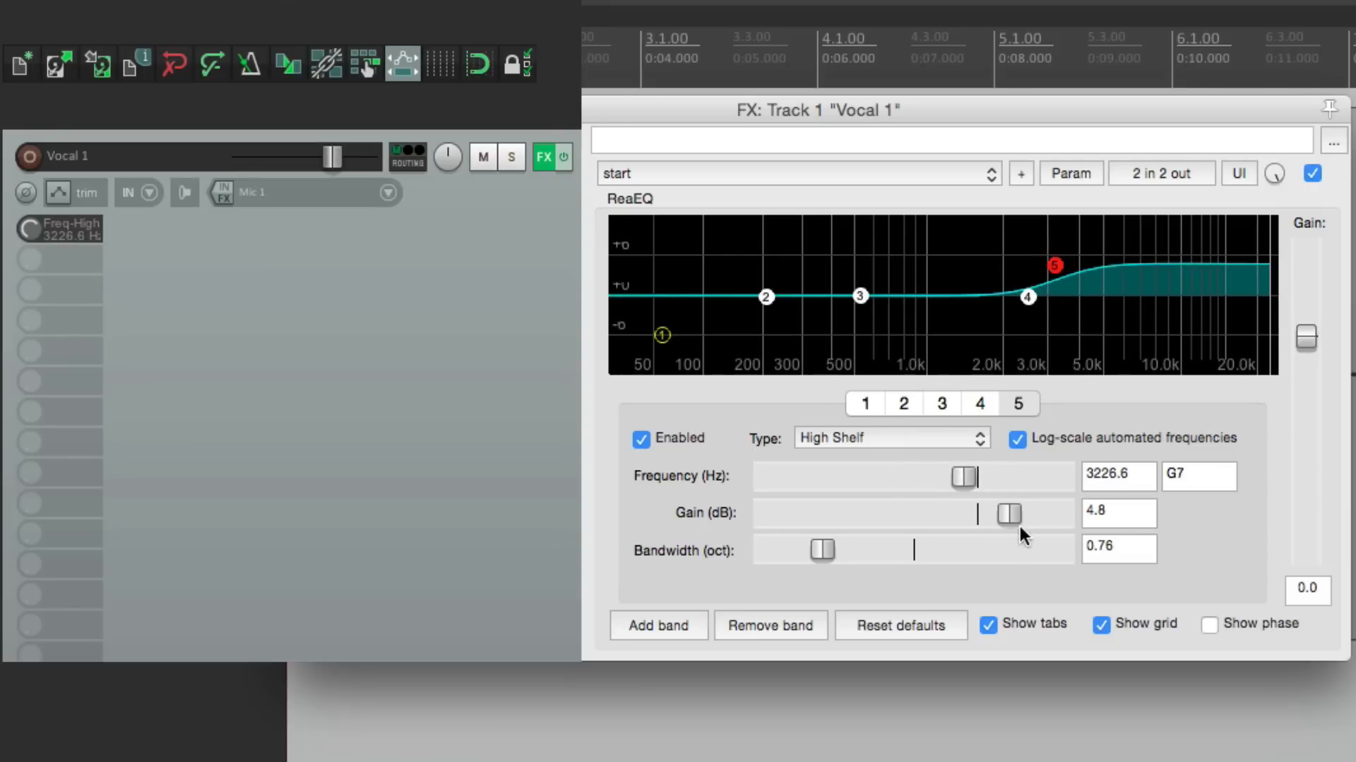
Expose the high shelf gain as a second knob in Vocal 1's track controls.
{"action": "left_click", "coordinate": [1019, 404]}
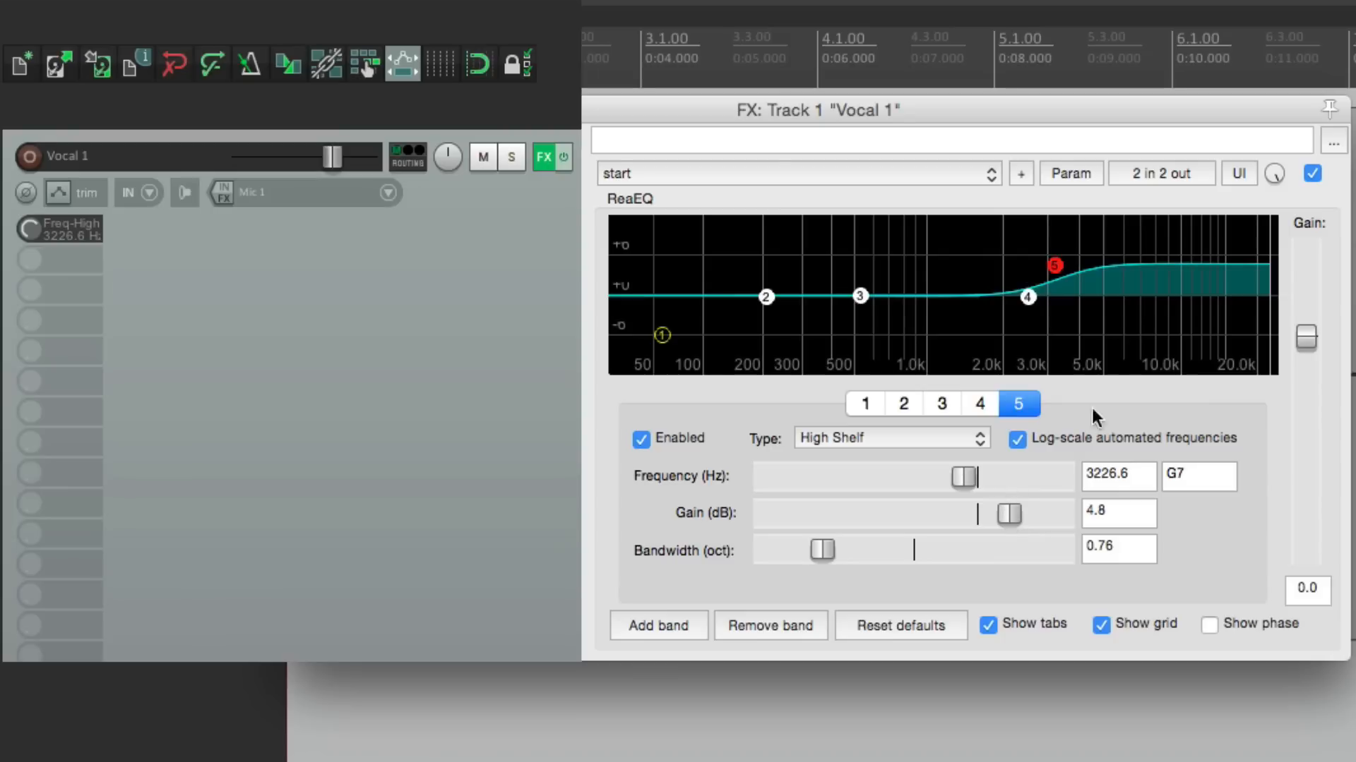
{"action": "left_click", "coordinate": [1070, 172]}
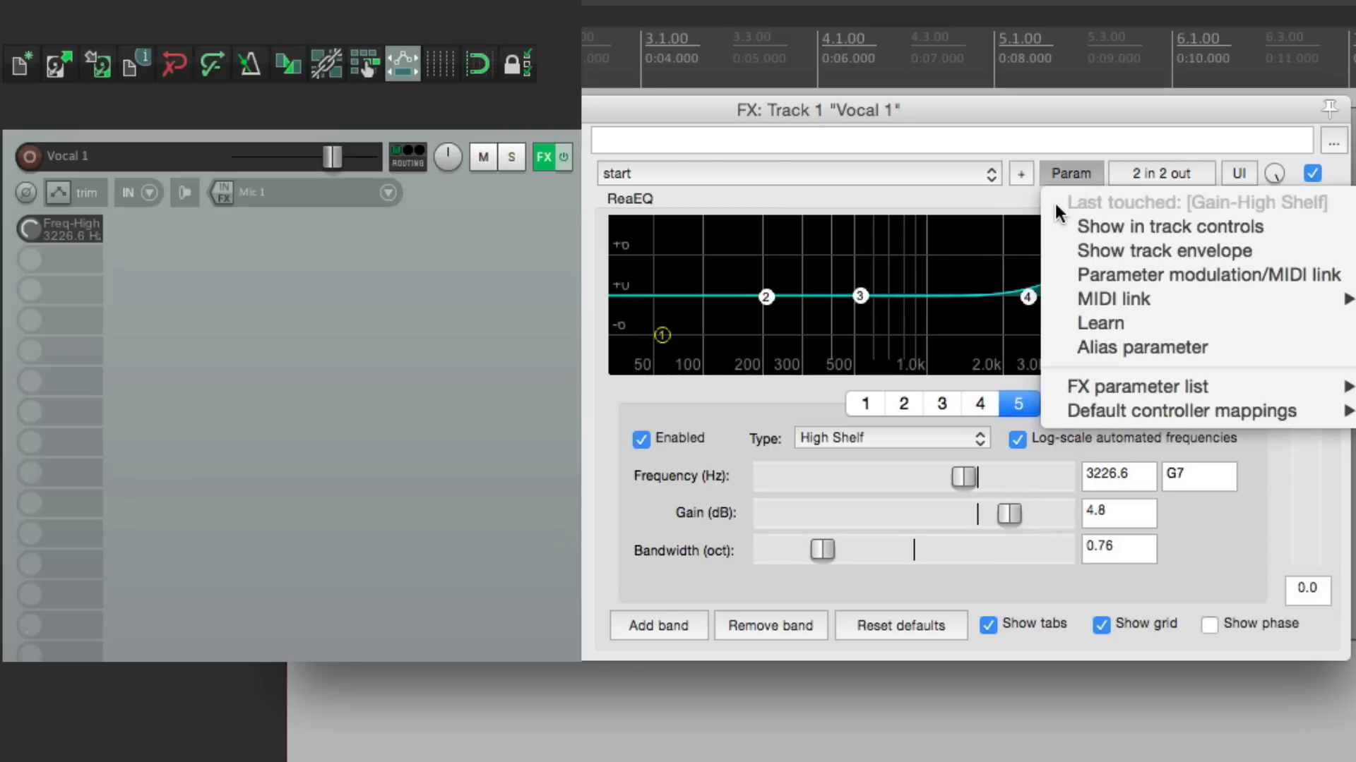
{"action": "mouse_move", "coordinate": [1063, 240]}
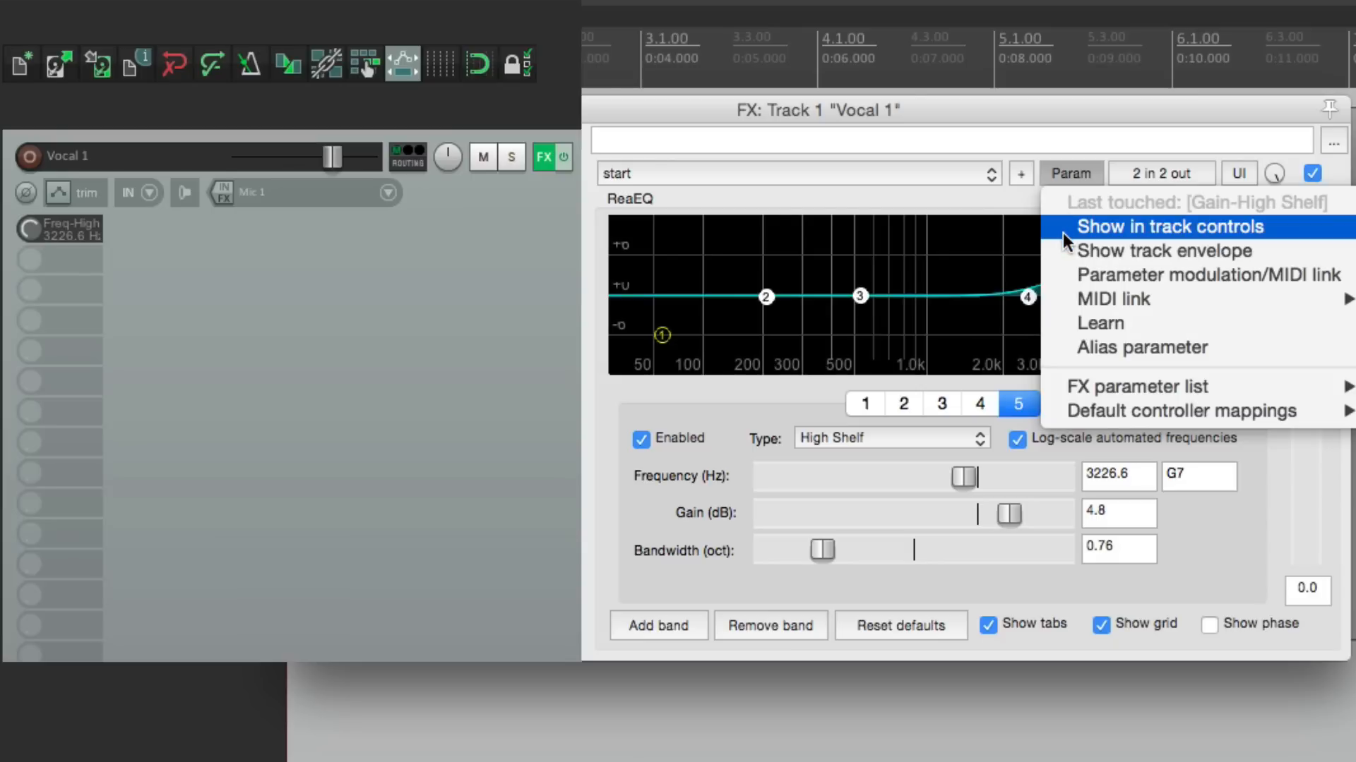
{"action": "left_click", "coordinate": [1169, 225]}
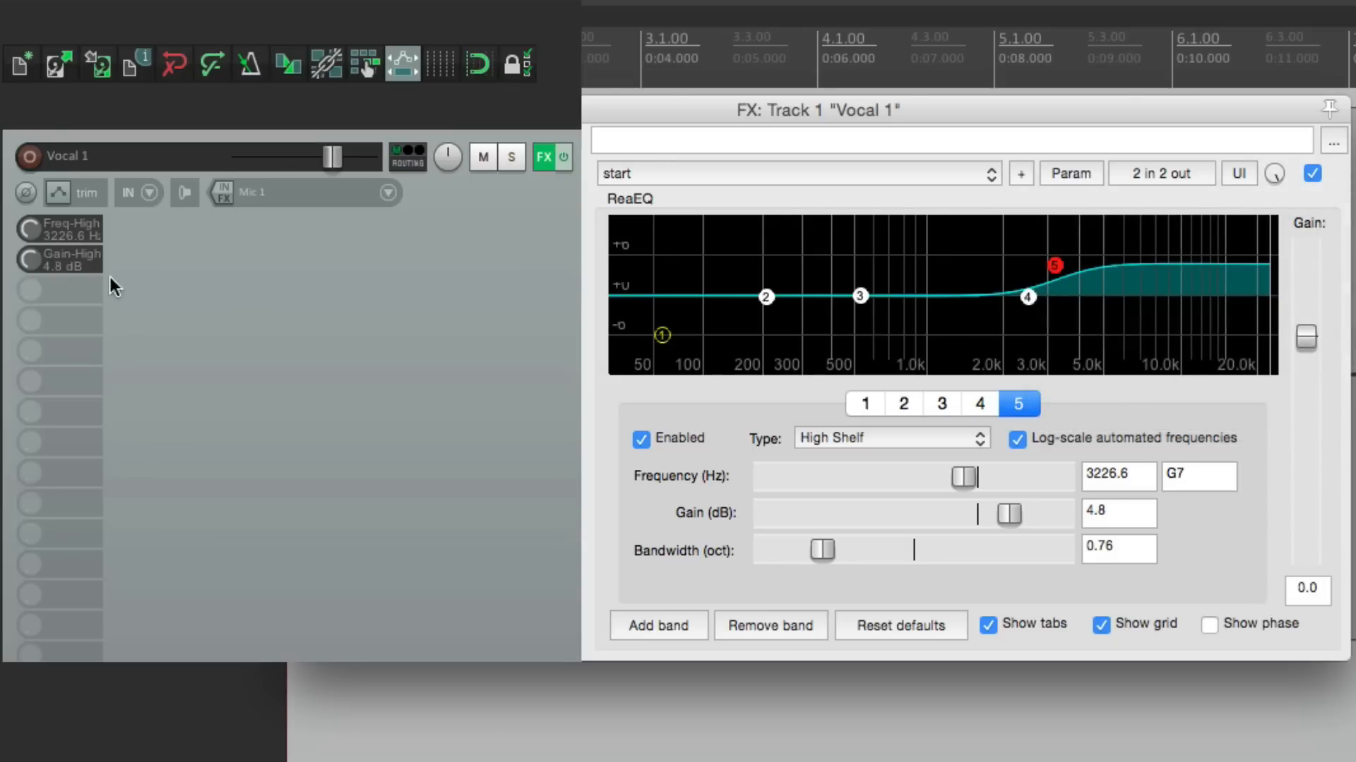
{"action": "mouse_move", "coordinate": [439, 269]}
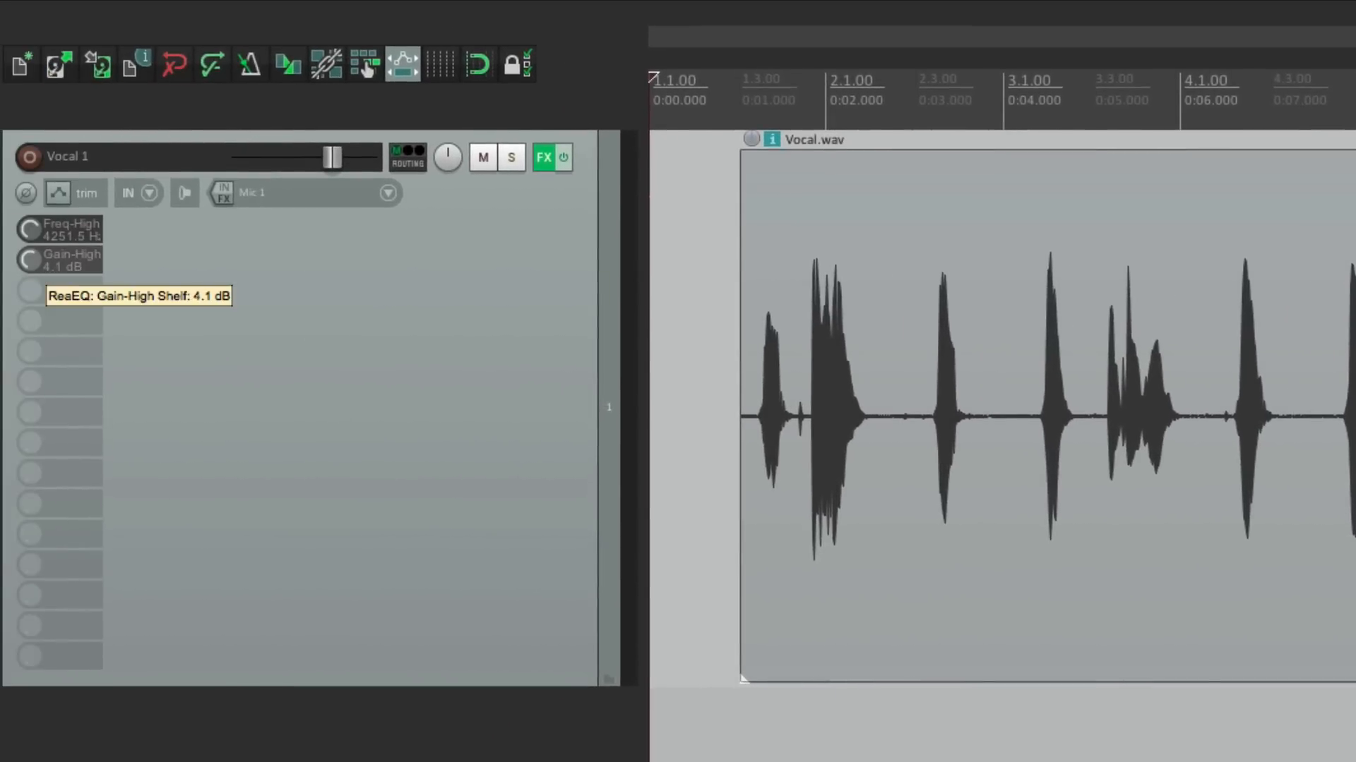
{"action": "mouse_move", "coordinate": [385, 360]}
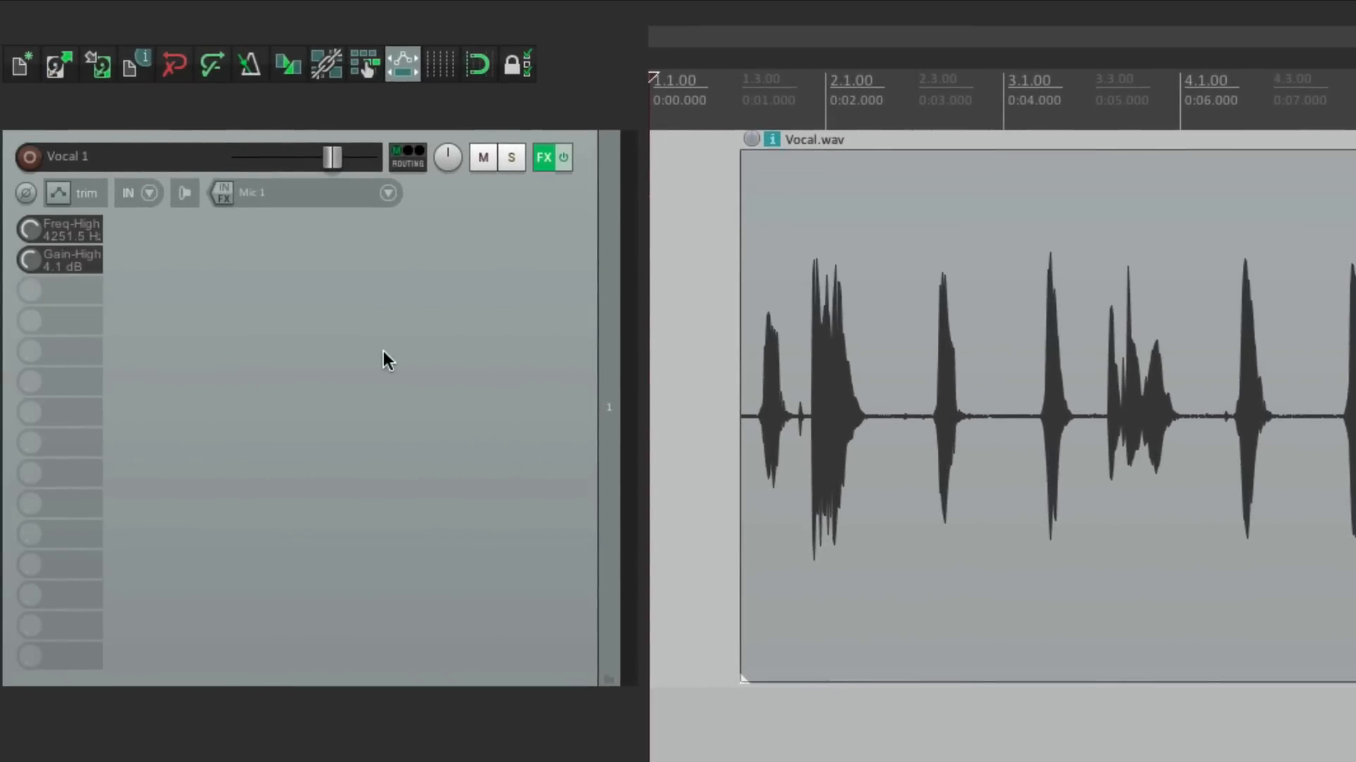
{"action": "mouse_move", "coordinate": [212, 336]}
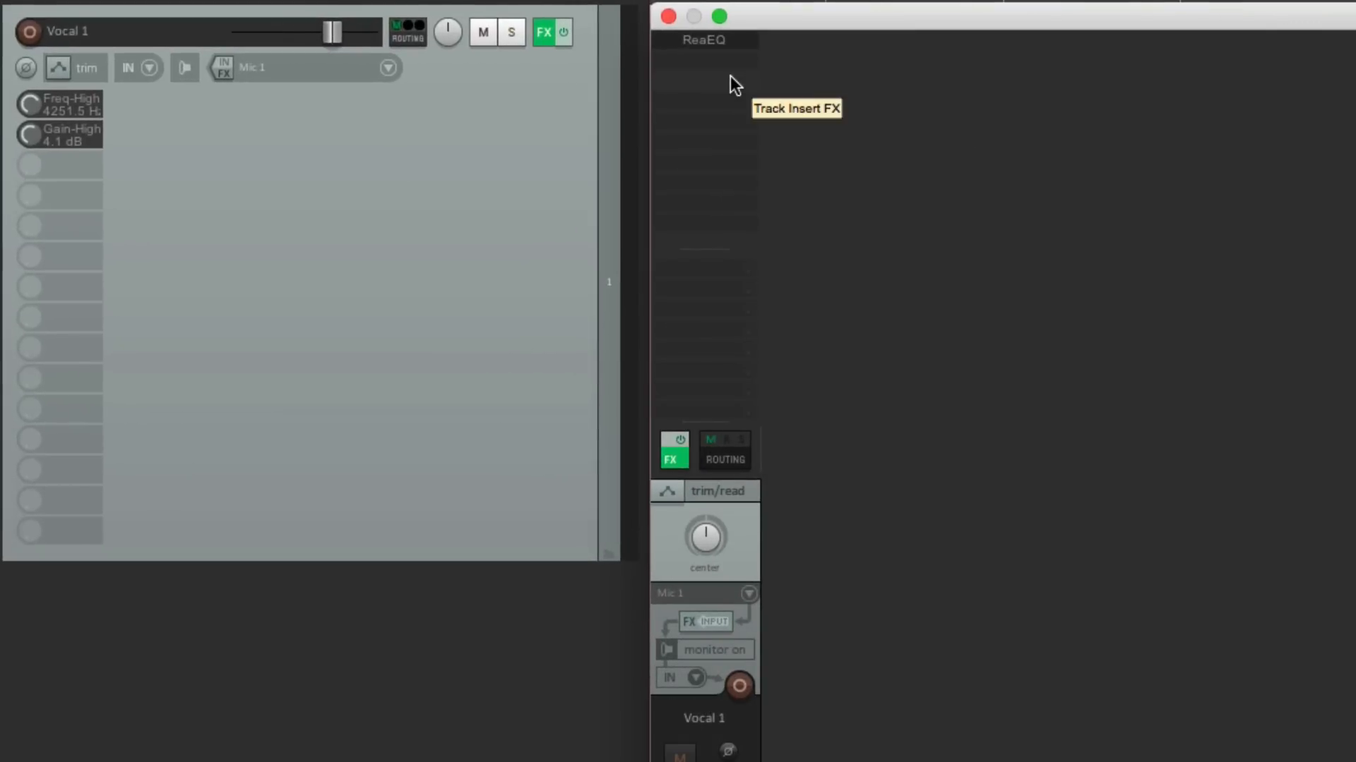
{"action": "mouse_move", "coordinate": [720, 113]}
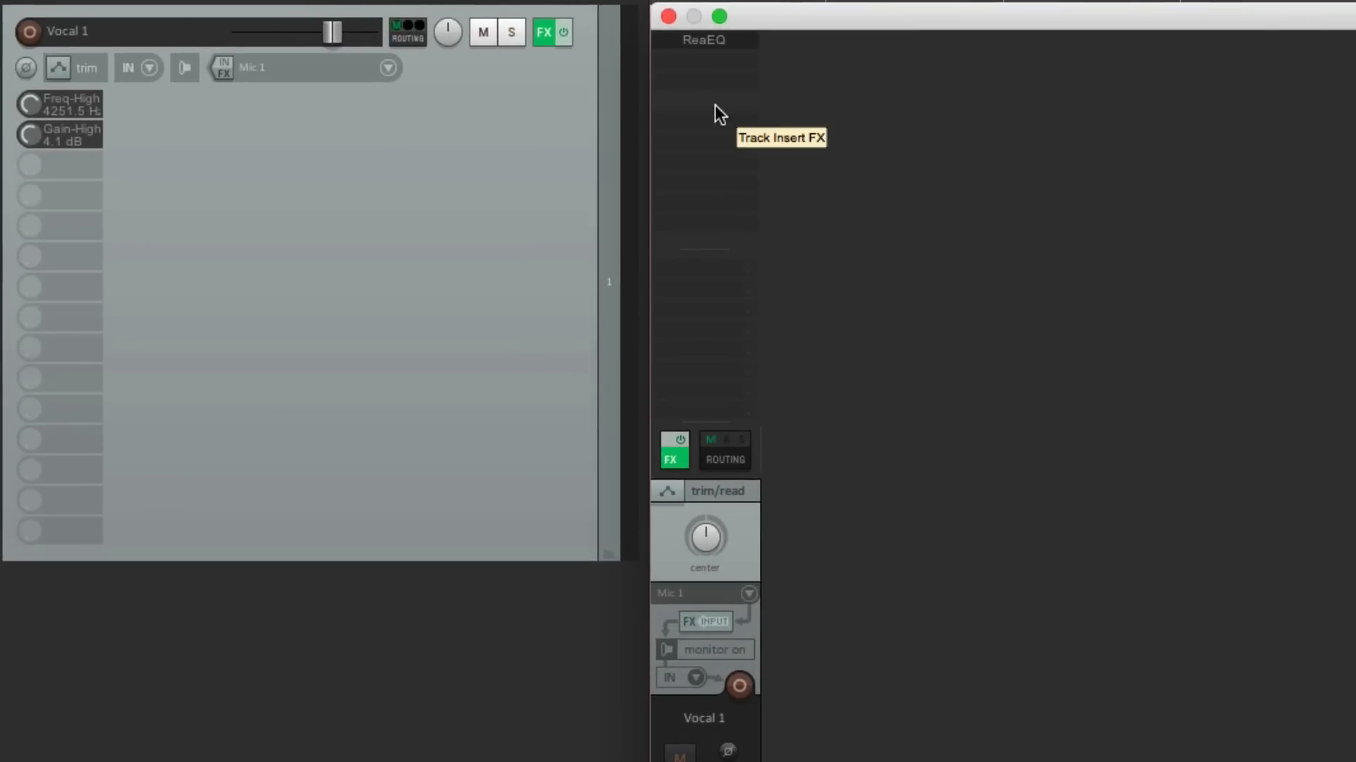
{"action": "mouse_move", "coordinate": [745, 350]}
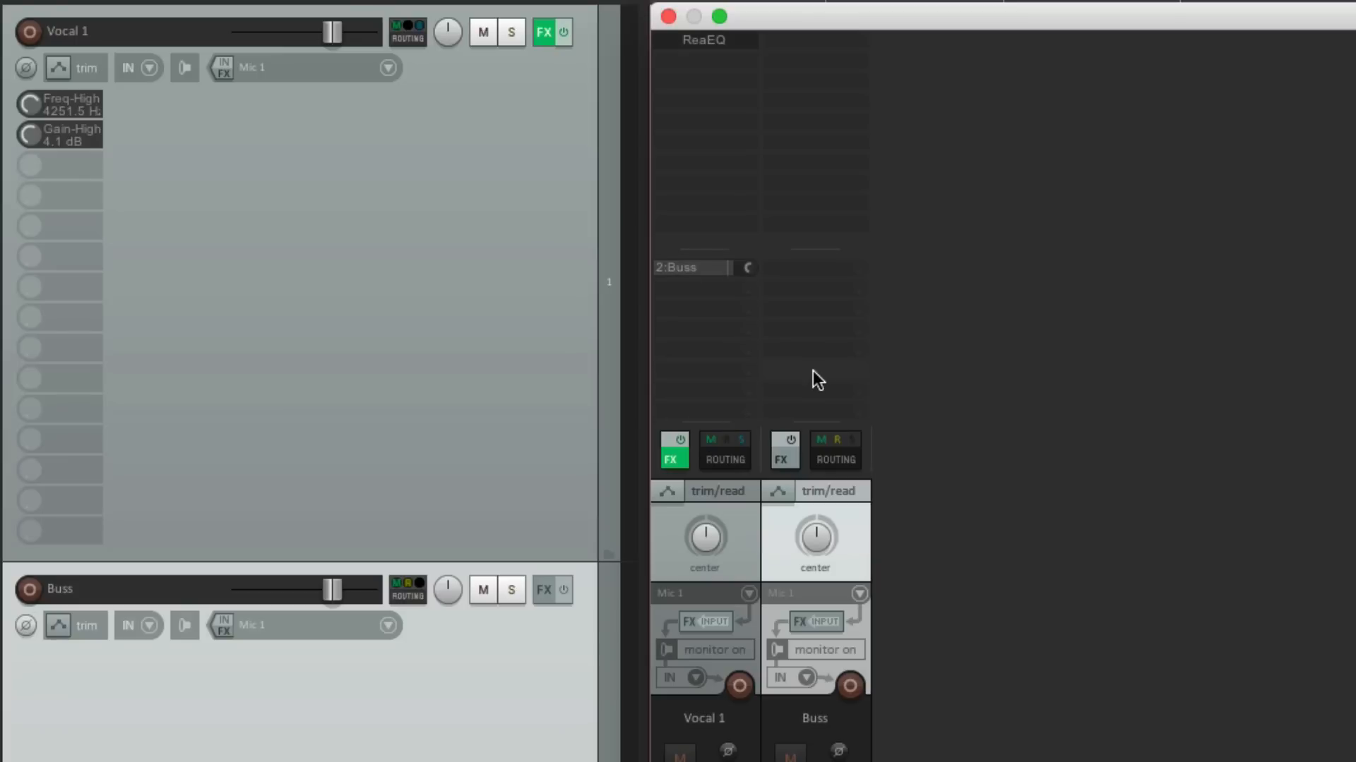
{"action": "mouse_move", "coordinate": [729, 106]}
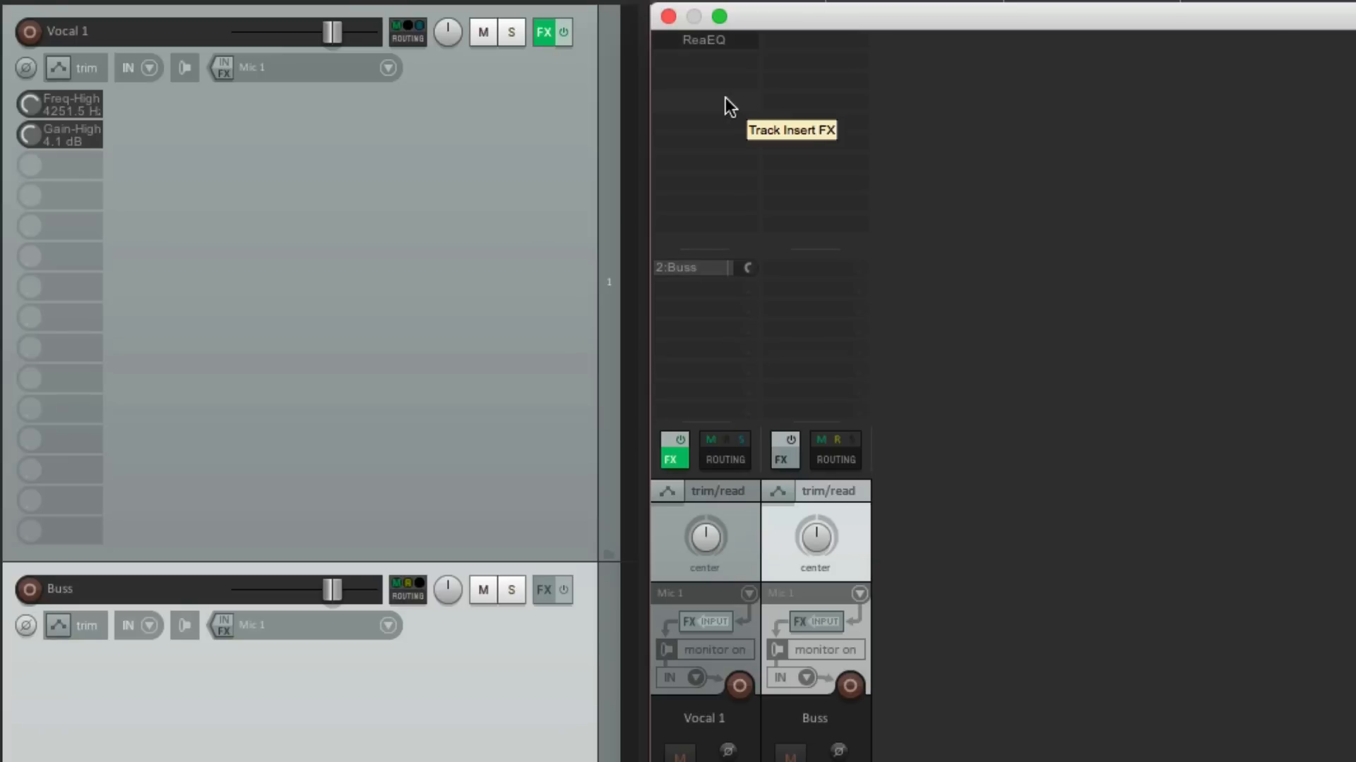
{"action": "mouse_move", "coordinate": [714, 347]}
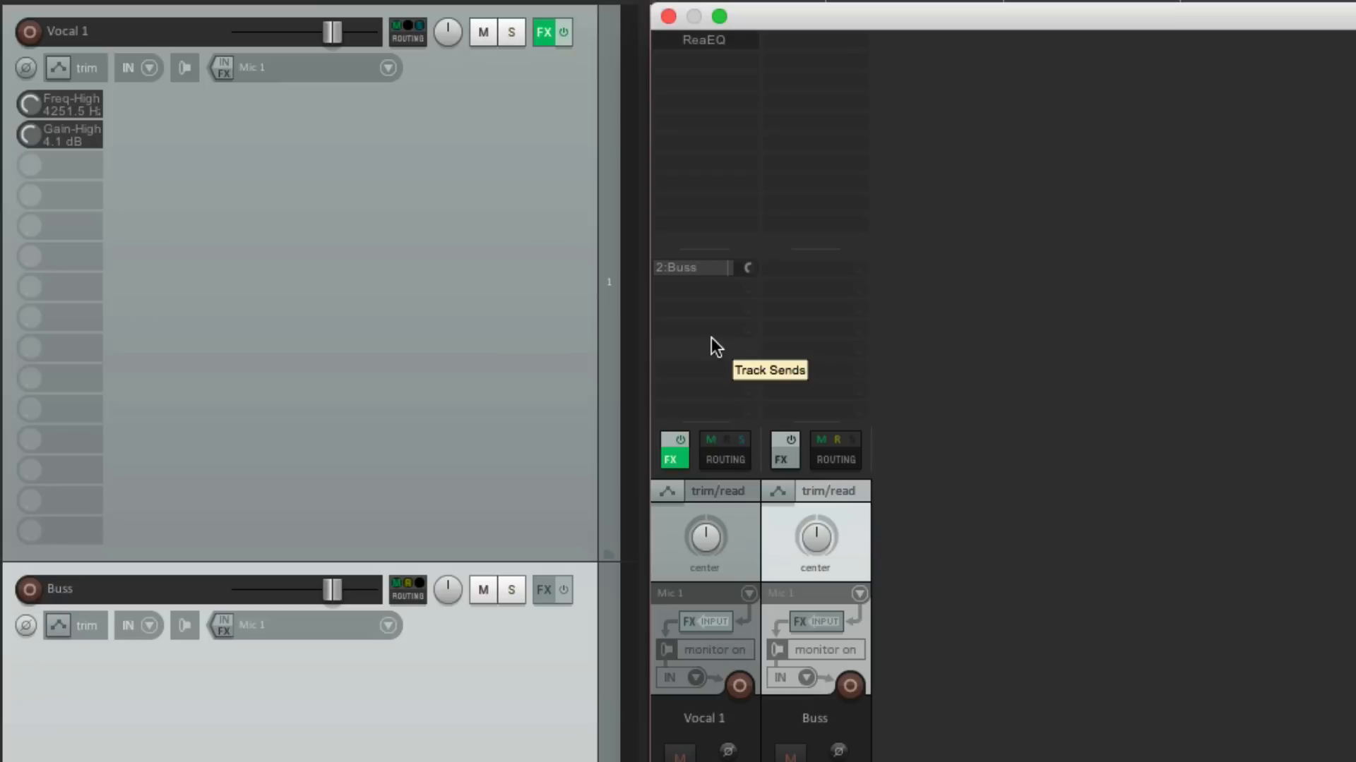
{"action": "mouse_move", "coordinate": [117, 134]}
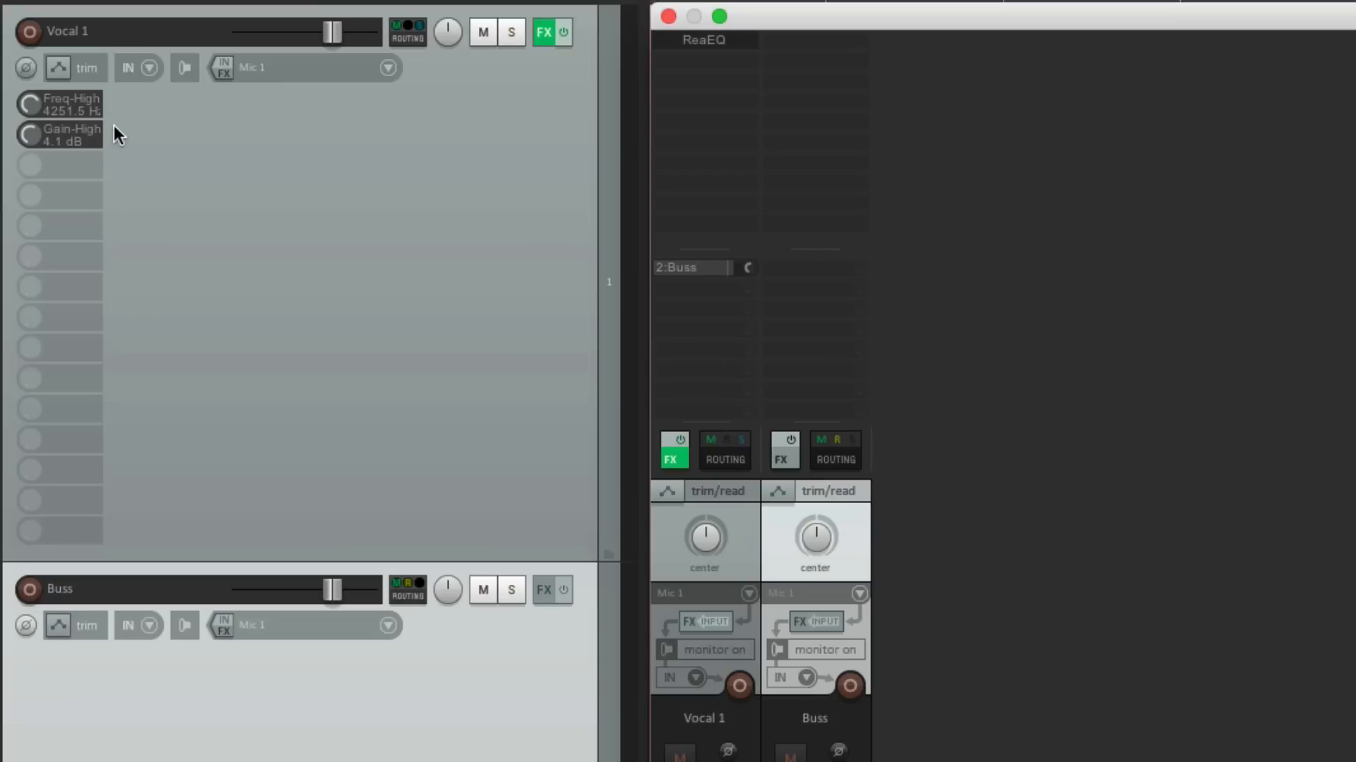
{"action": "mouse_move", "coordinate": [1143, 435]}
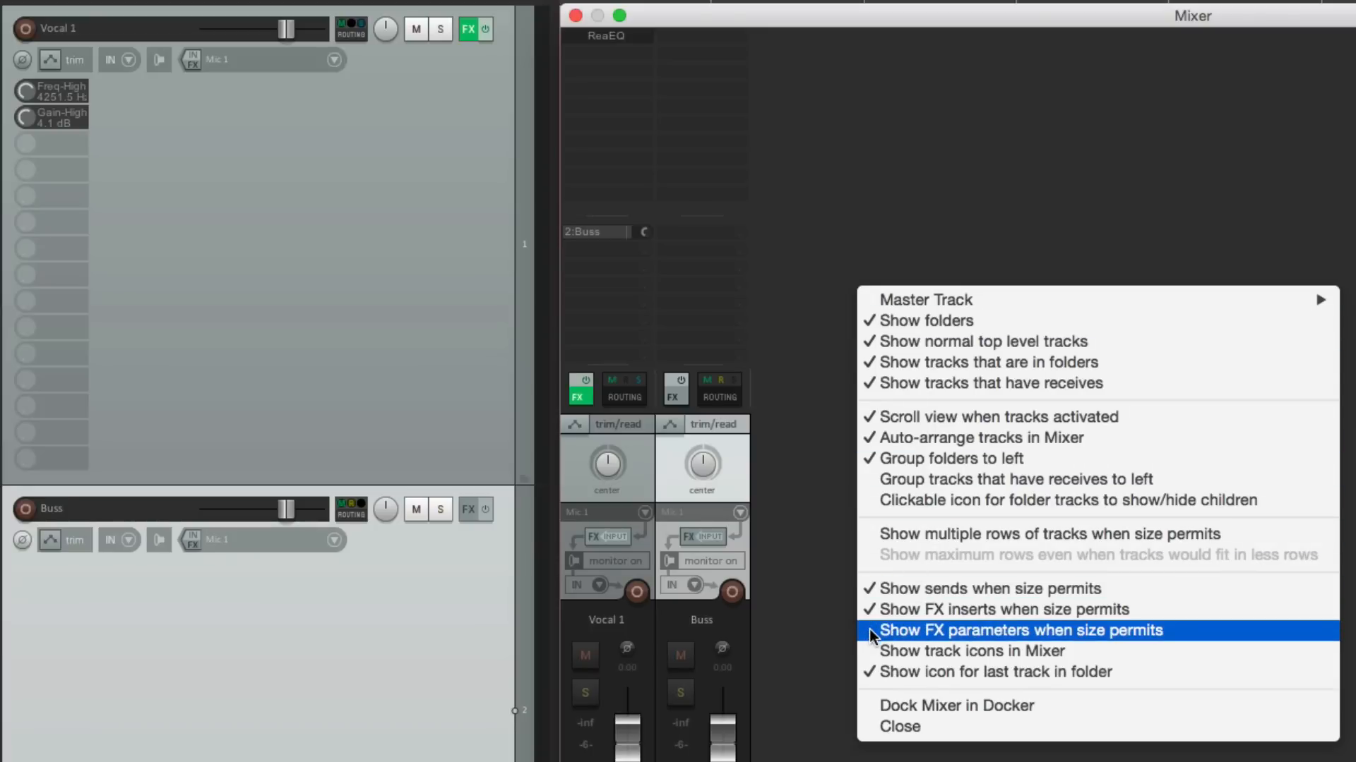
Show the ReaEQ shelf frequency and gain knobs in the Vocal 1 mixer strip.
{"action": "left_click", "coordinate": [1019, 629]}
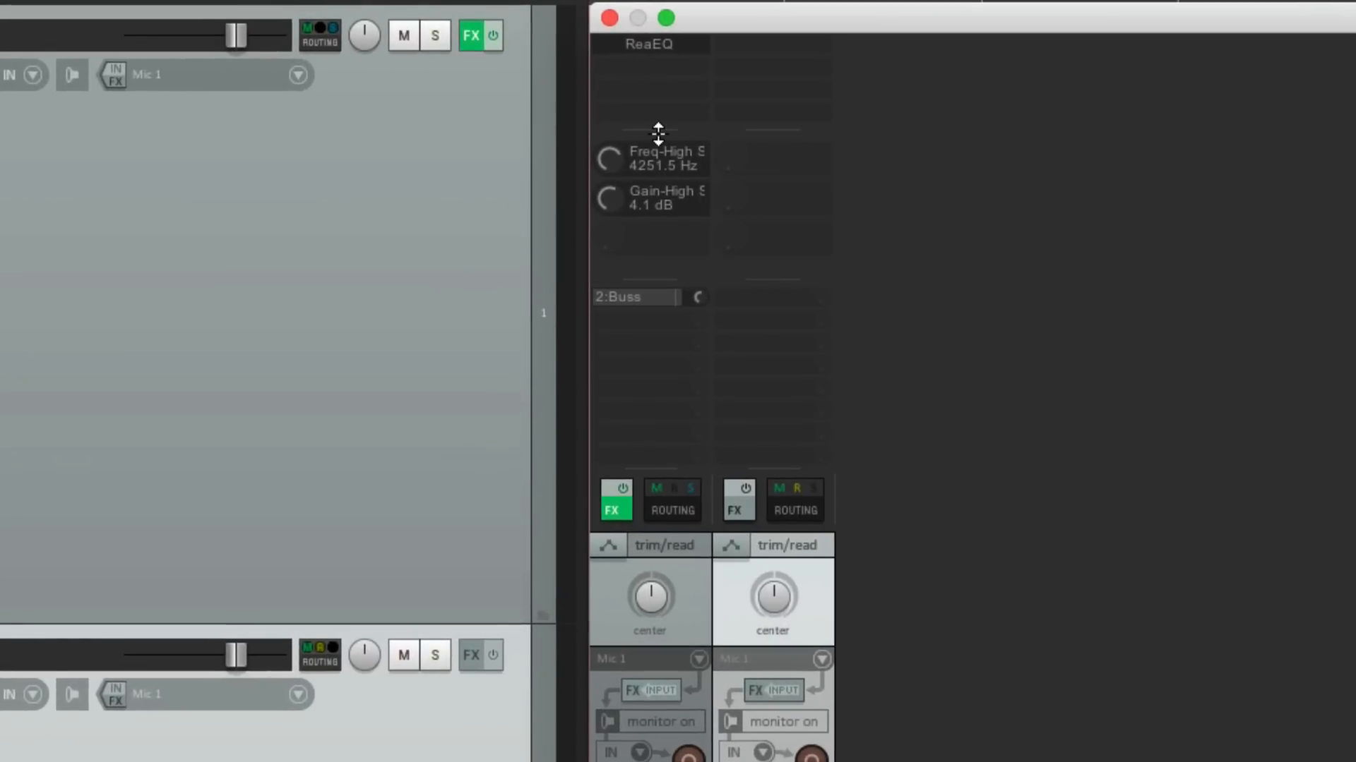
{"action": "mouse_move", "coordinate": [660, 117]}
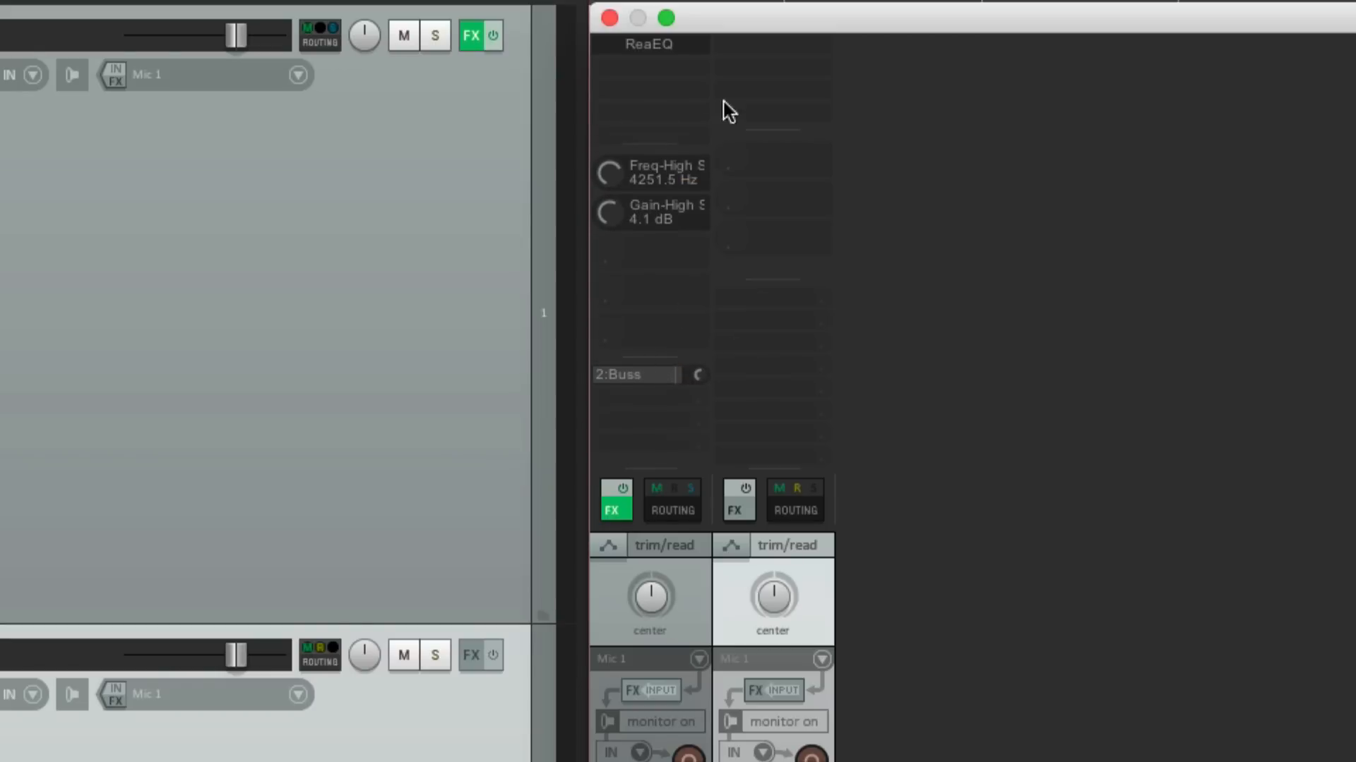
{"action": "mouse_move", "coordinate": [684, 233]}
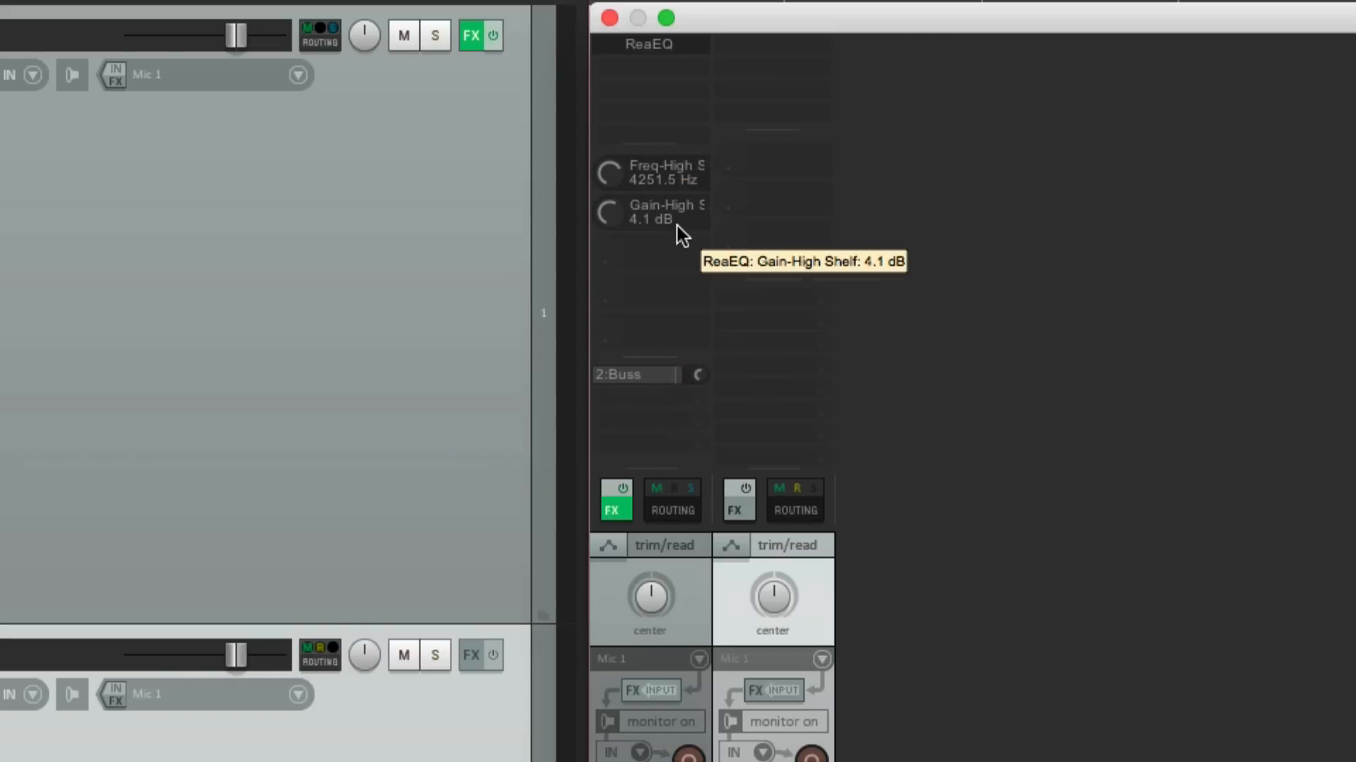
{"action": "mouse_move", "coordinate": [688, 395]}
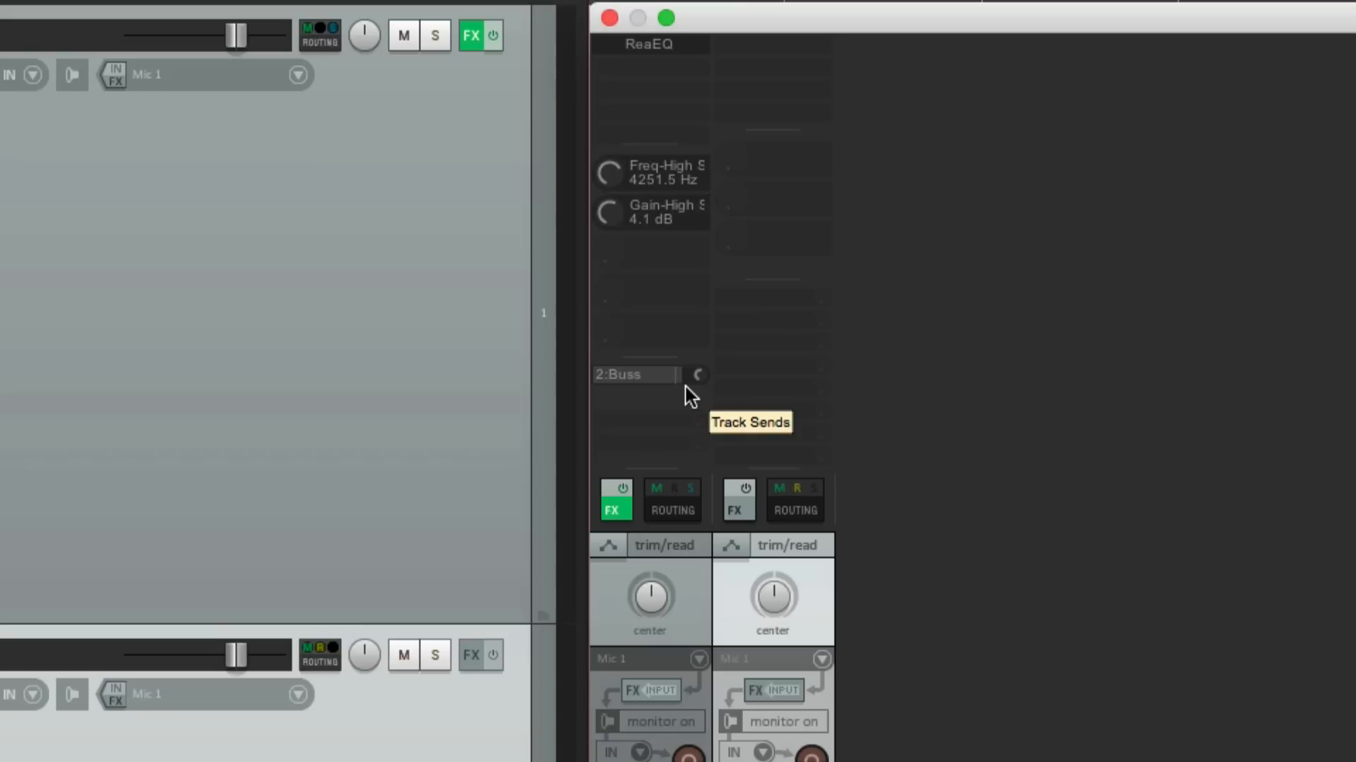
{"action": "mouse_move", "coordinate": [875, 191]}
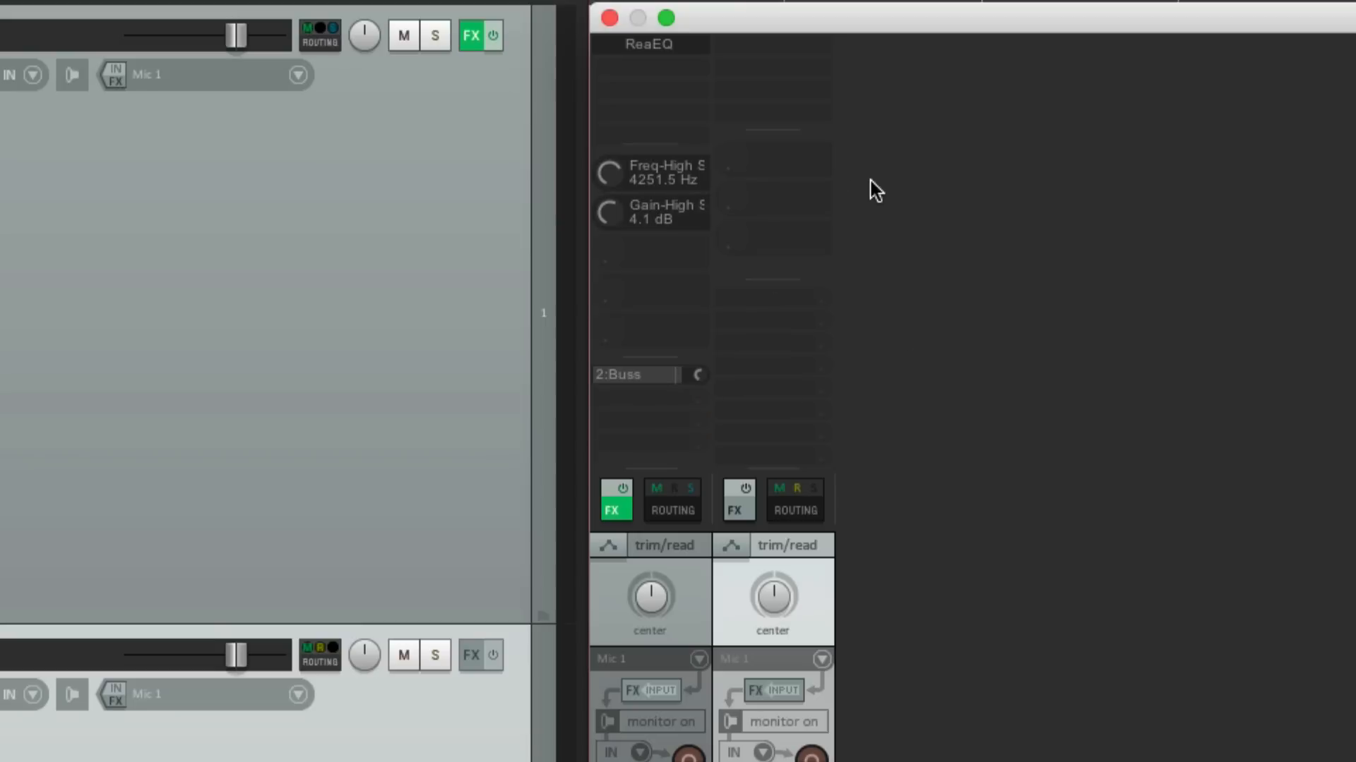
{"action": "mouse_move", "coordinate": [819, 236]}
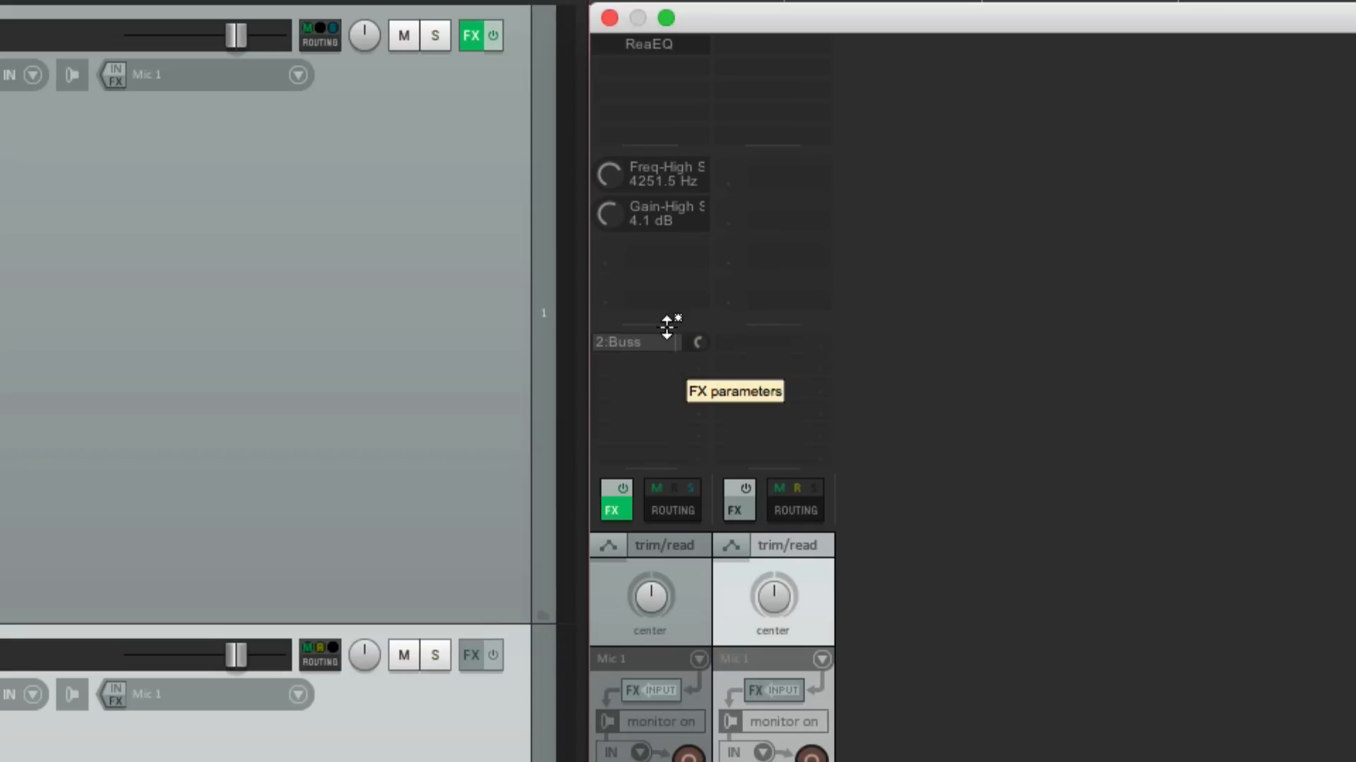
{"action": "mouse_move", "coordinate": [663, 183]}
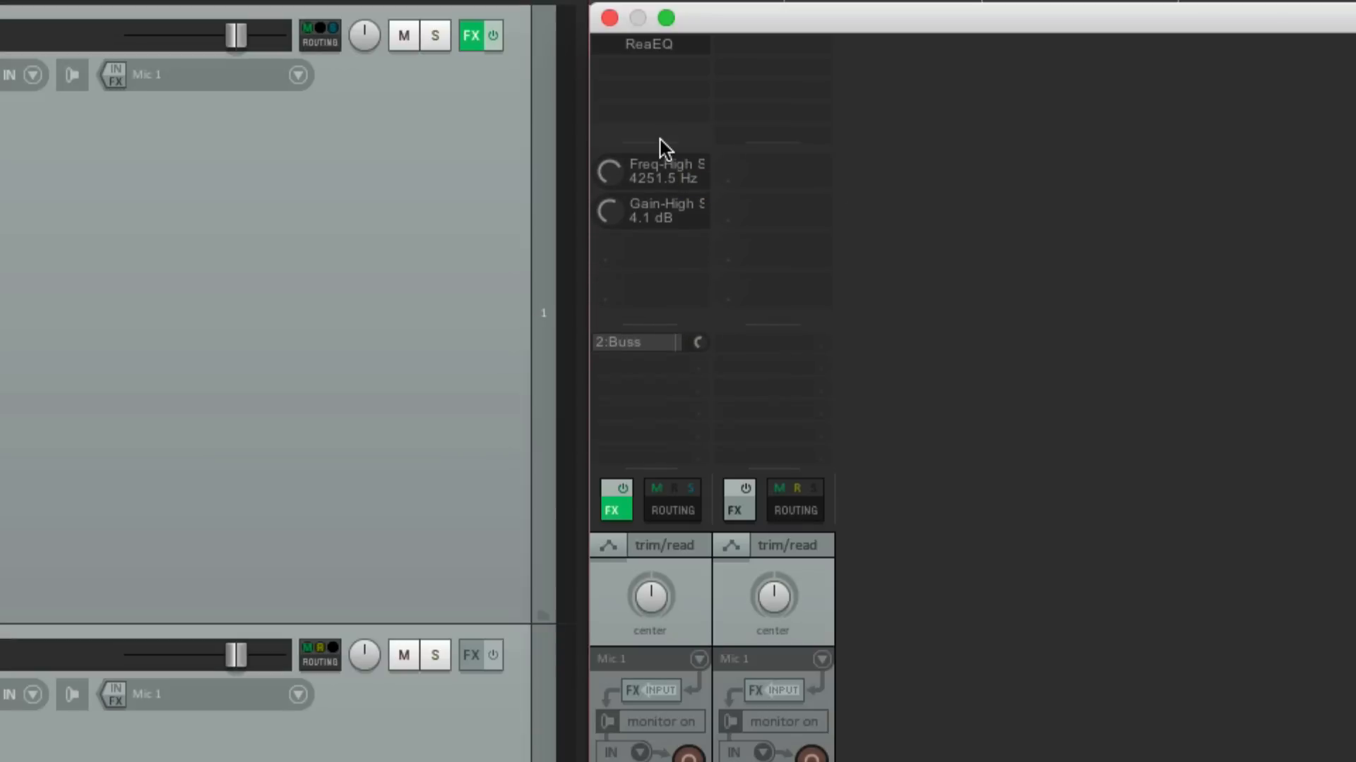
{"action": "mouse_move", "coordinate": [664, 186]}
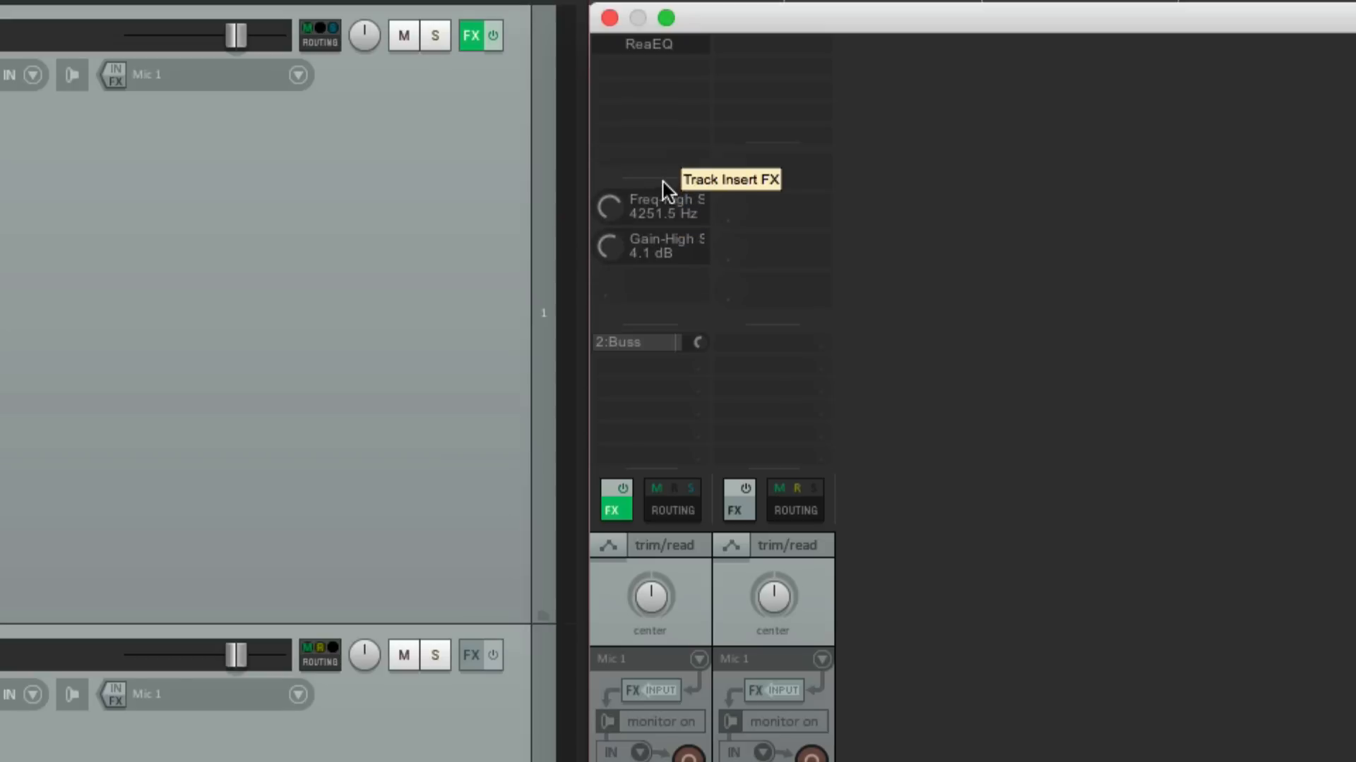
{"action": "mouse_move", "coordinate": [776, 110]}
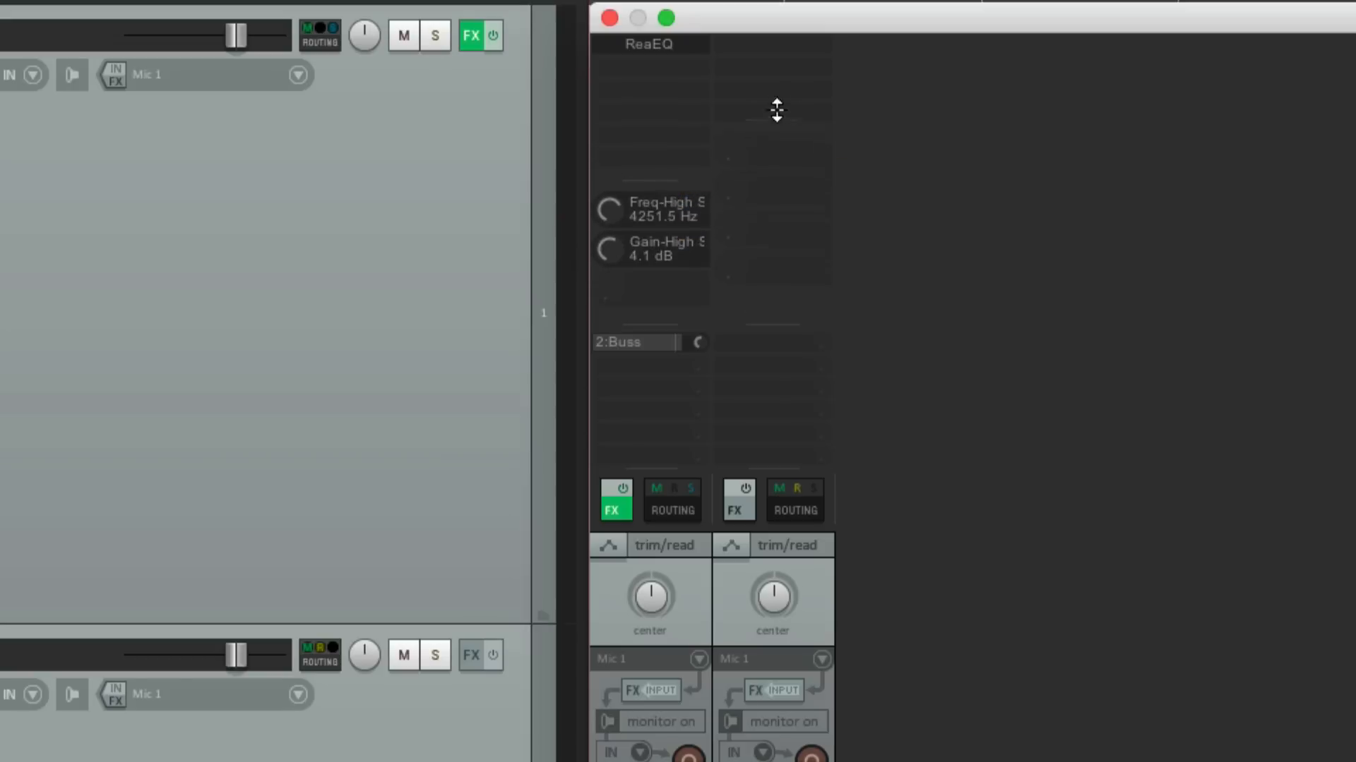
{"action": "mouse_move", "coordinate": [936, 233]}
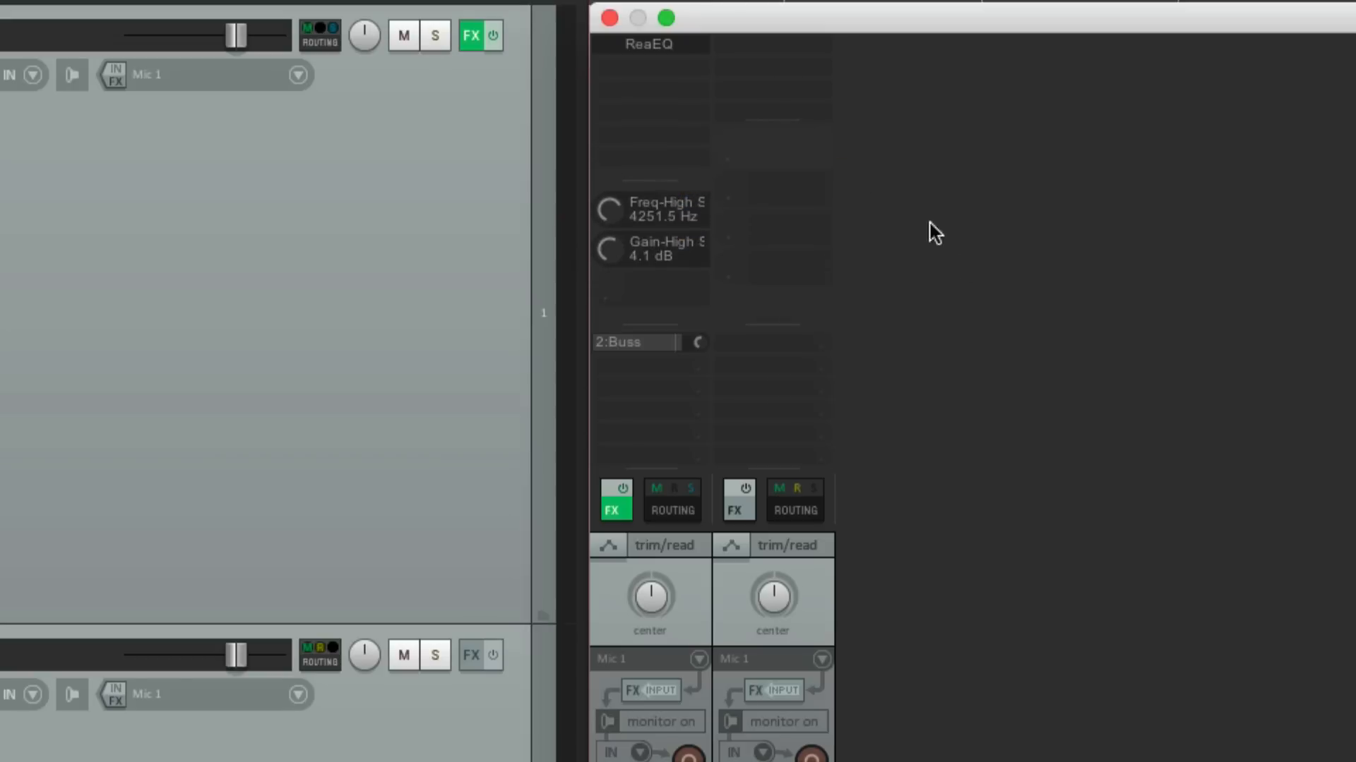
{"action": "mouse_move", "coordinate": [982, 292]}
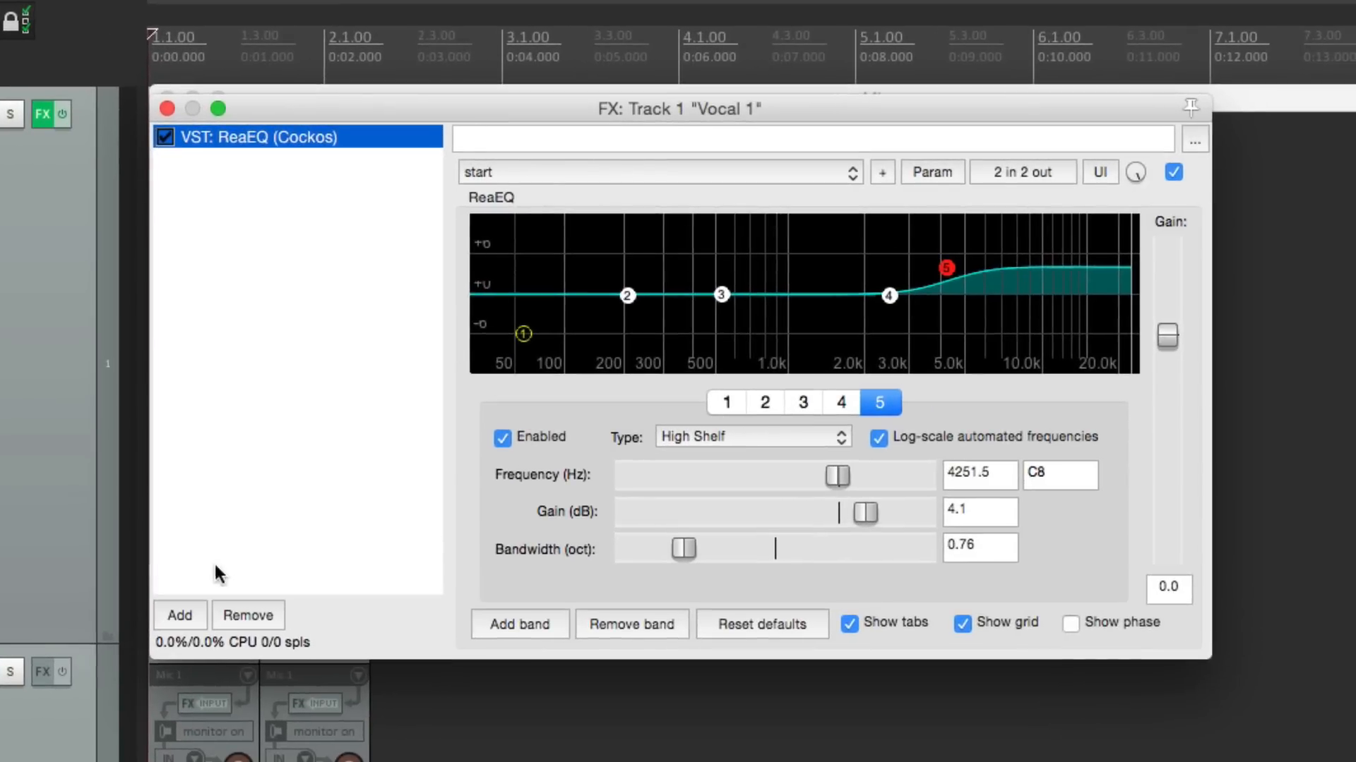
Add ReaComp after ReaEQ, expose its Threshold in track controls, and close the FX window.
{"action": "left_click", "coordinate": [180, 615]}
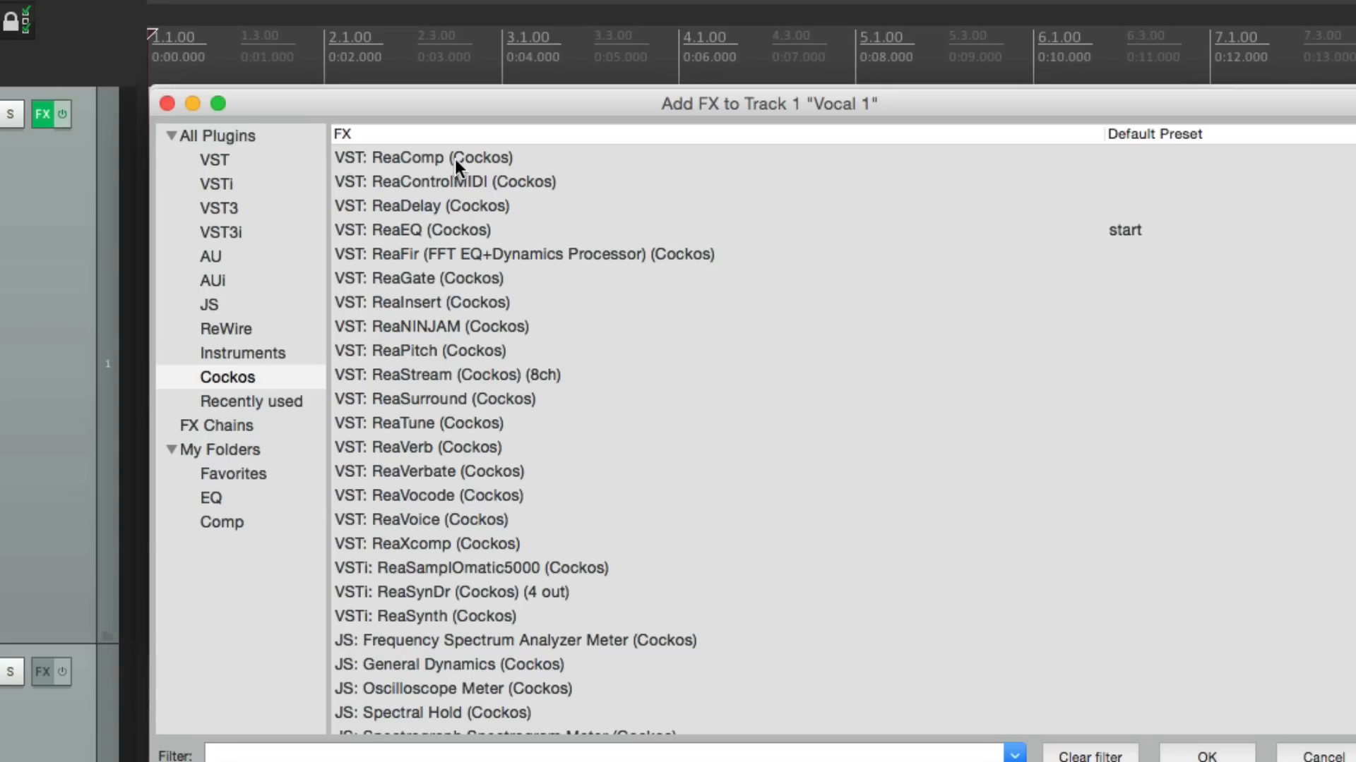
{"action": "double_click", "coordinate": [422, 157]}
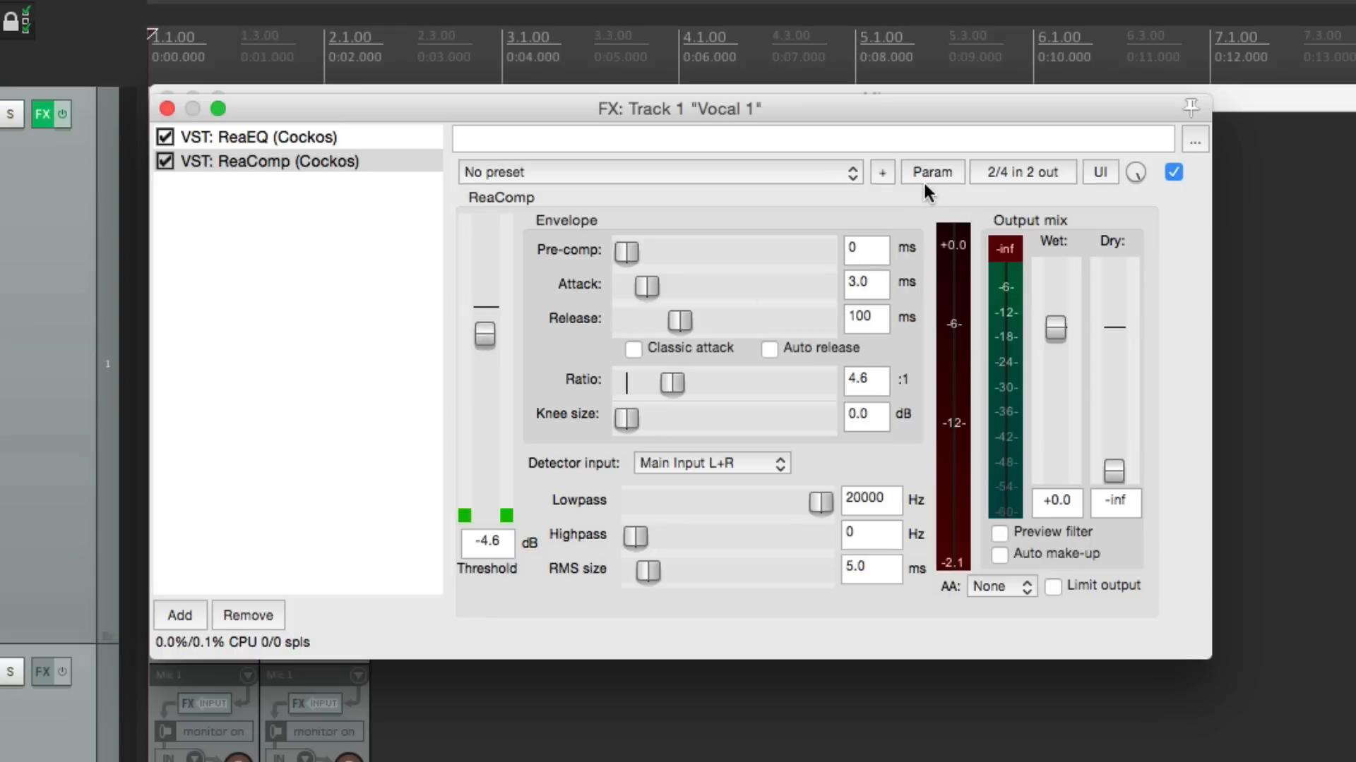
{"action": "left_click", "coordinate": [932, 170]}
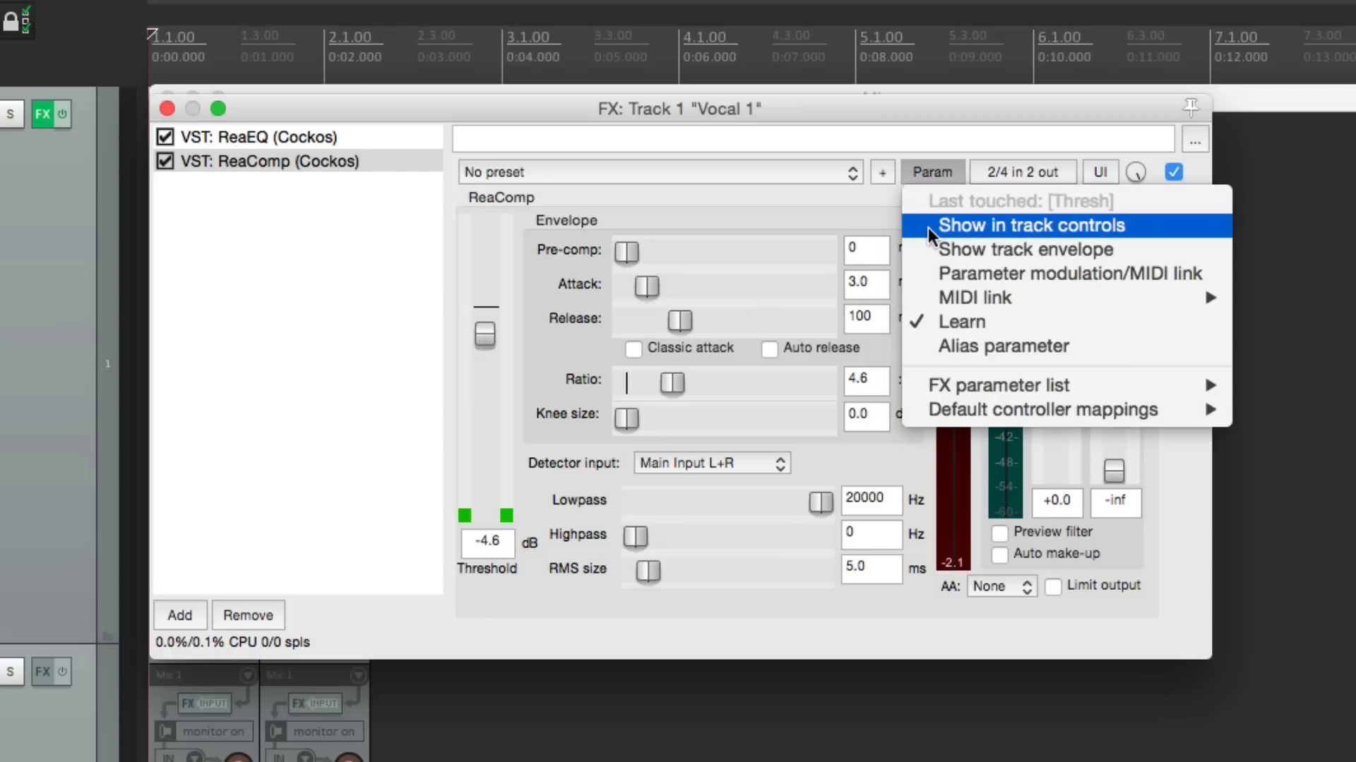
{"action": "left_click", "coordinate": [1027, 225]}
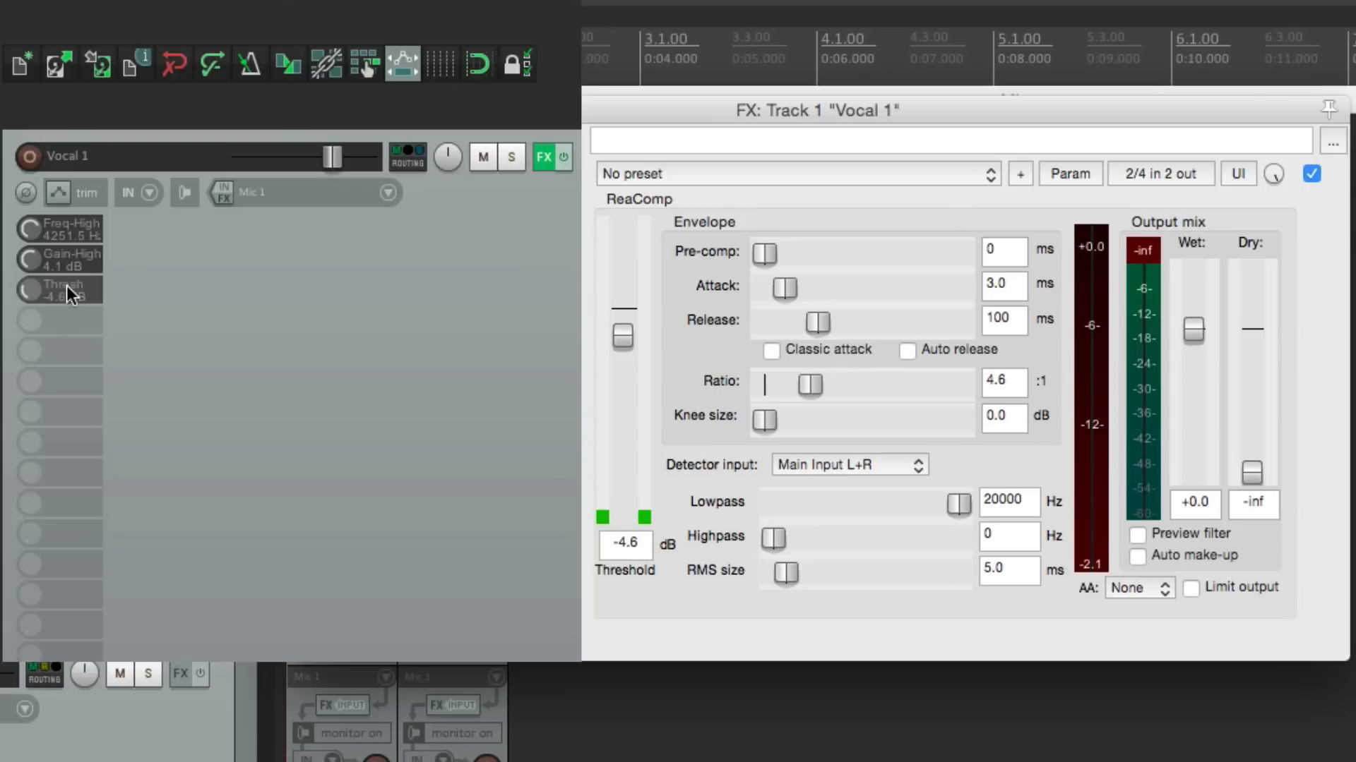
{"action": "mouse_move", "coordinate": [48, 298]}
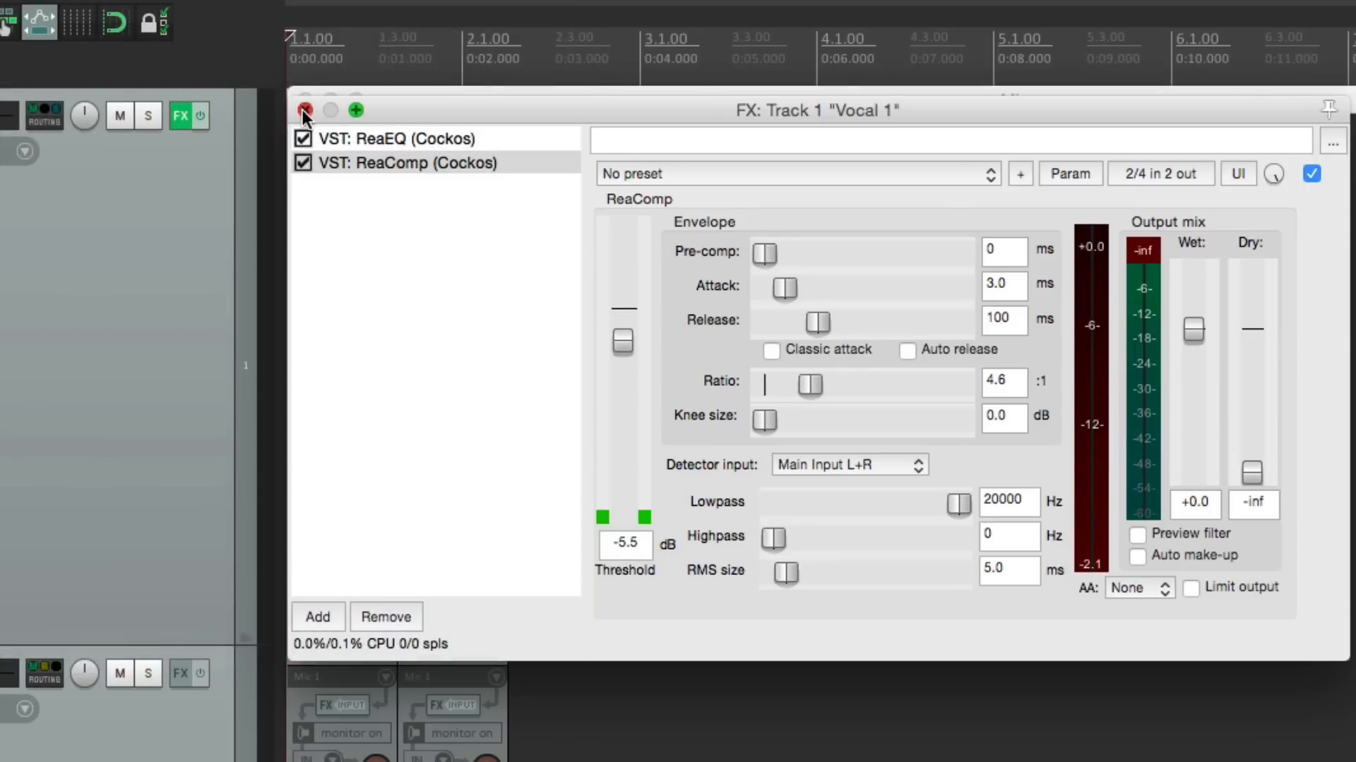
{"action": "left_click", "coordinate": [305, 110]}
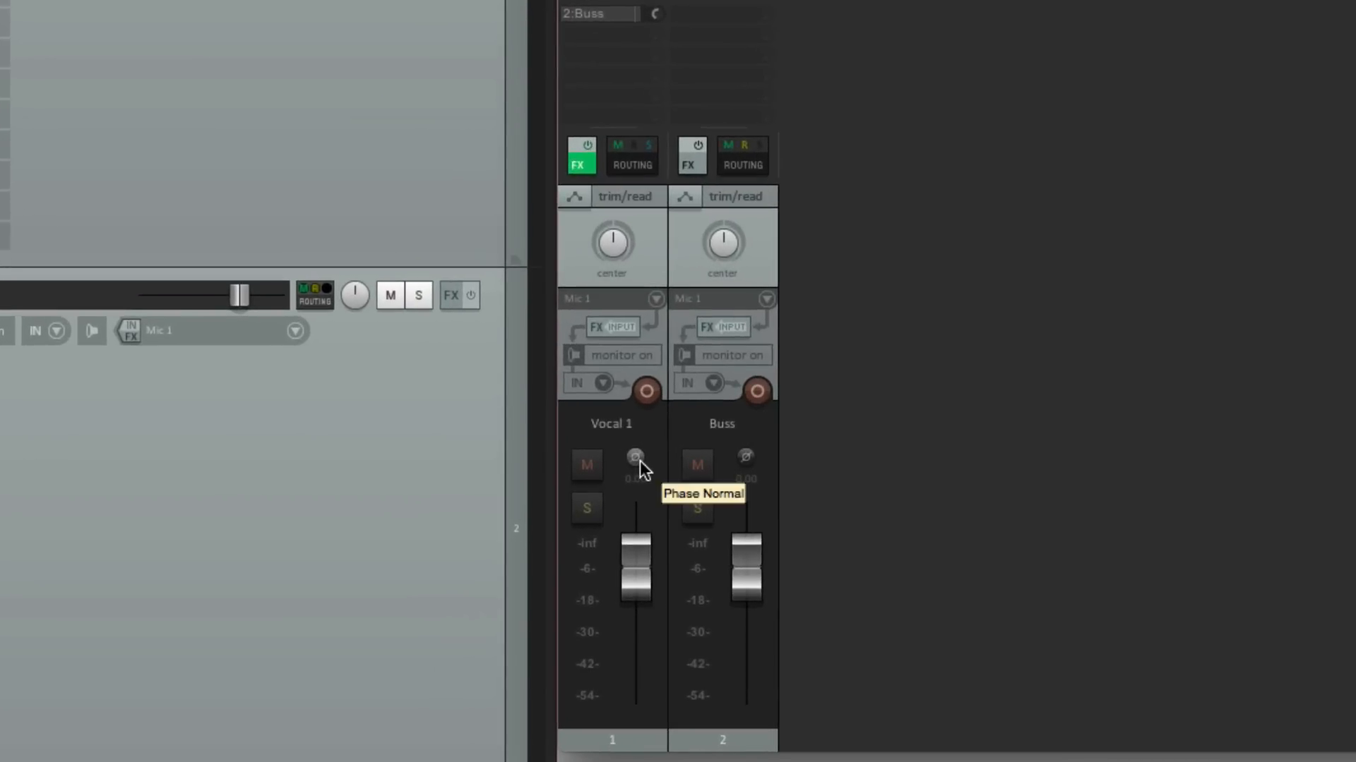
{"action": "mouse_move", "coordinate": [654, 483]}
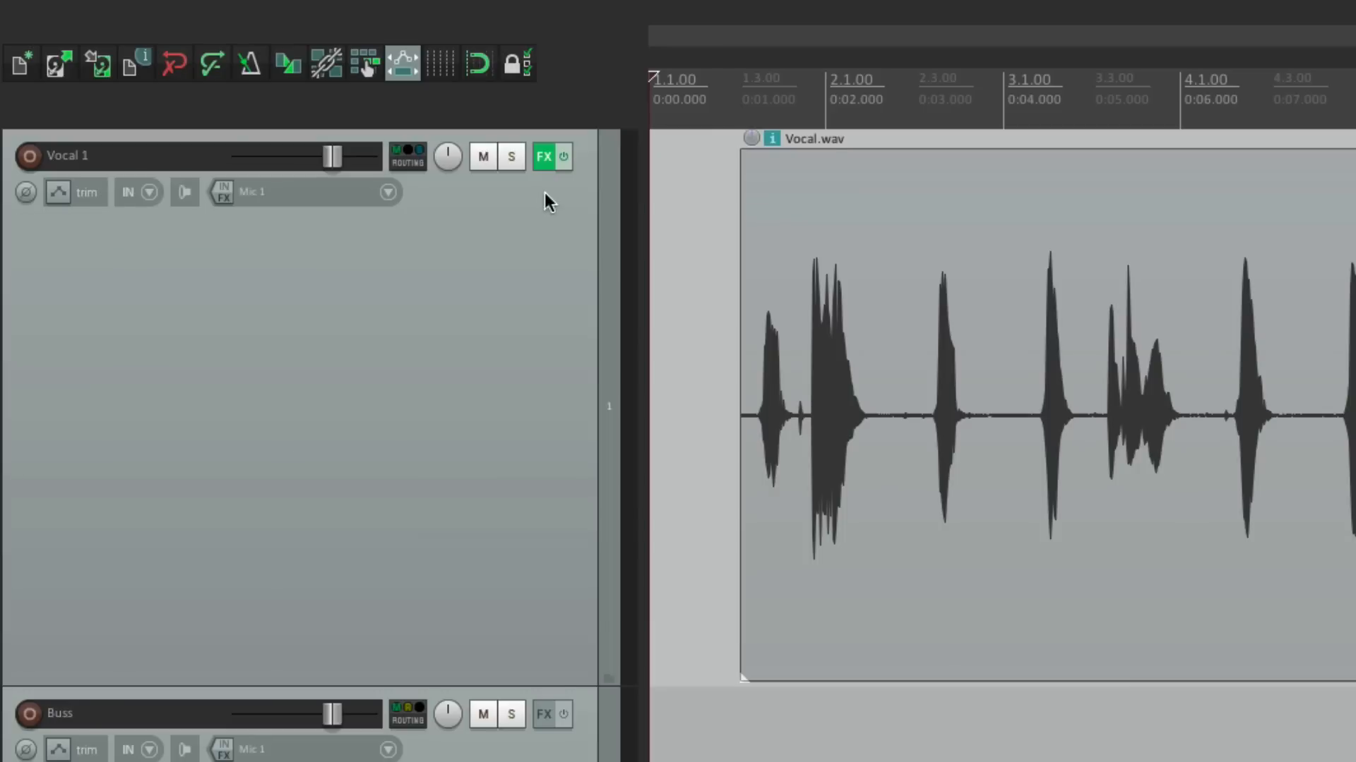
Clear Vocal 1's effects so its track-panel knobs disappear.
{"action": "left_click", "coordinate": [544, 157]}
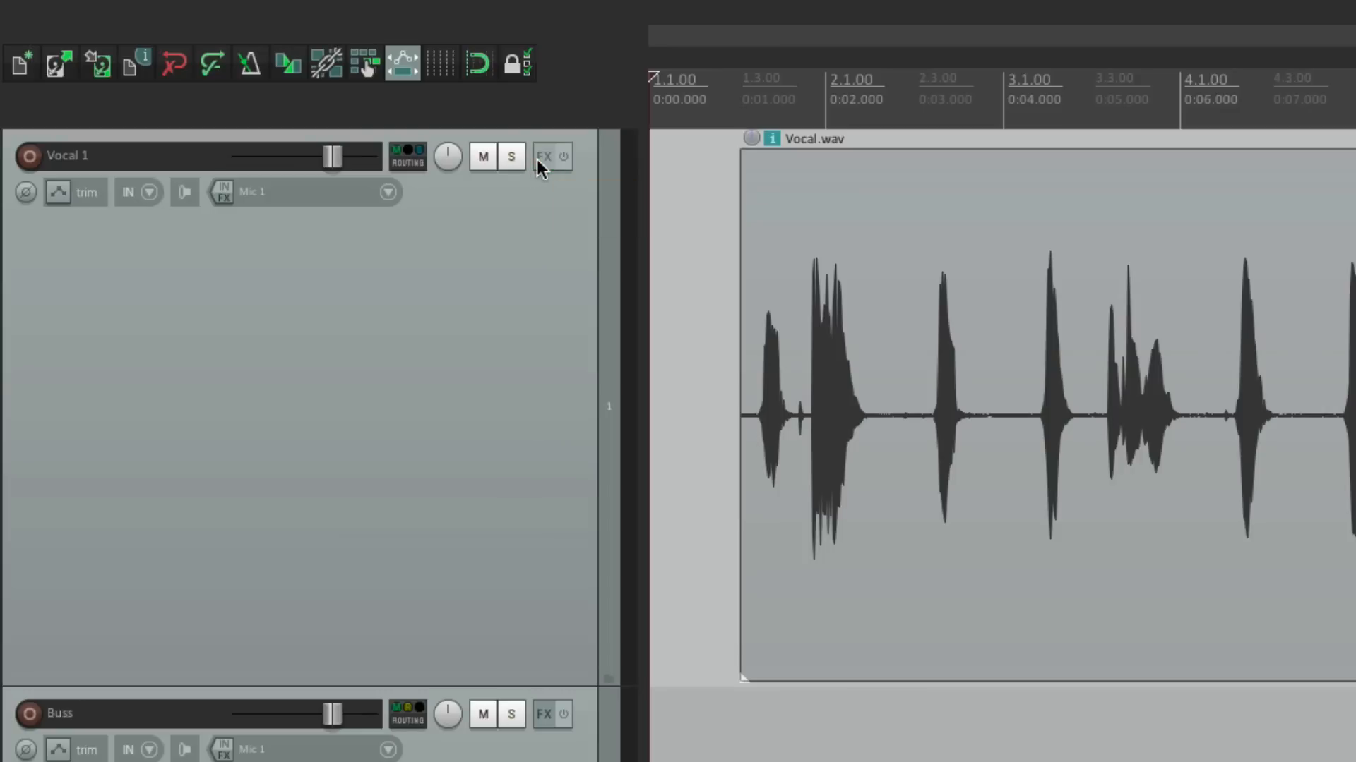
{"action": "left_click", "coordinate": [544, 155]}
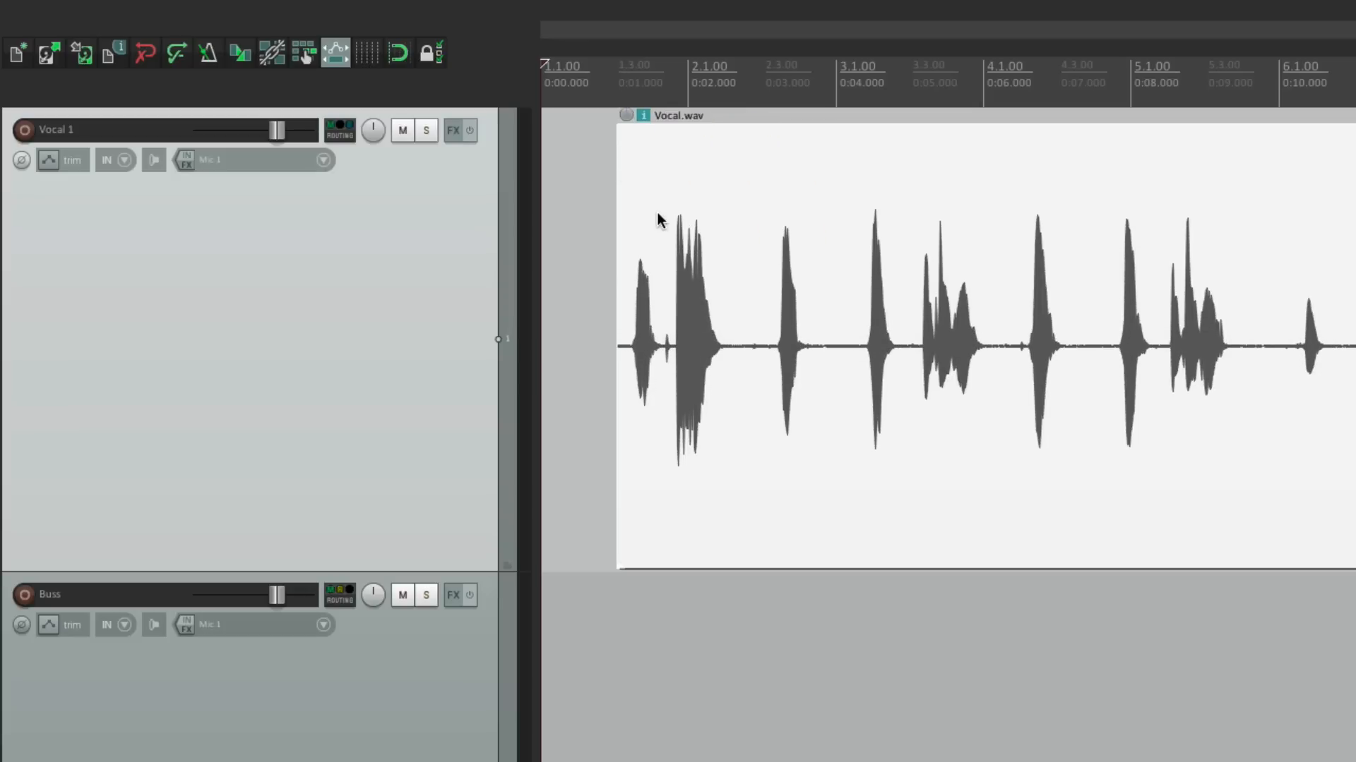
{"action": "double_click", "coordinate": [864, 346]}
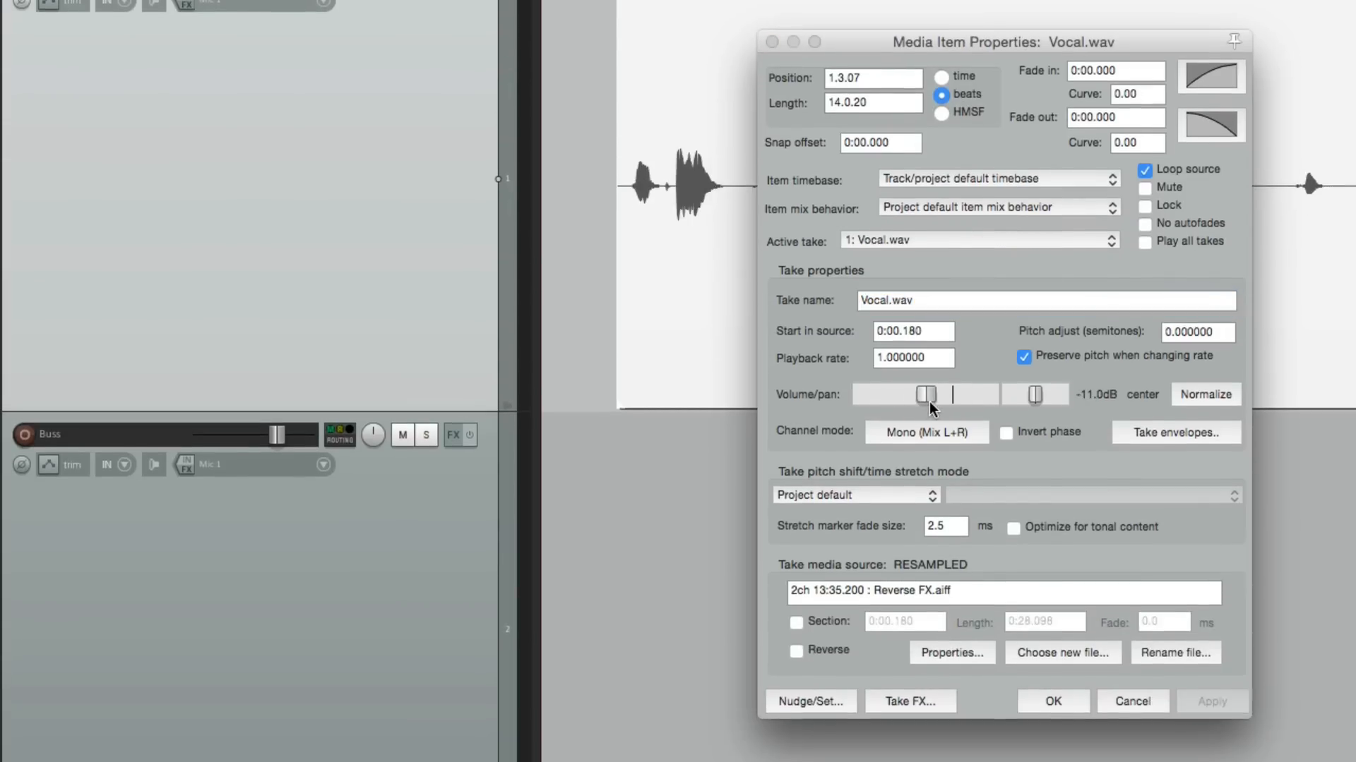
{"action": "left_click", "coordinate": [1052, 702]}
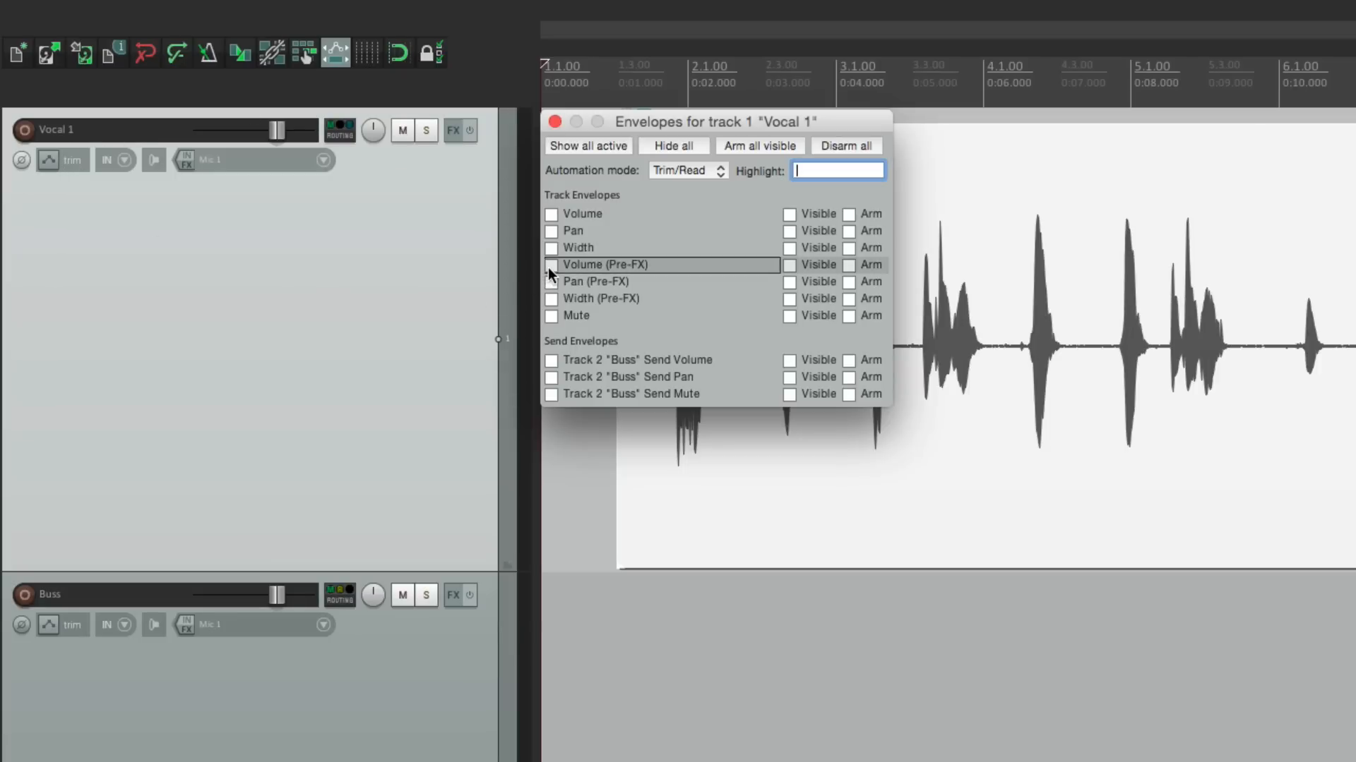
{"action": "left_click", "coordinate": [552, 264]}
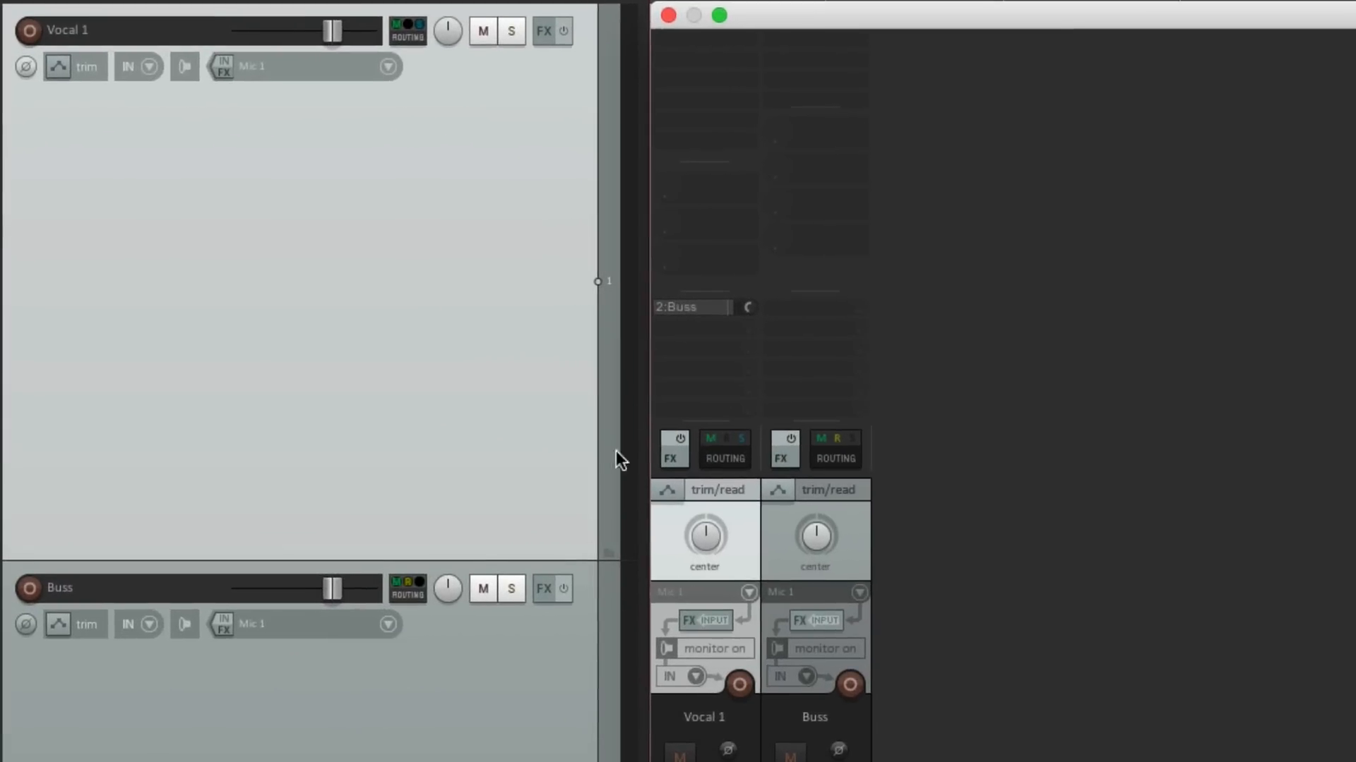
{"action": "mouse_move", "coordinate": [717, 203]}
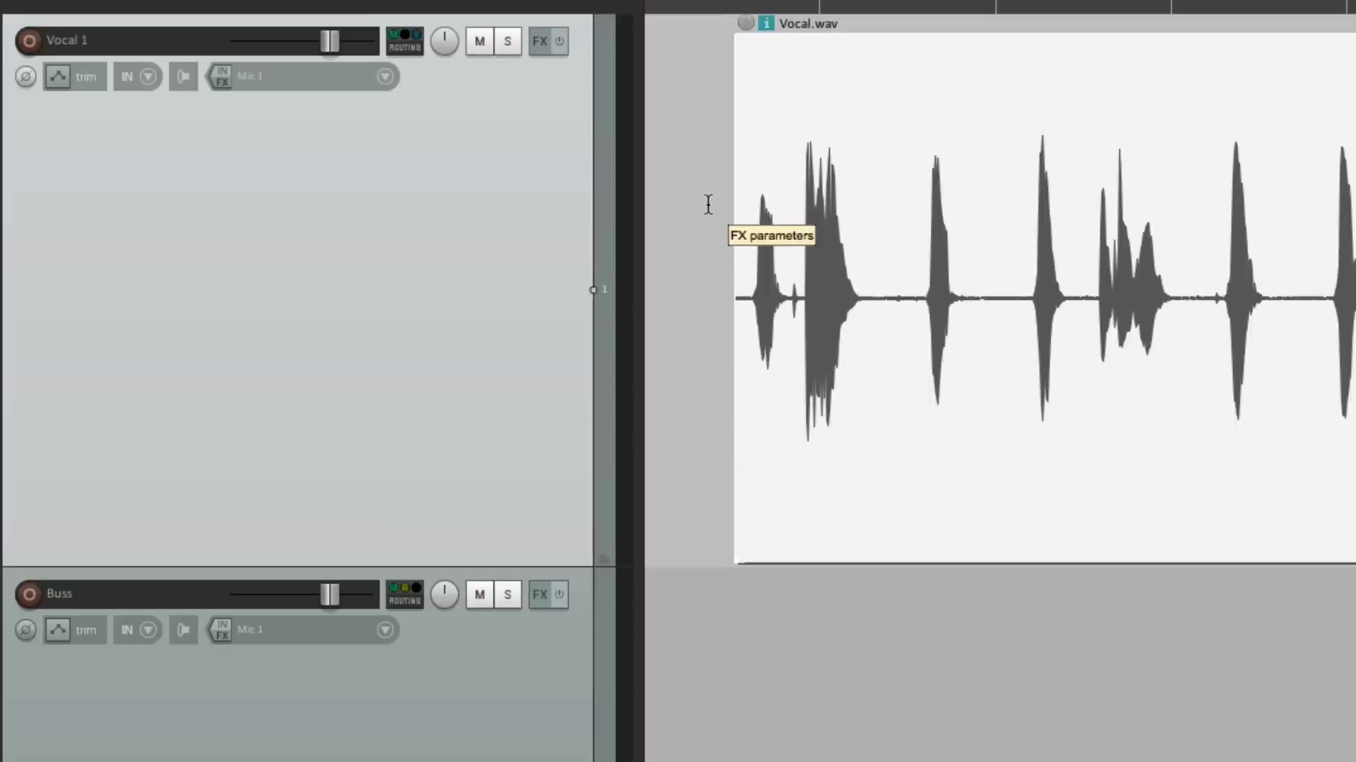
Add Volume/Pan Smoother v5 to Vocal 1 and expose its Volume (dB) in track controls.
{"action": "left_click", "coordinate": [538, 41]}
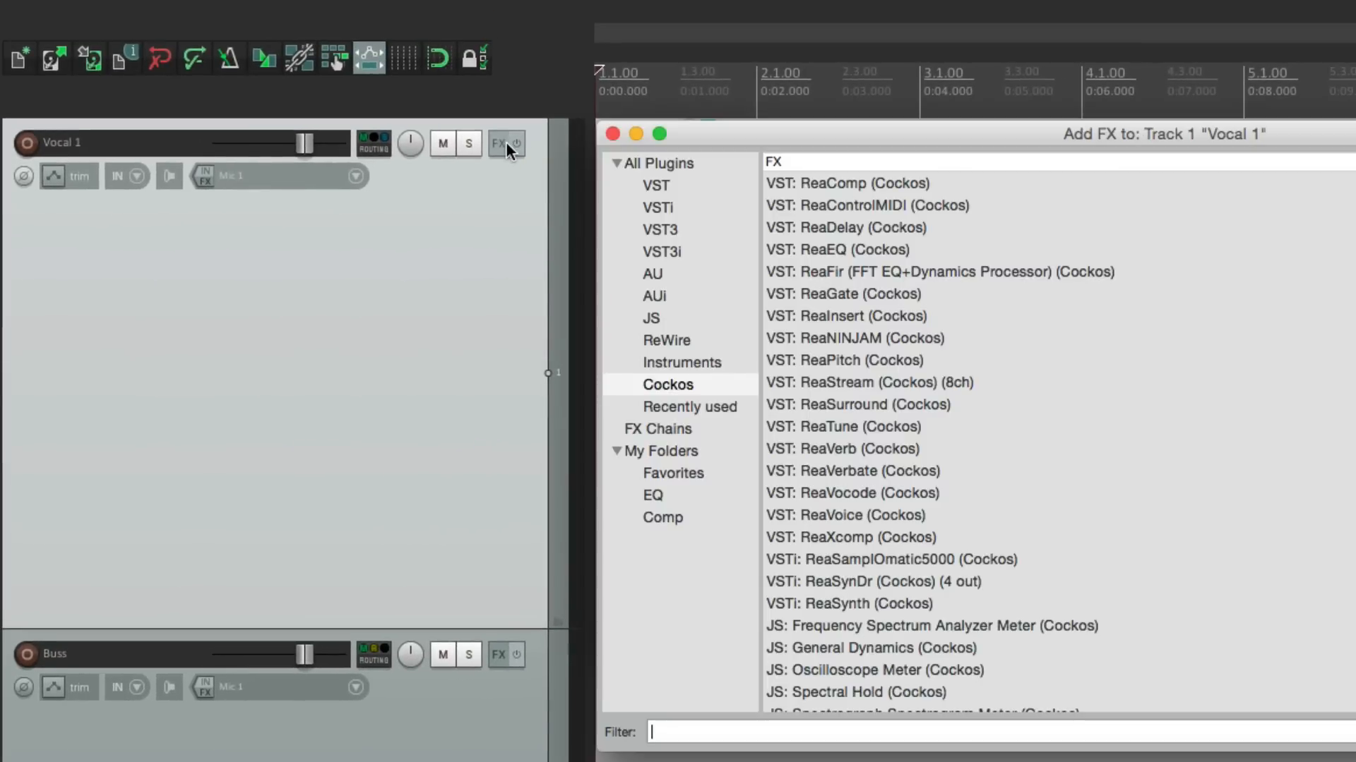
{"action": "mouse_move", "coordinate": [867, 746]}
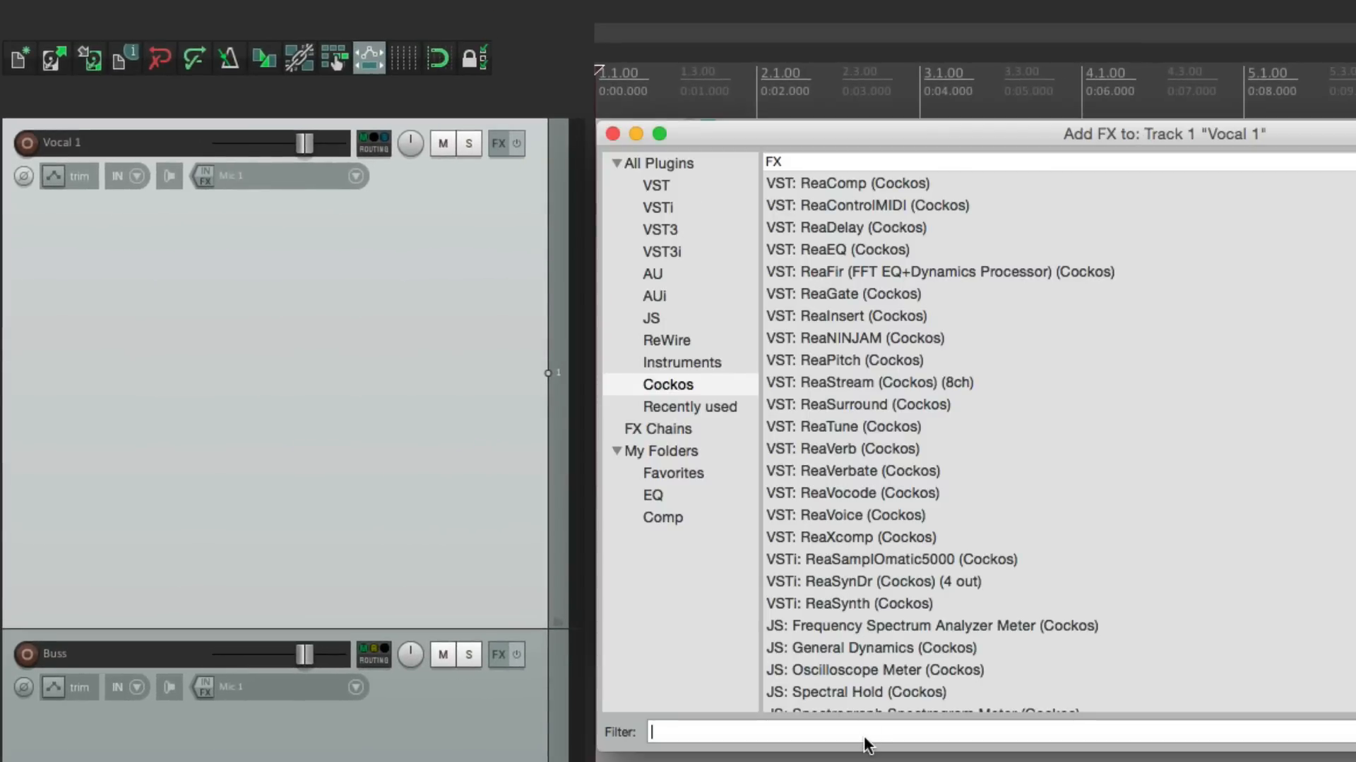
{"action": "type", "text": "volume"}
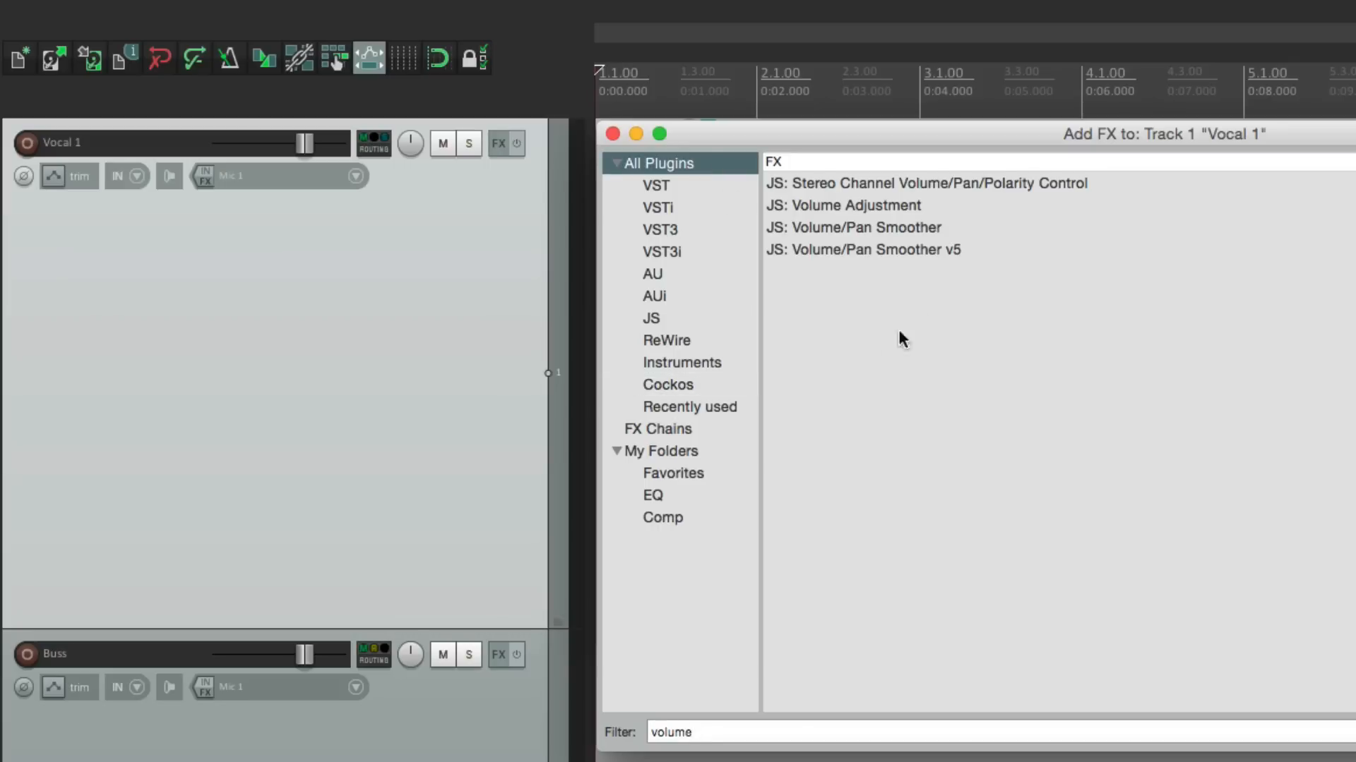
{"action": "left_click", "coordinate": [861, 250]}
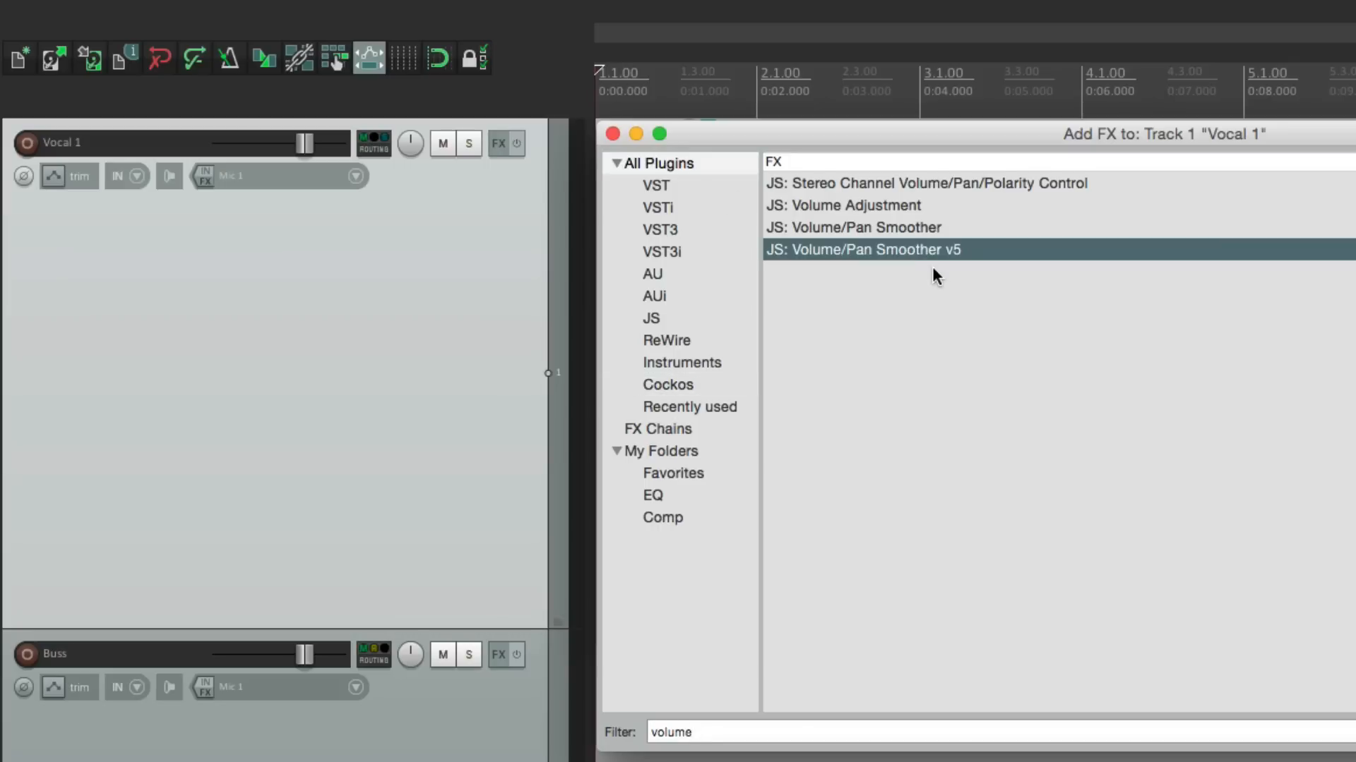
{"action": "double_click", "coordinate": [861, 250]}
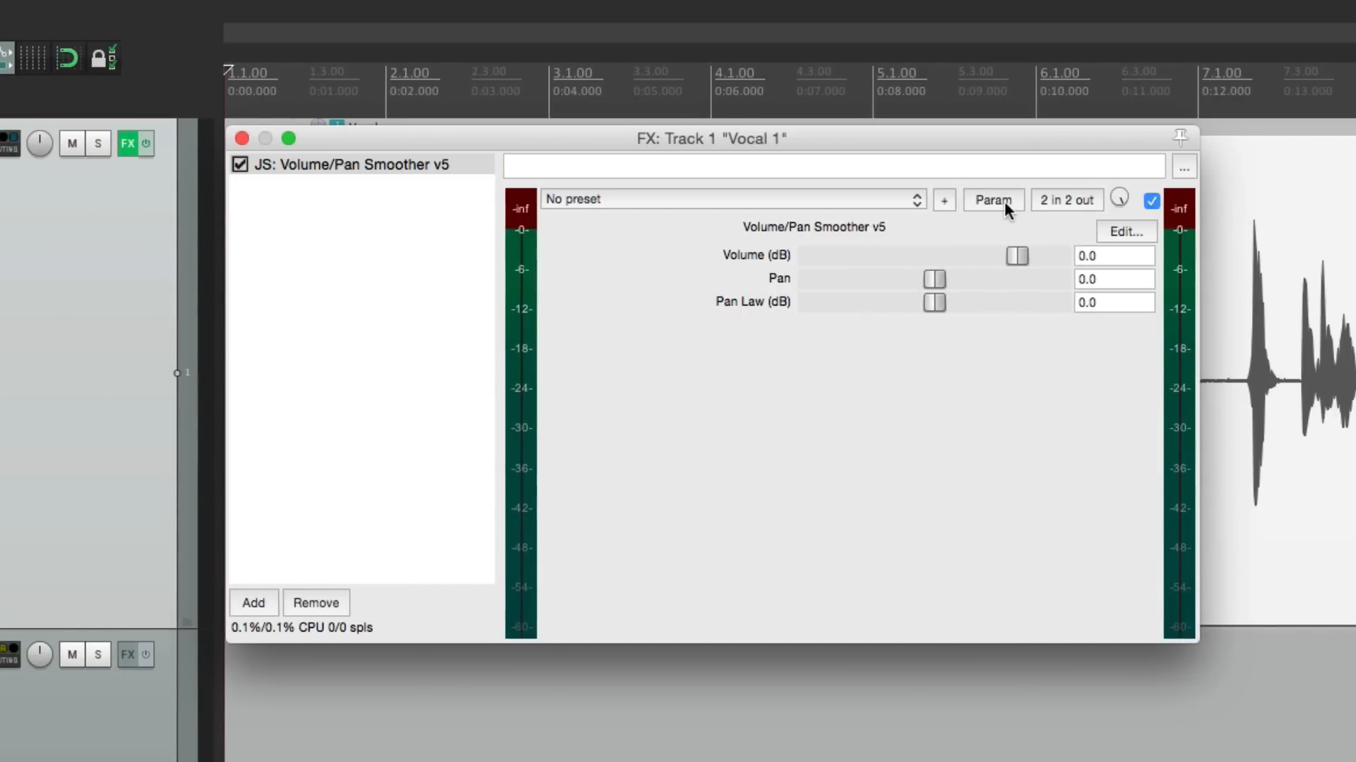
{"action": "left_click", "coordinate": [993, 200]}
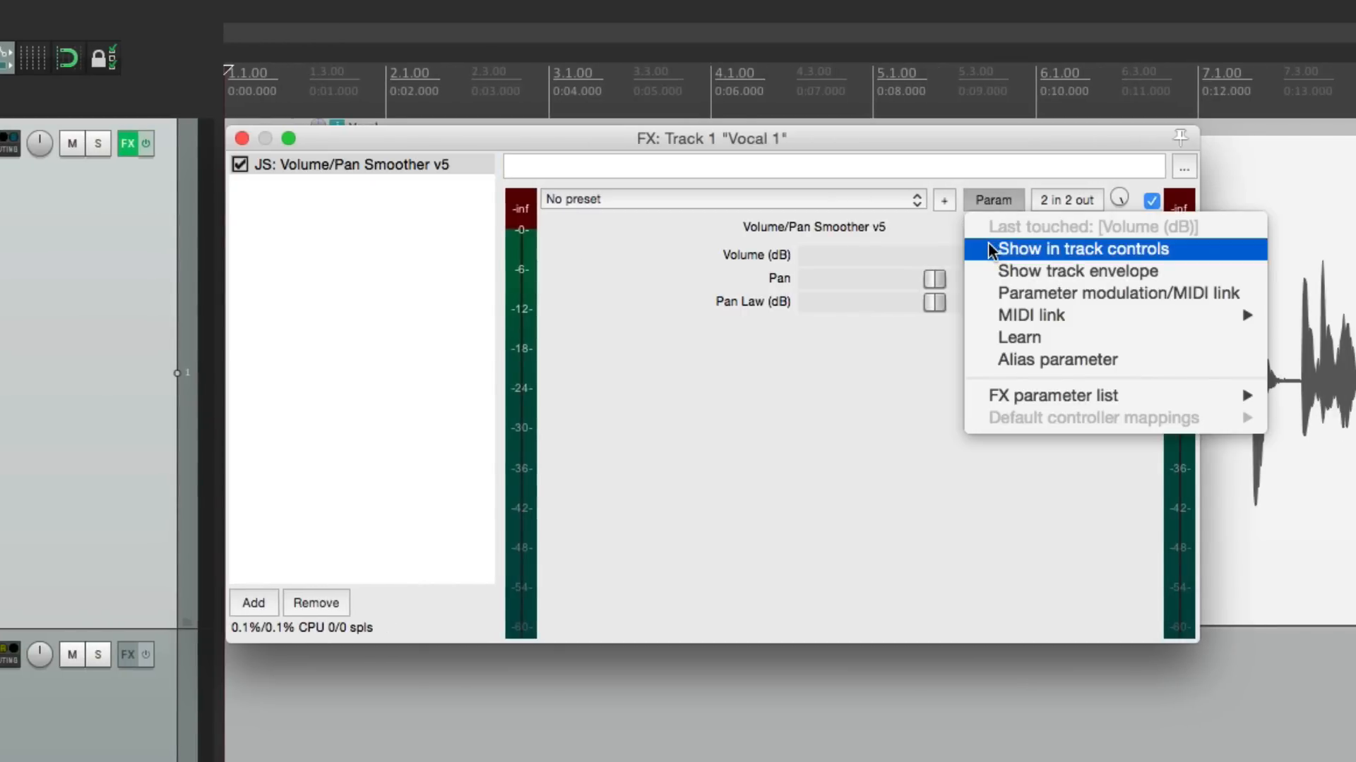
{"action": "left_click", "coordinate": [1080, 248]}
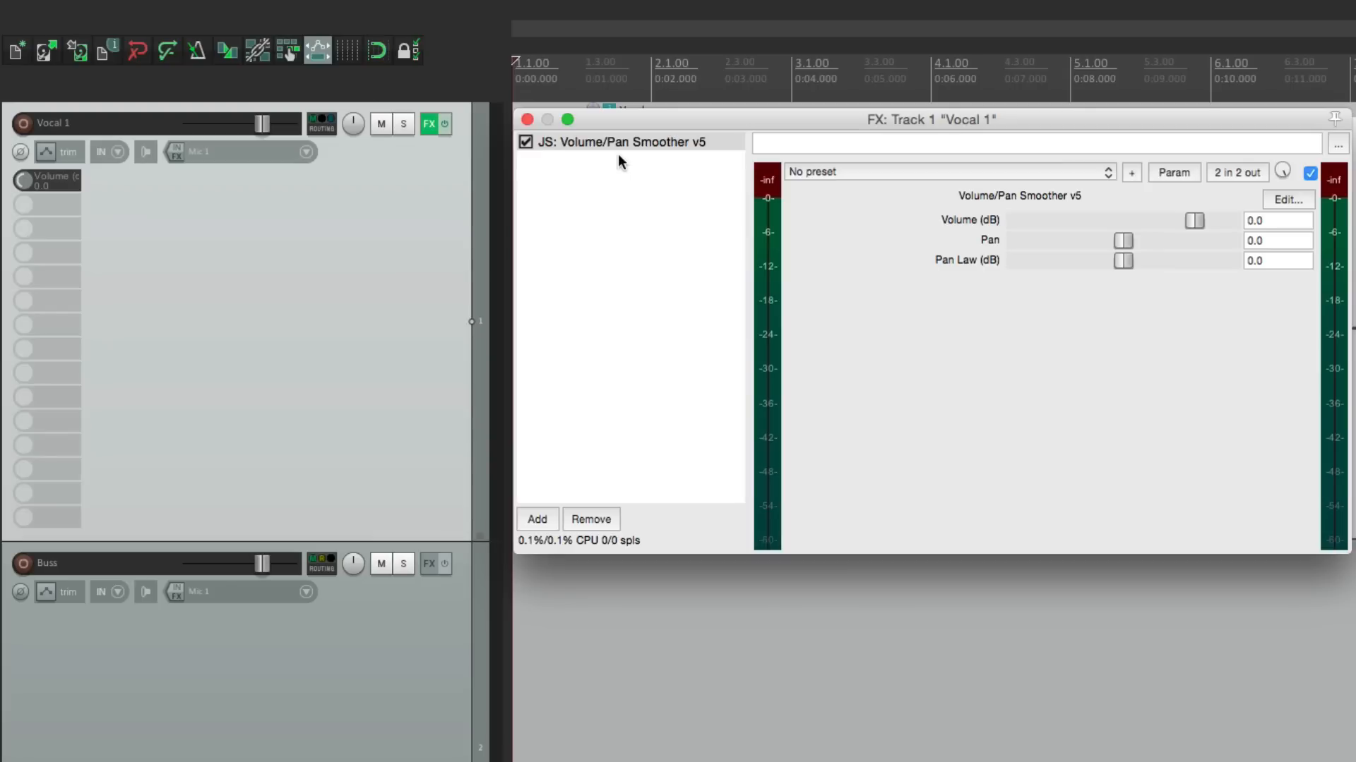
{"action": "mouse_move", "coordinate": [376, 259]}
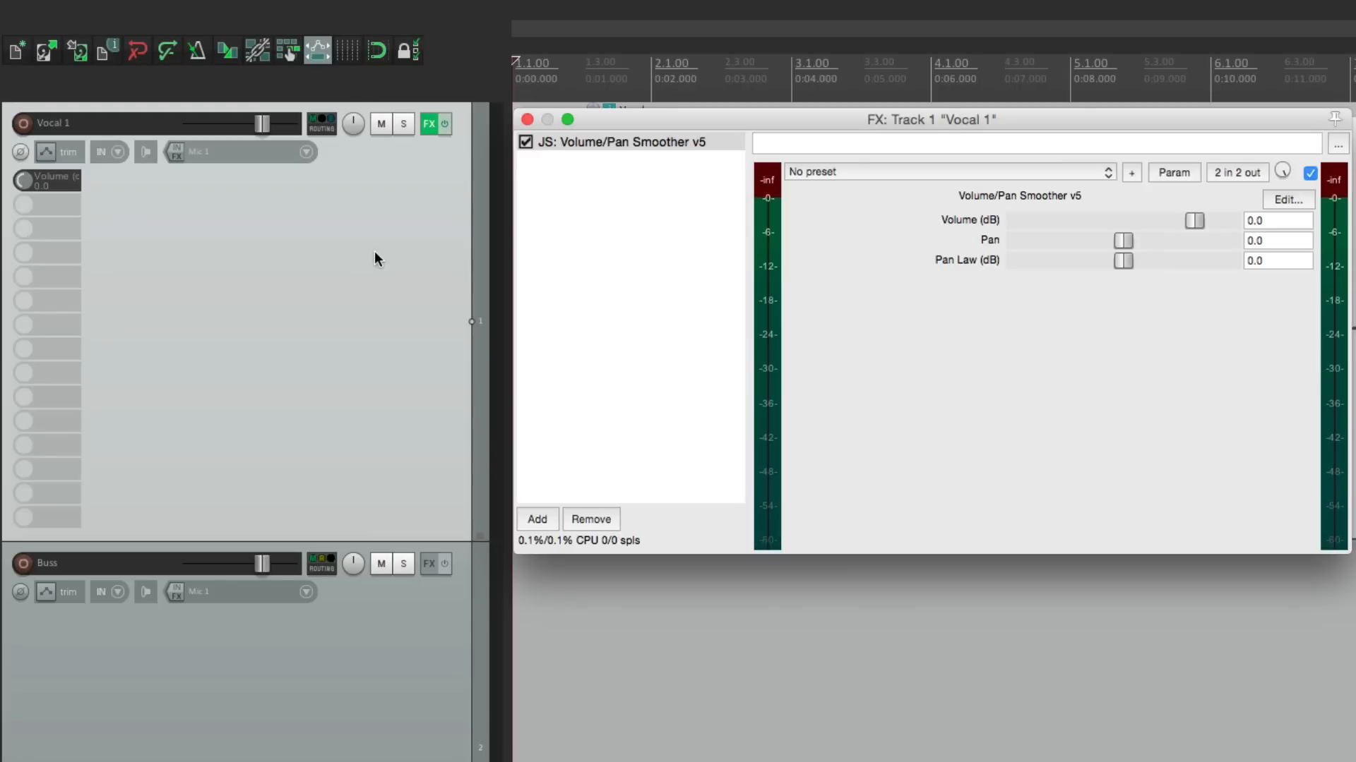
{"action": "left_click", "coordinate": [537, 520]}
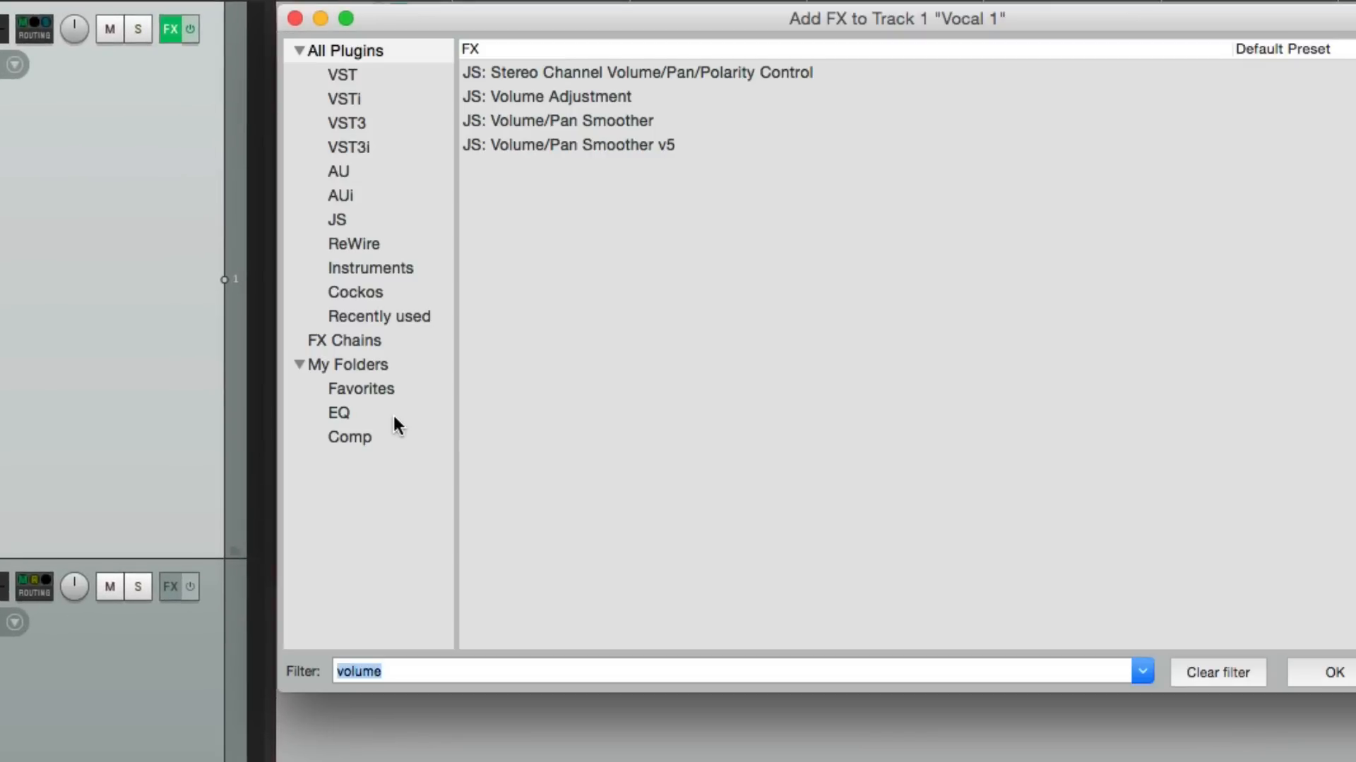
Add ReaEQ with band 1 an enabled 20 Hz High Pass, exposed in track controls.
{"action": "left_click", "coordinate": [1216, 672]}
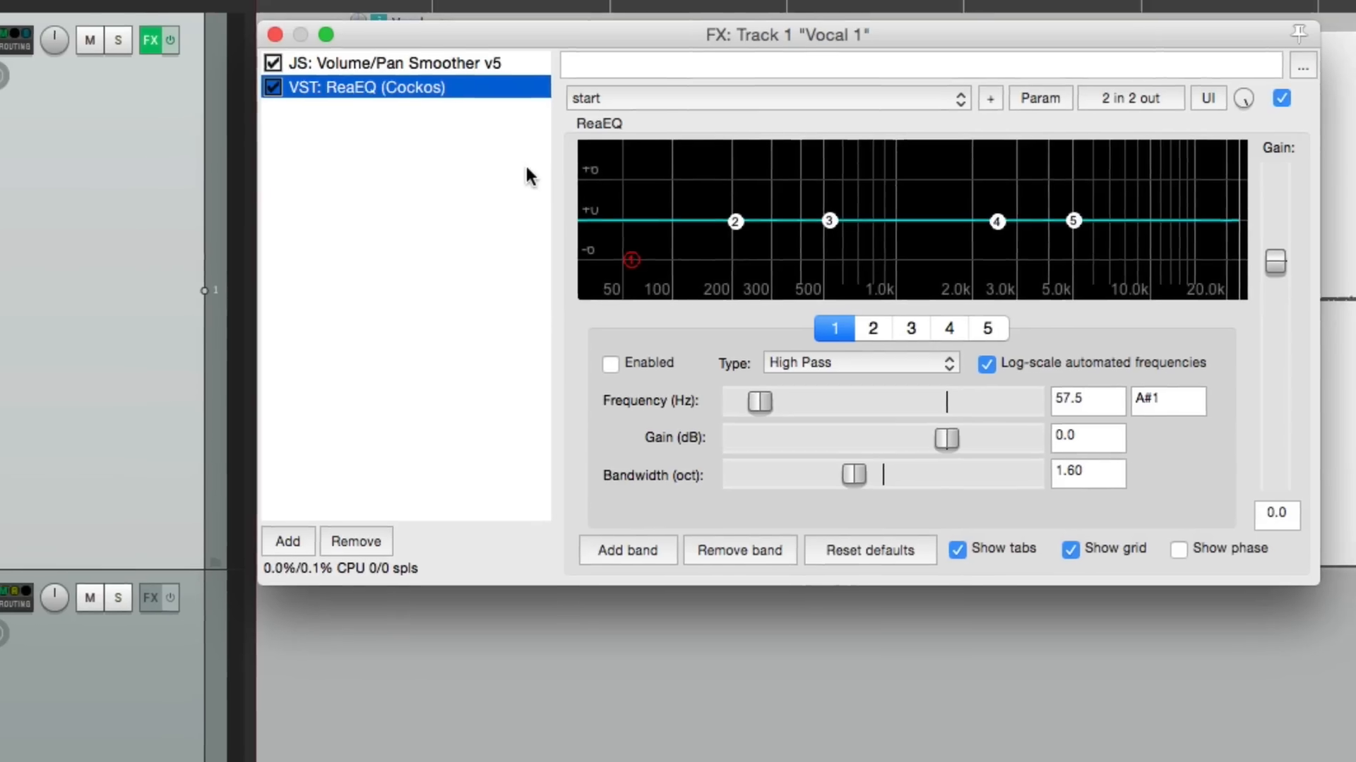
{"action": "left_click", "coordinate": [610, 363]}
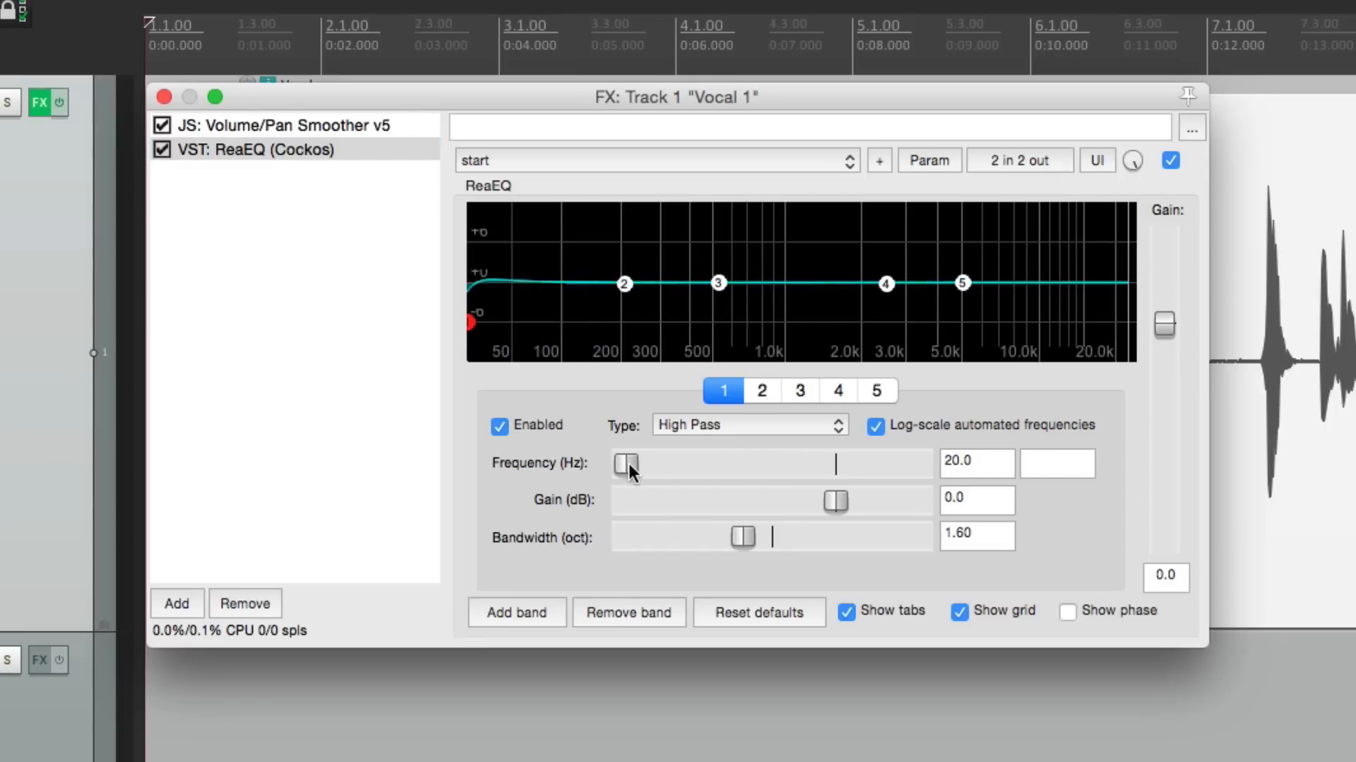
{"action": "left_click", "coordinate": [929, 159]}
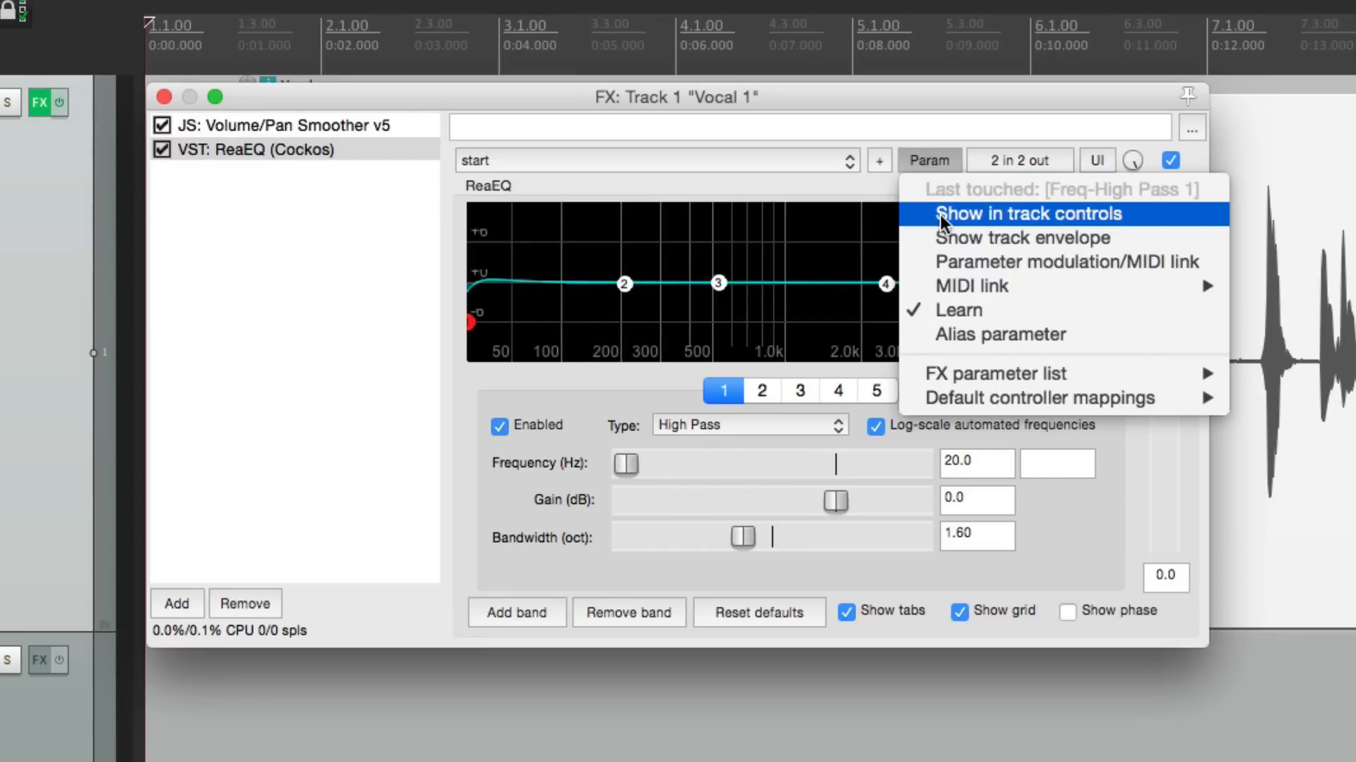
{"action": "left_click", "coordinate": [1027, 214]}
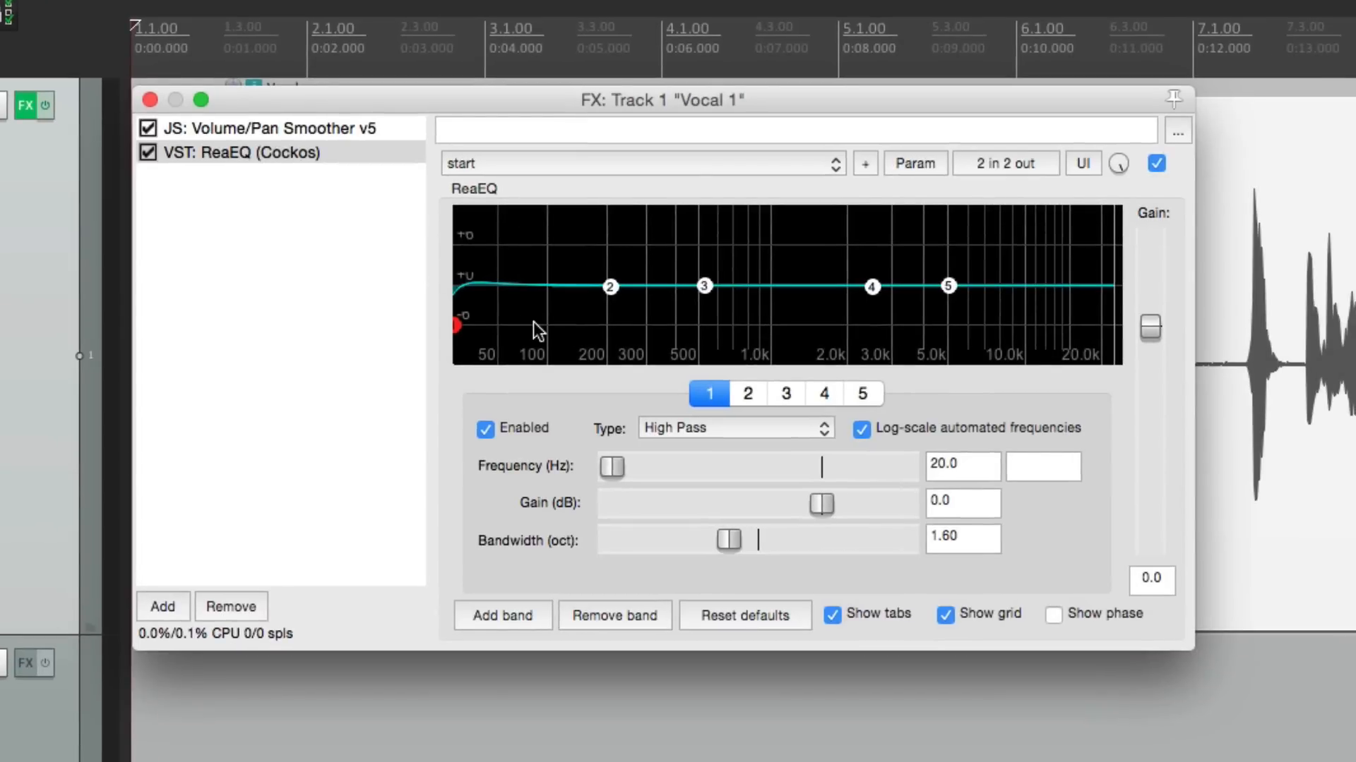
Remove bands 3–5, make band 2 a 24000 Hz Low Pass, and expose it in track controls.
{"action": "left_click", "coordinate": [861, 394]}
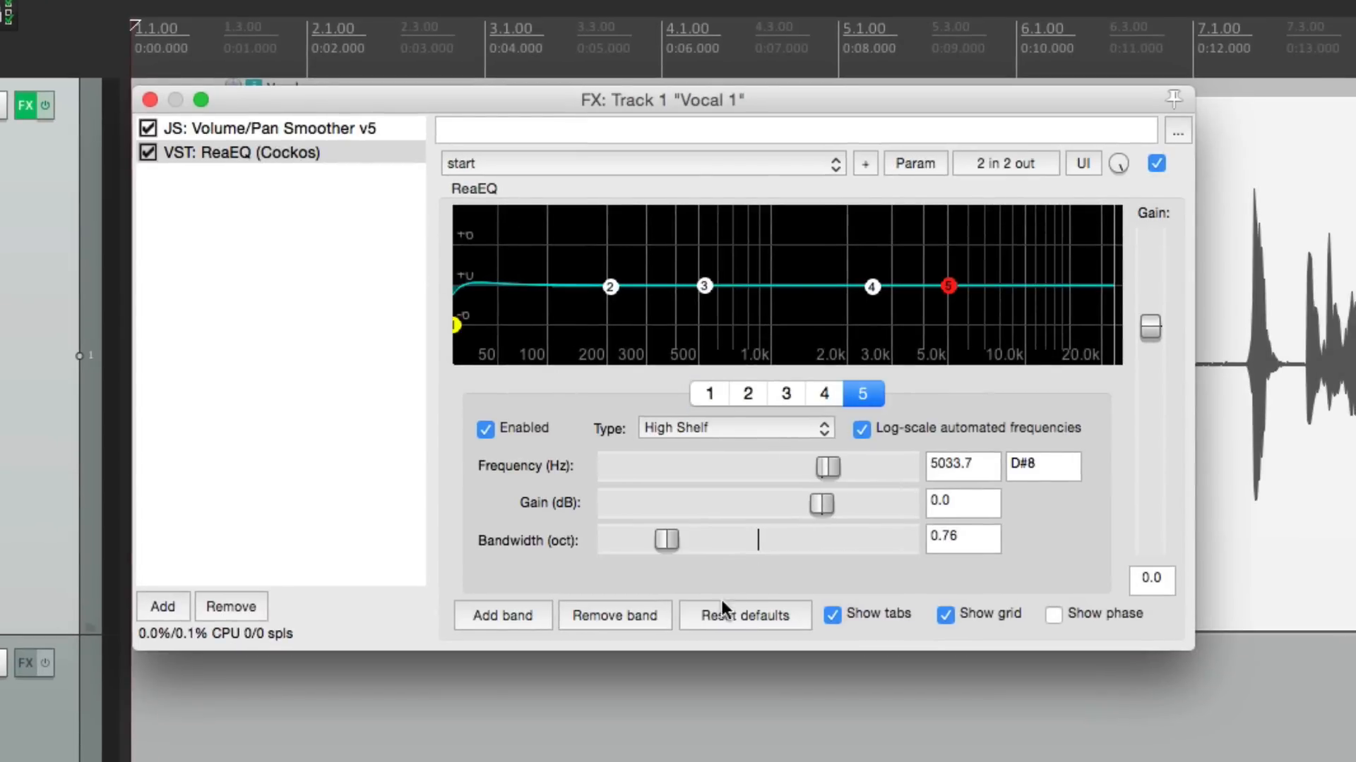
{"action": "left_click", "coordinate": [614, 614]}
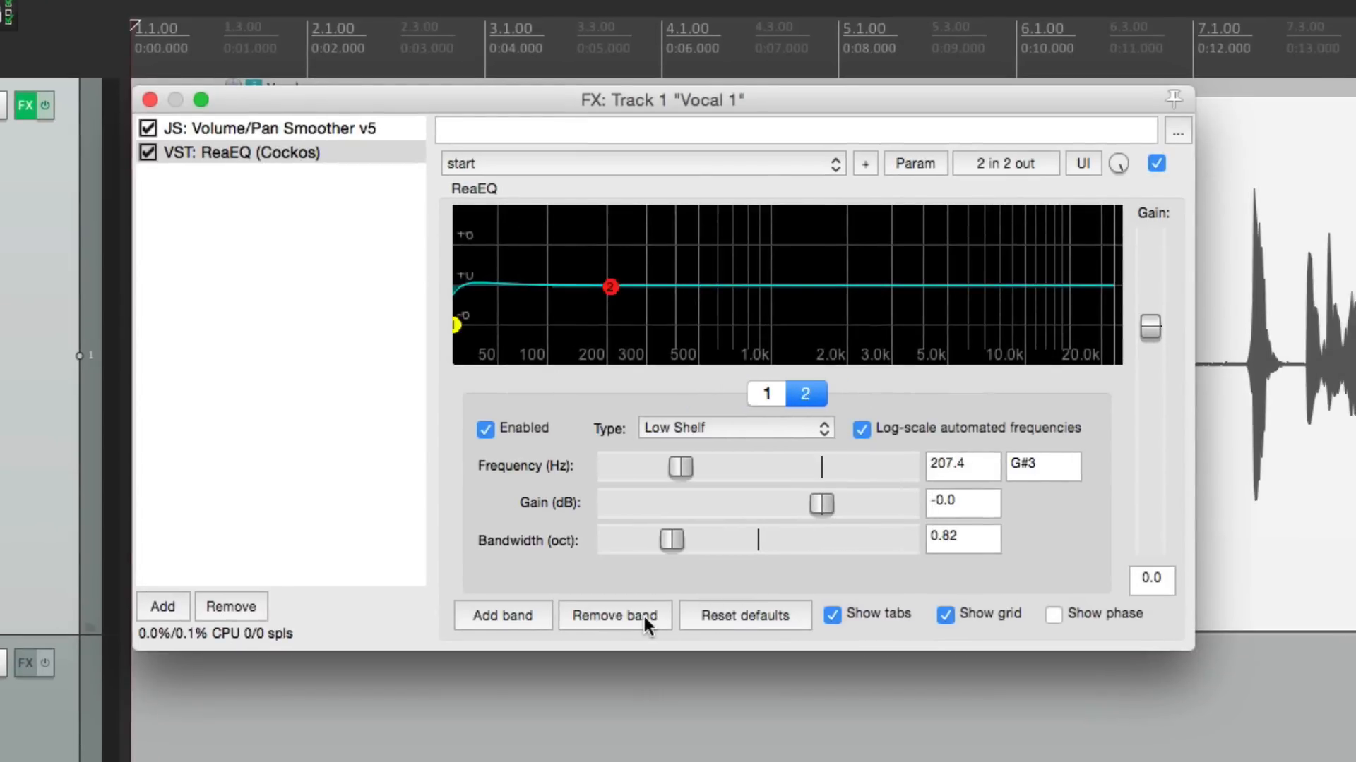
{"action": "left_click", "coordinate": [734, 427]}
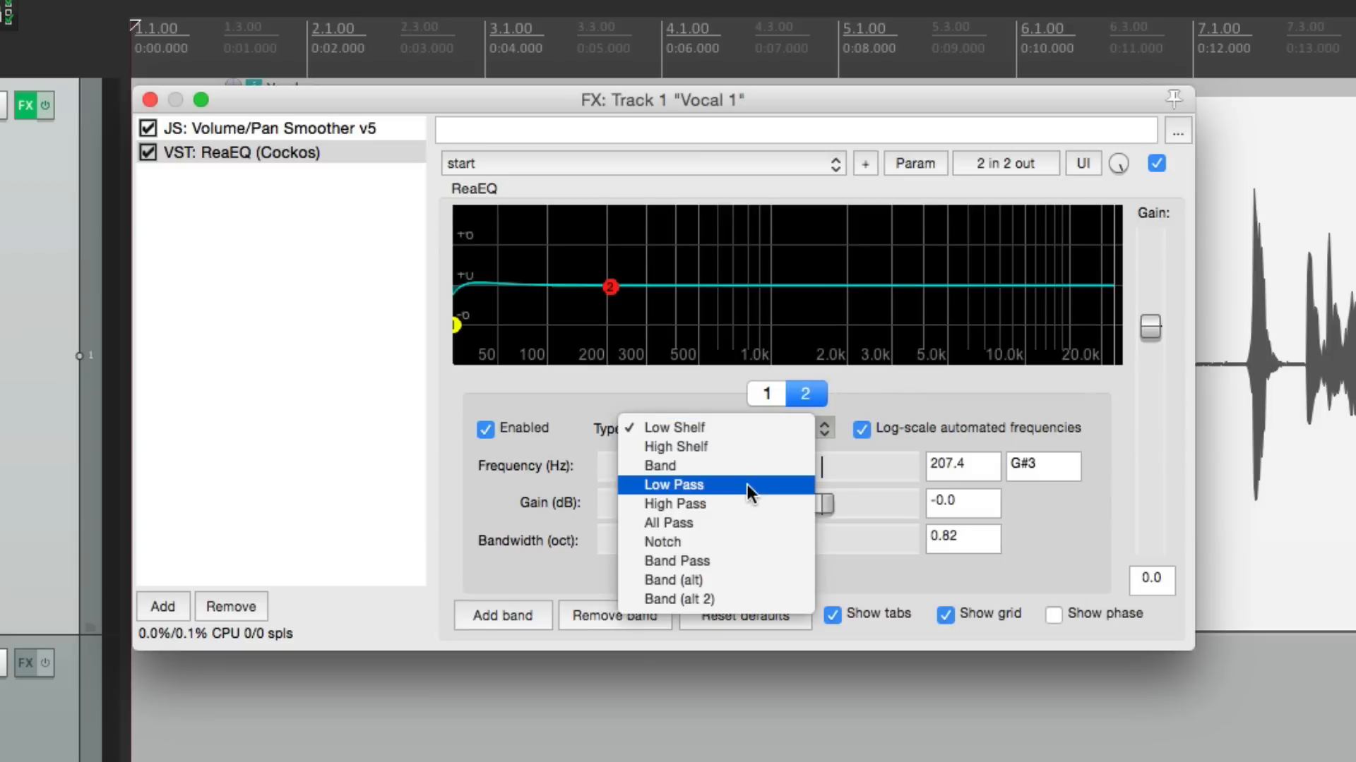
{"action": "left_click", "coordinate": [672, 484]}
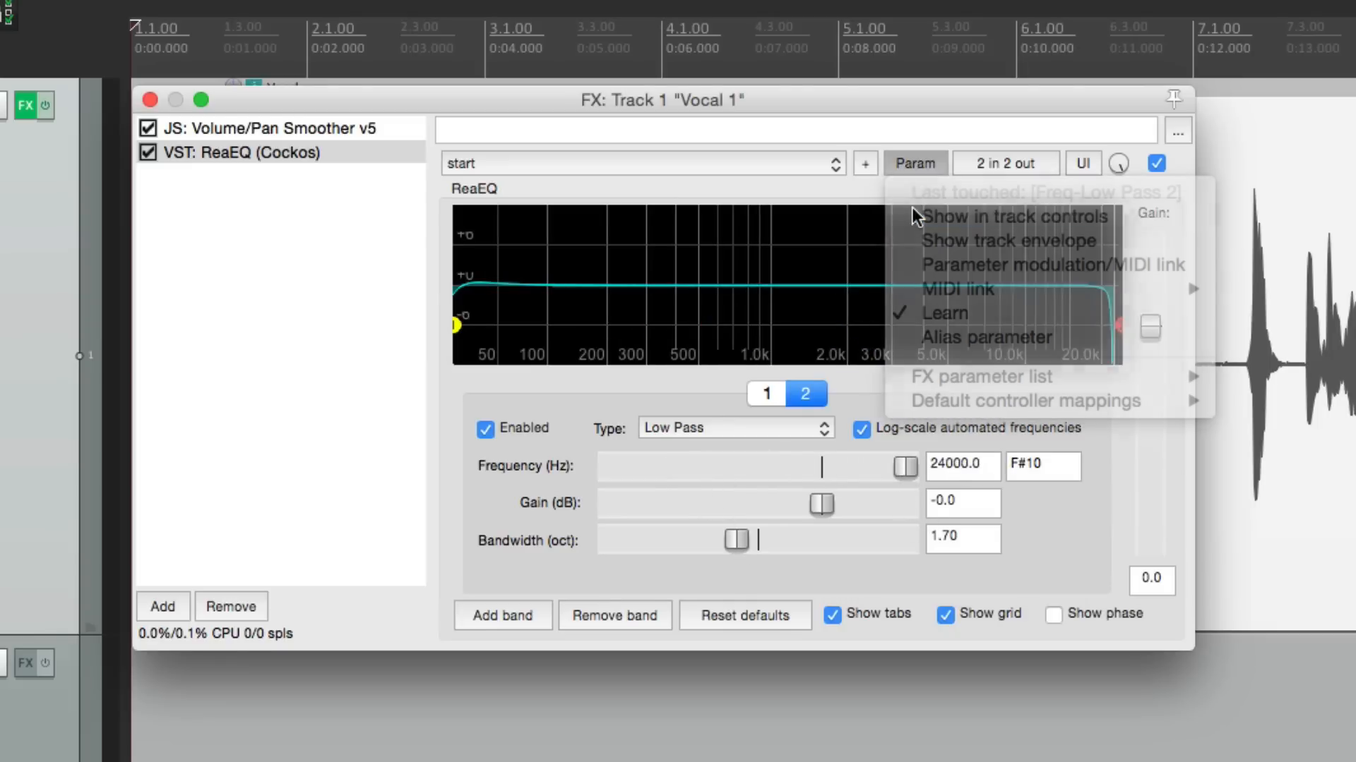
{"action": "left_click", "coordinate": [1014, 216]}
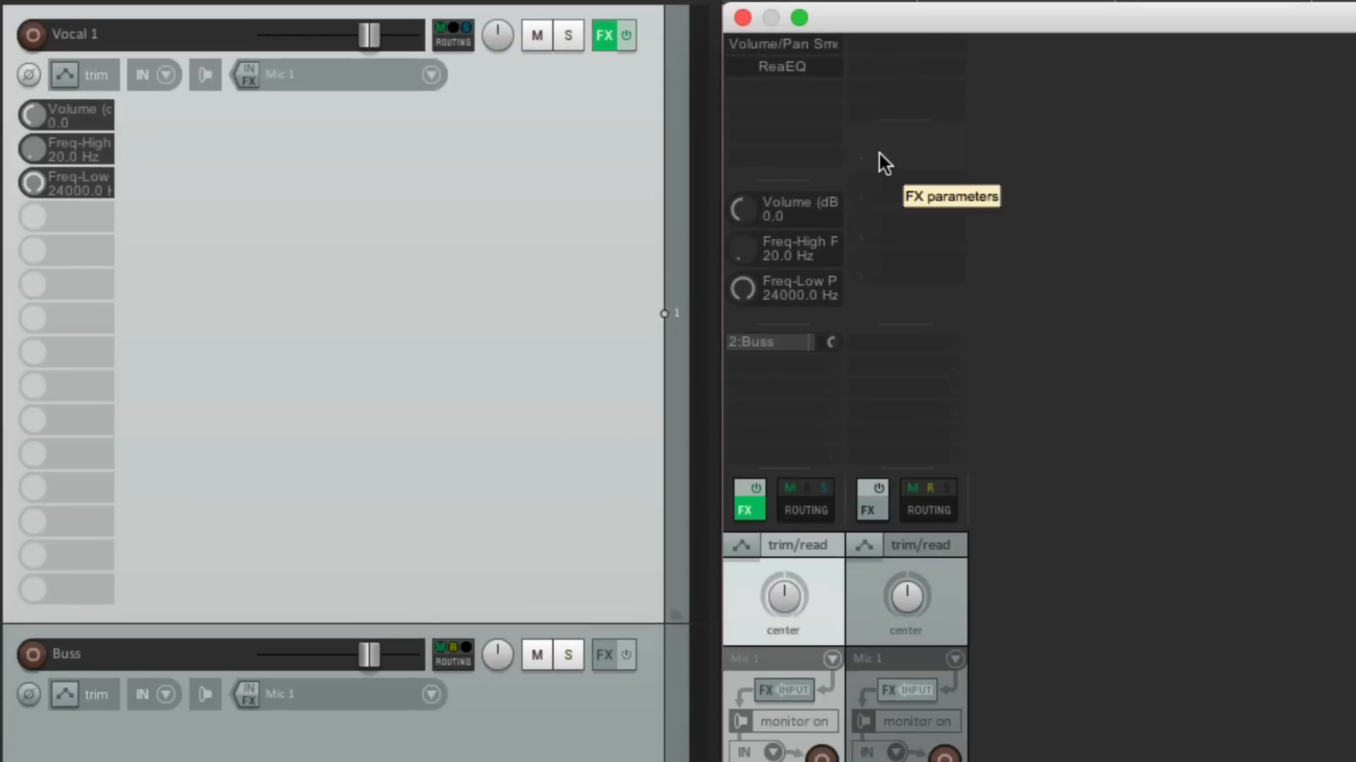
{"action": "mouse_move", "coordinate": [854, 236]}
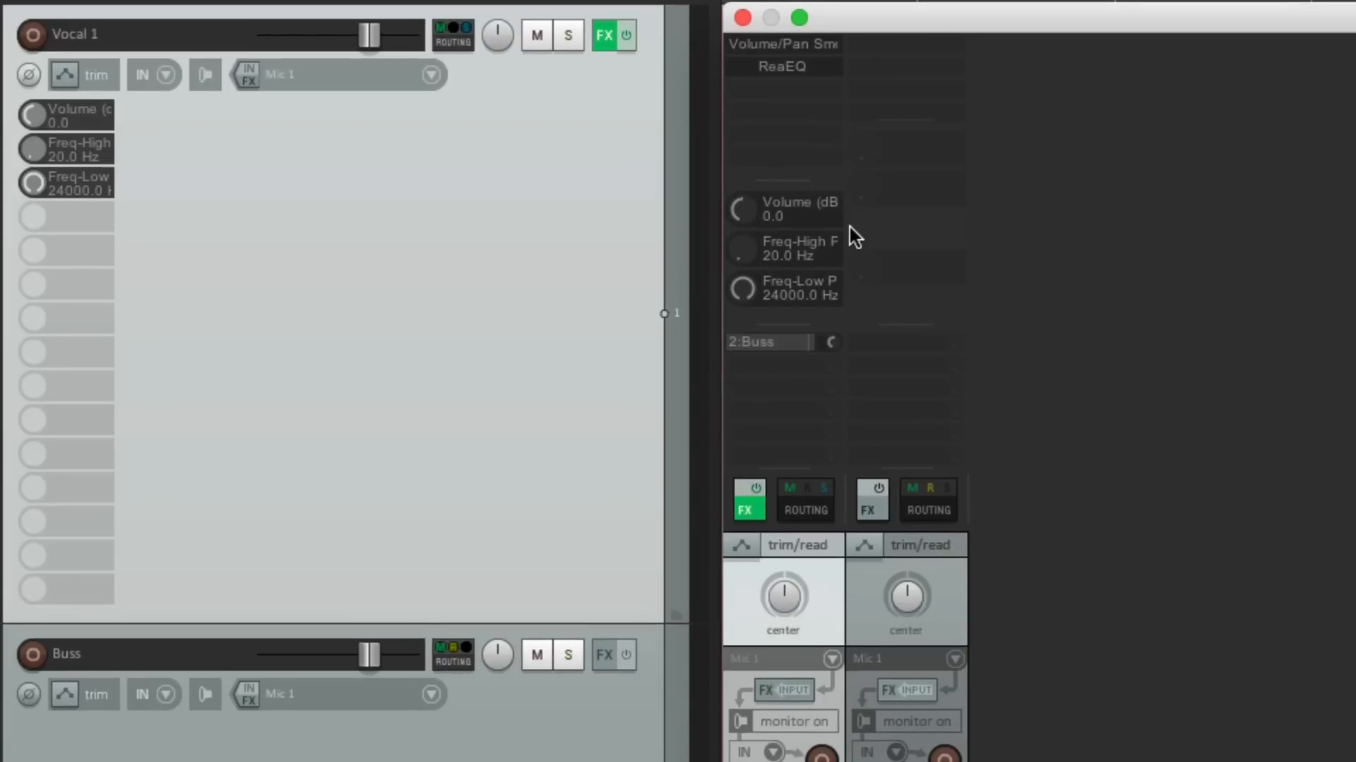
{"action": "mouse_move", "coordinate": [819, 224]}
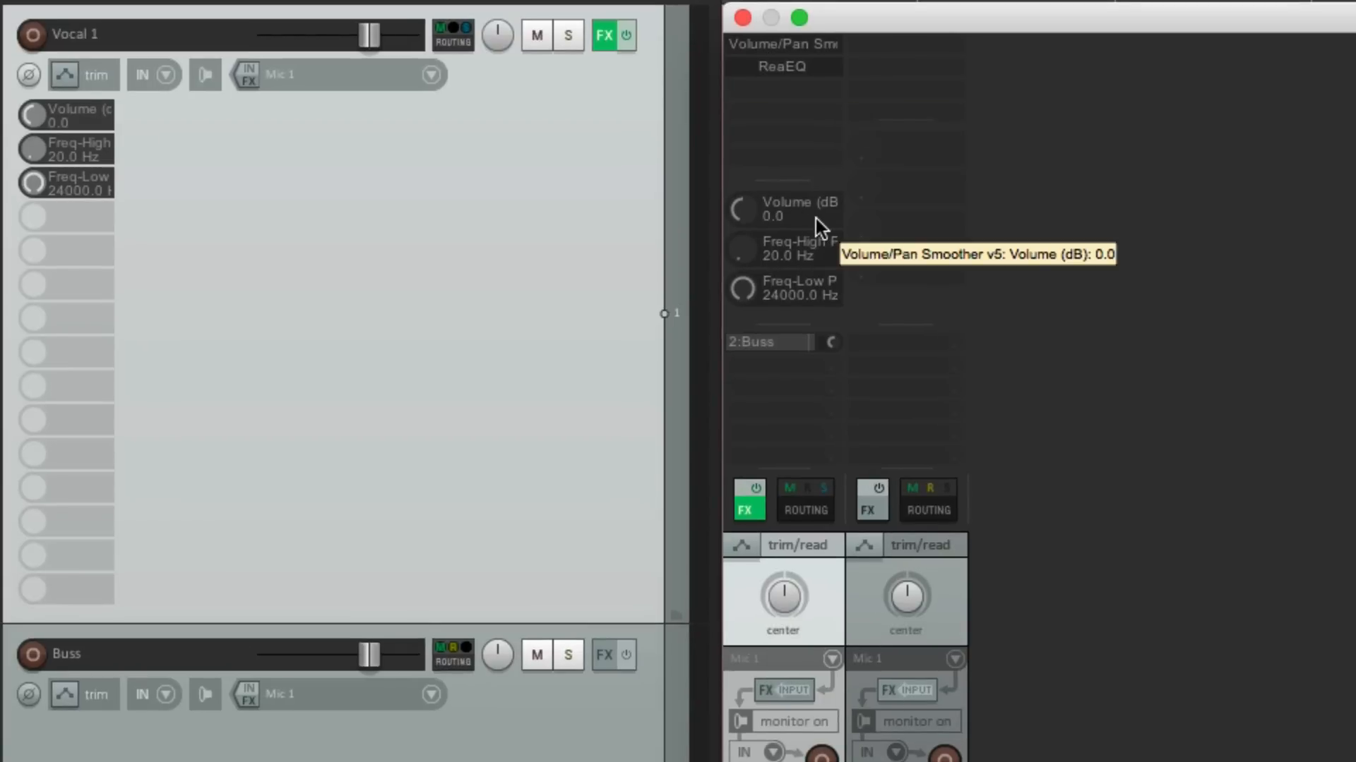
{"action": "mouse_move", "coordinate": [745, 265]}
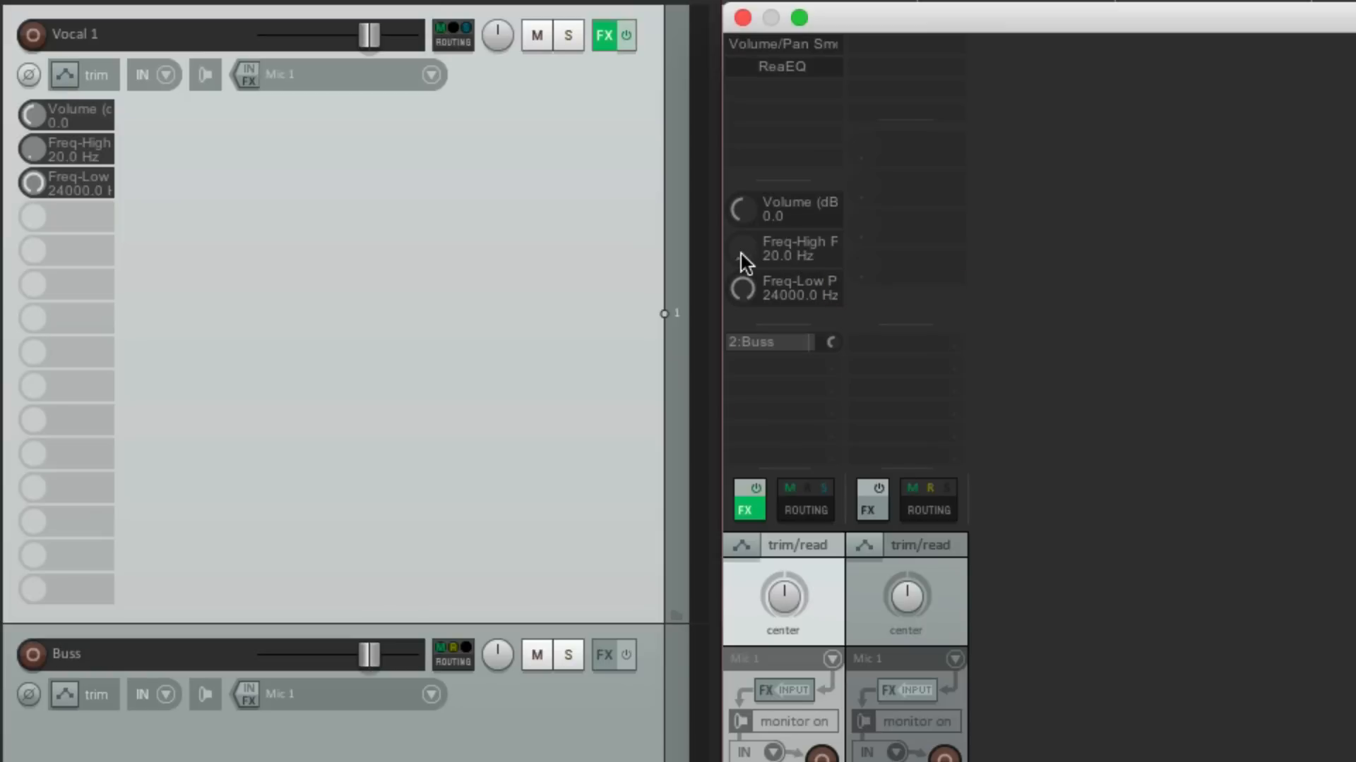
{"action": "mouse_move", "coordinate": [742, 305]}
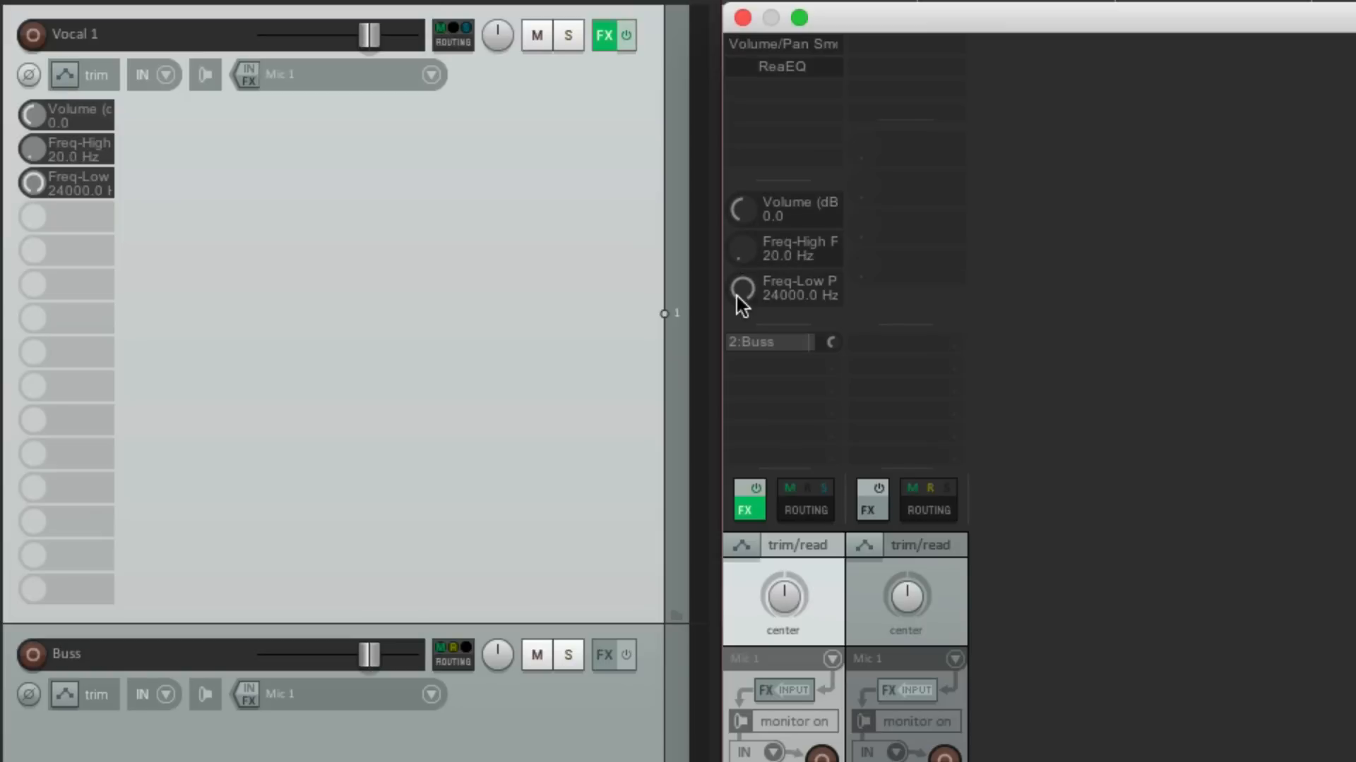
{"action": "mouse_move", "coordinate": [741, 287]}
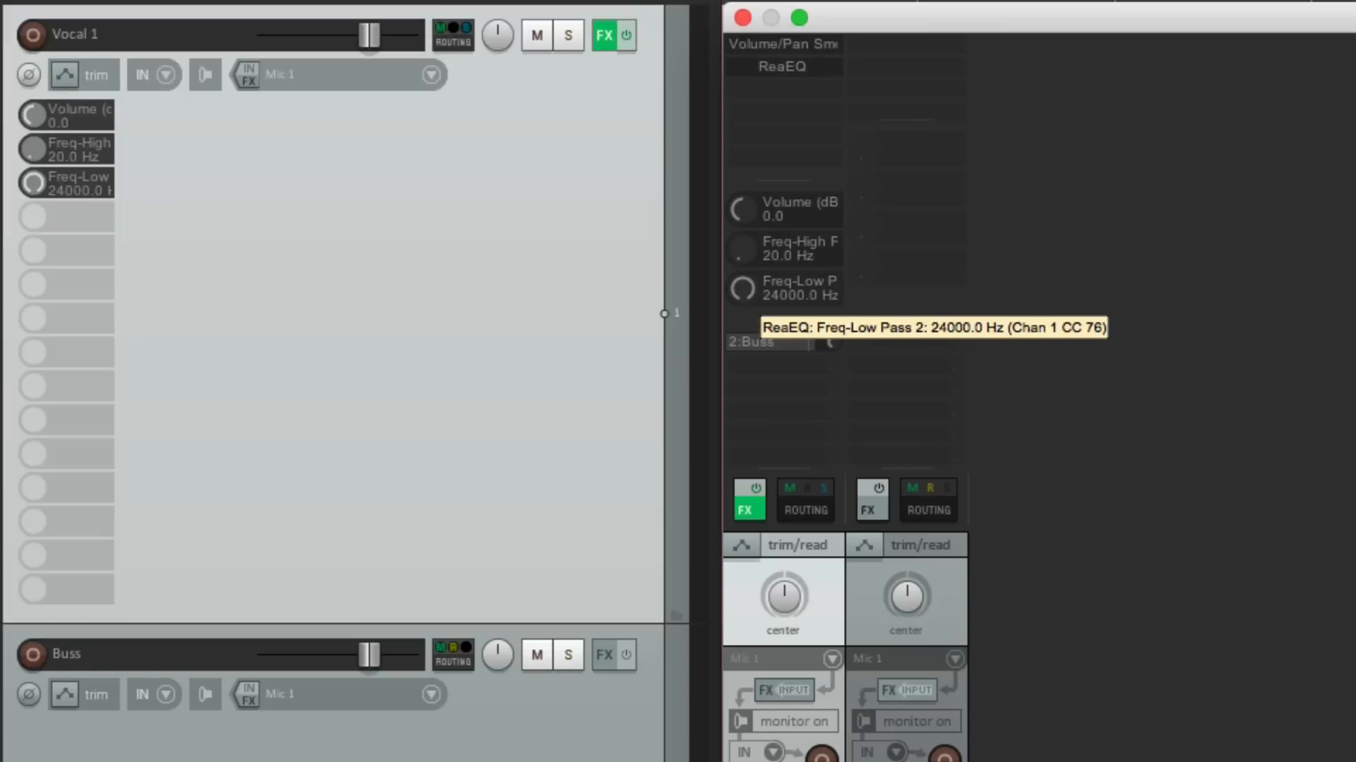
{"action": "mouse_move", "coordinate": [804, 318]}
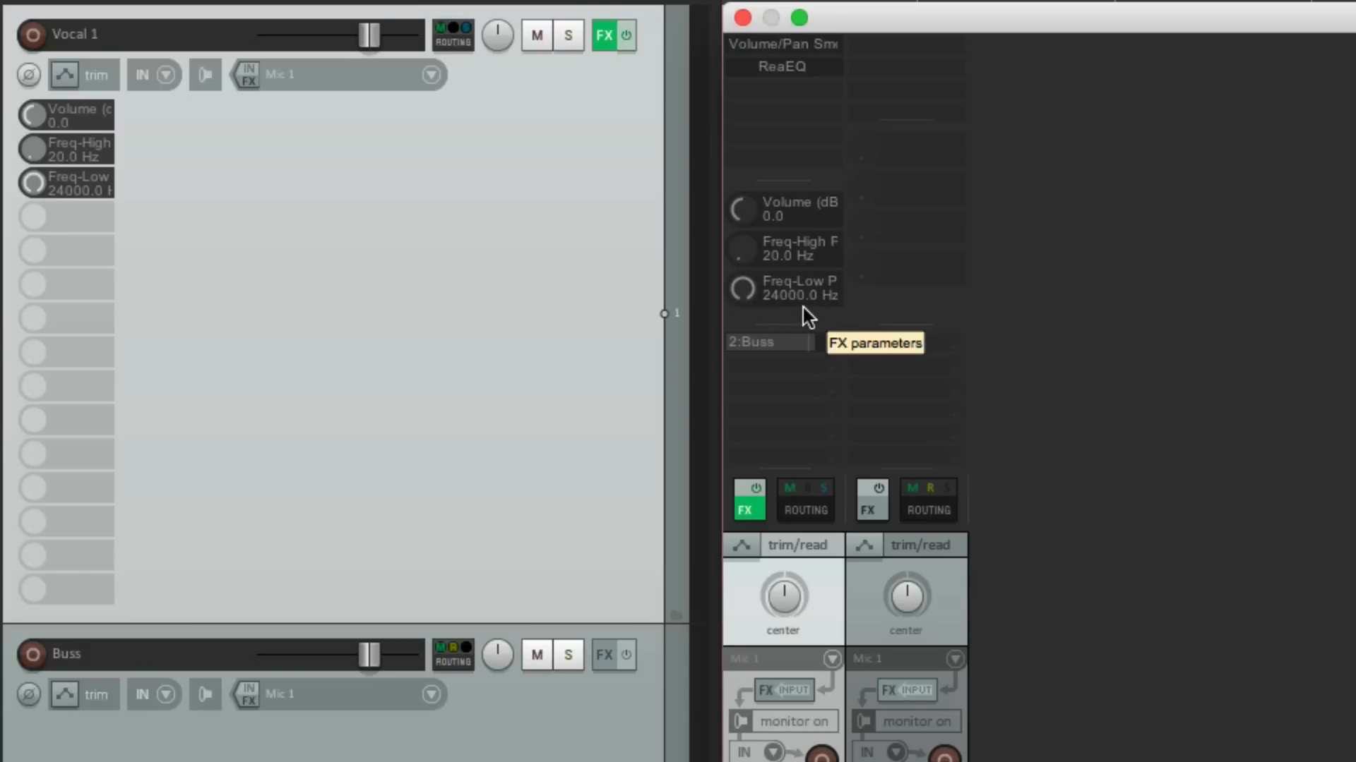
{"action": "mouse_move", "coordinate": [627, 621]}
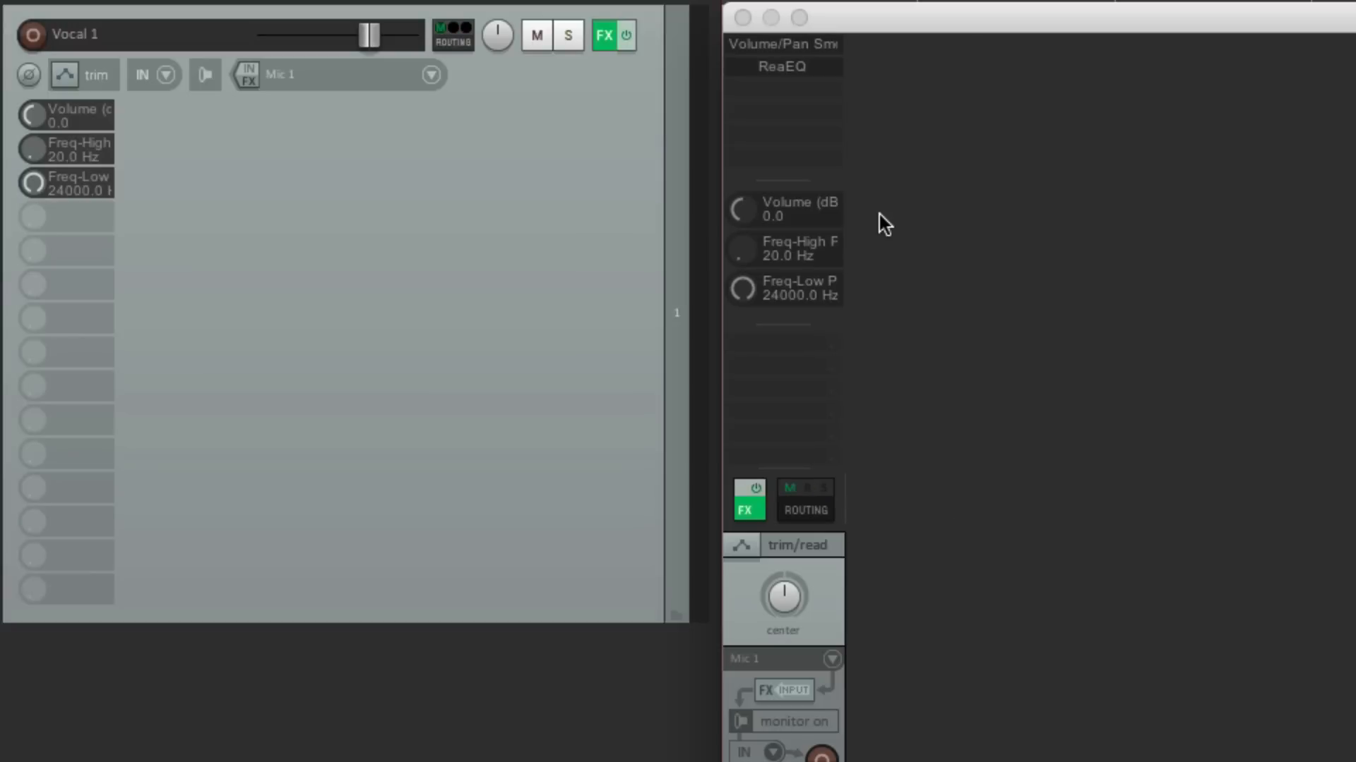
{"action": "mouse_move", "coordinate": [826, 212]}
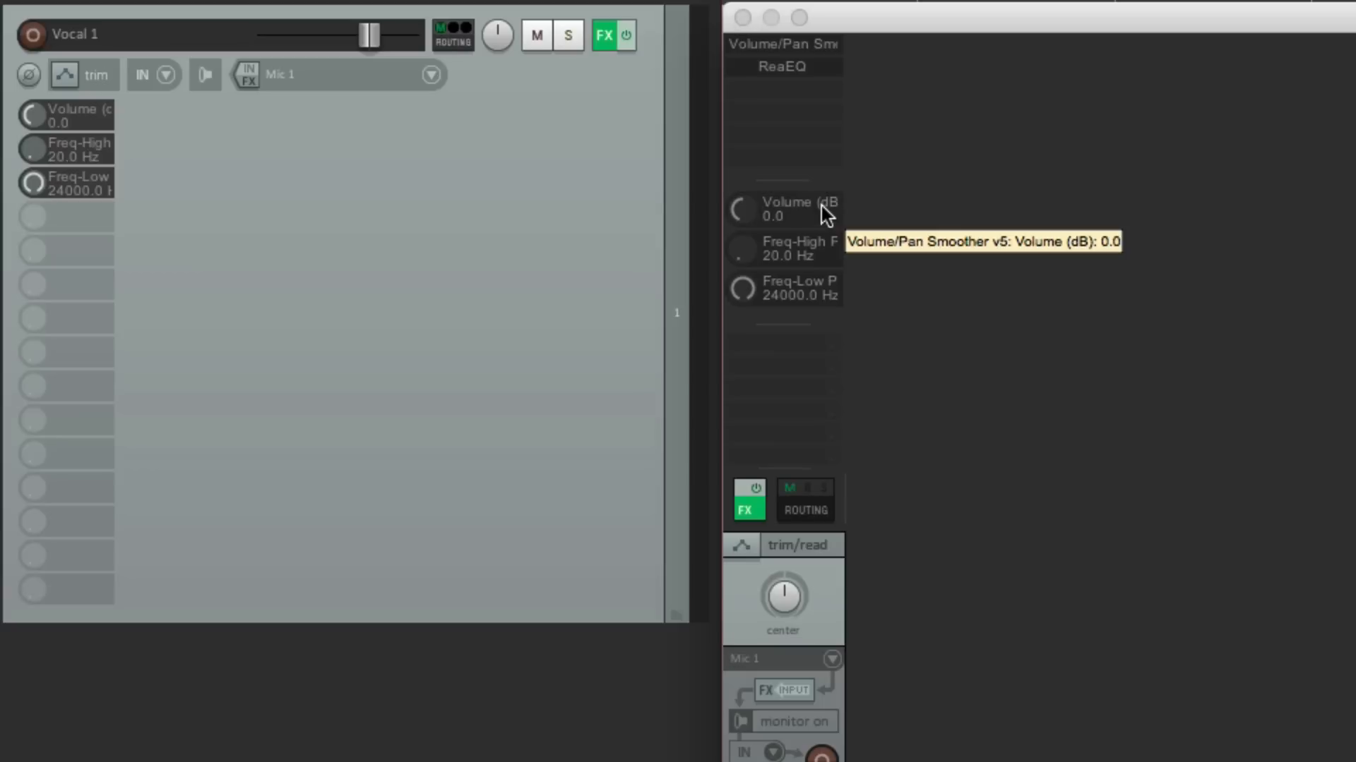
Rename Vocal 1's Volume parameter knob to Trim via its Alias option.
{"action": "right_click", "coordinate": [782, 209]}
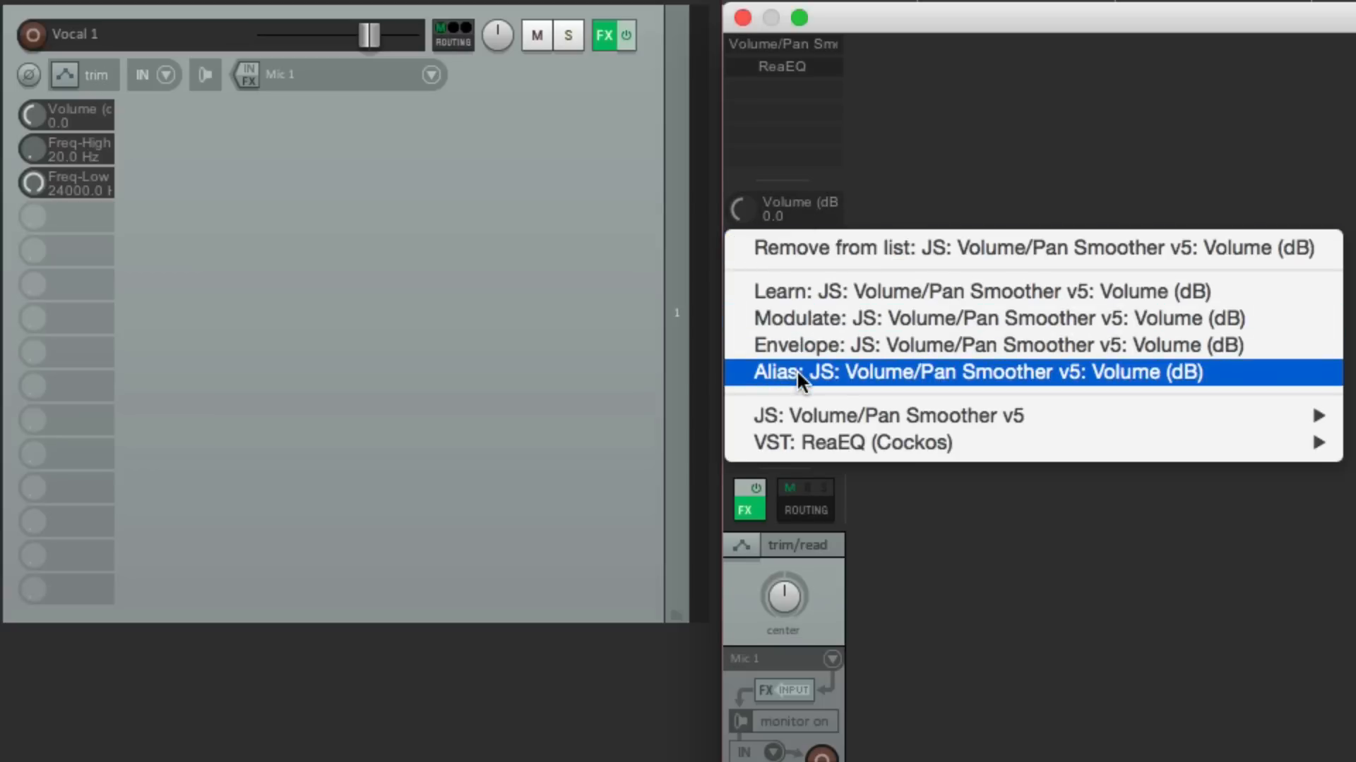
{"action": "left_click", "coordinate": [773, 372]}
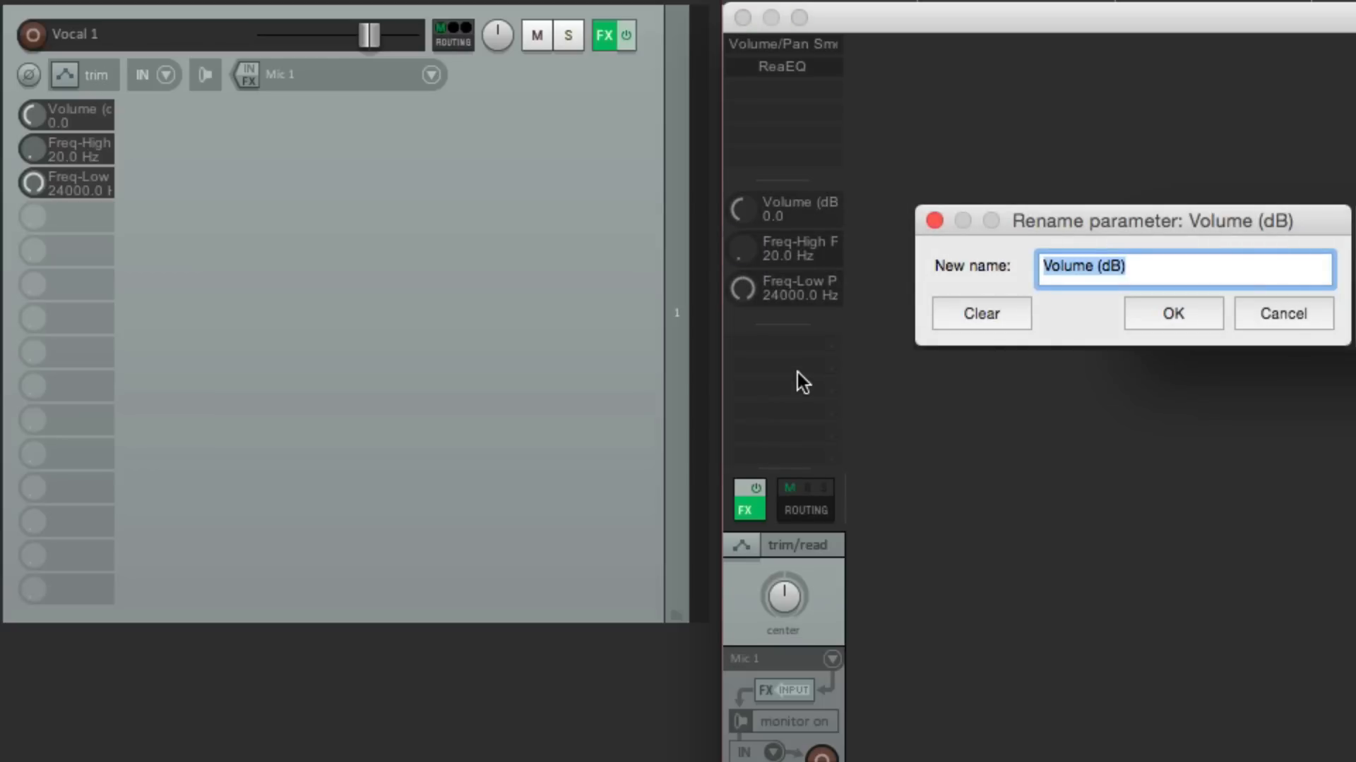
{"action": "left_click", "coordinate": [1172, 313]}
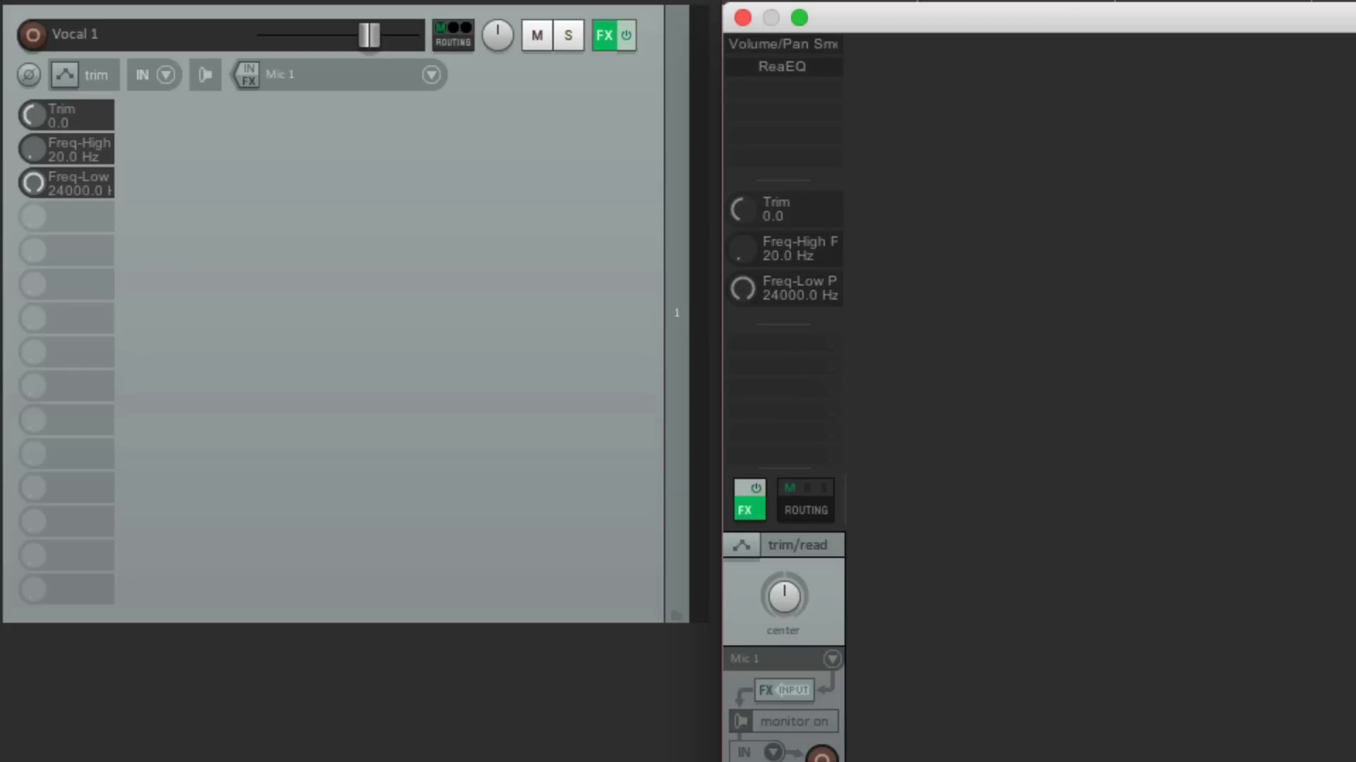
{"action": "mouse_move", "coordinate": [803, 215]}
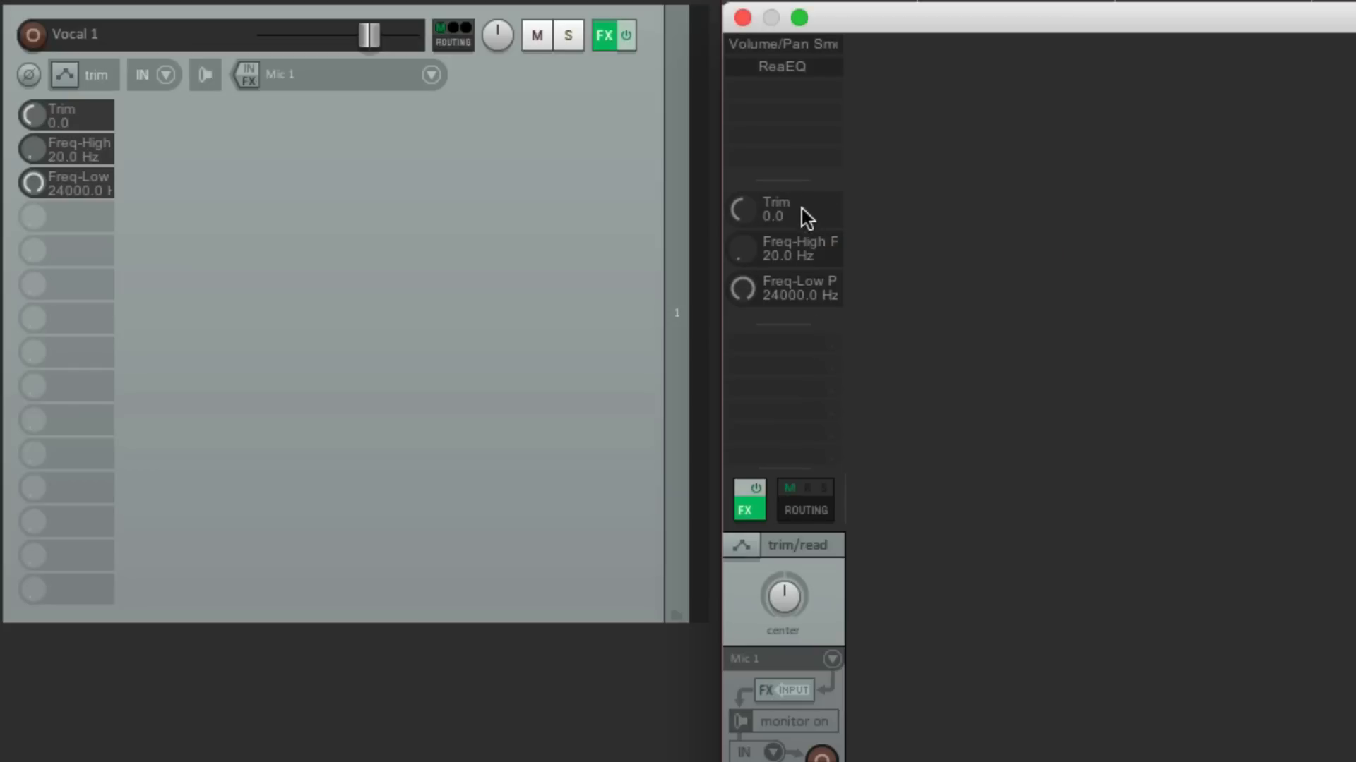
{"action": "mouse_move", "coordinate": [95, 117]}
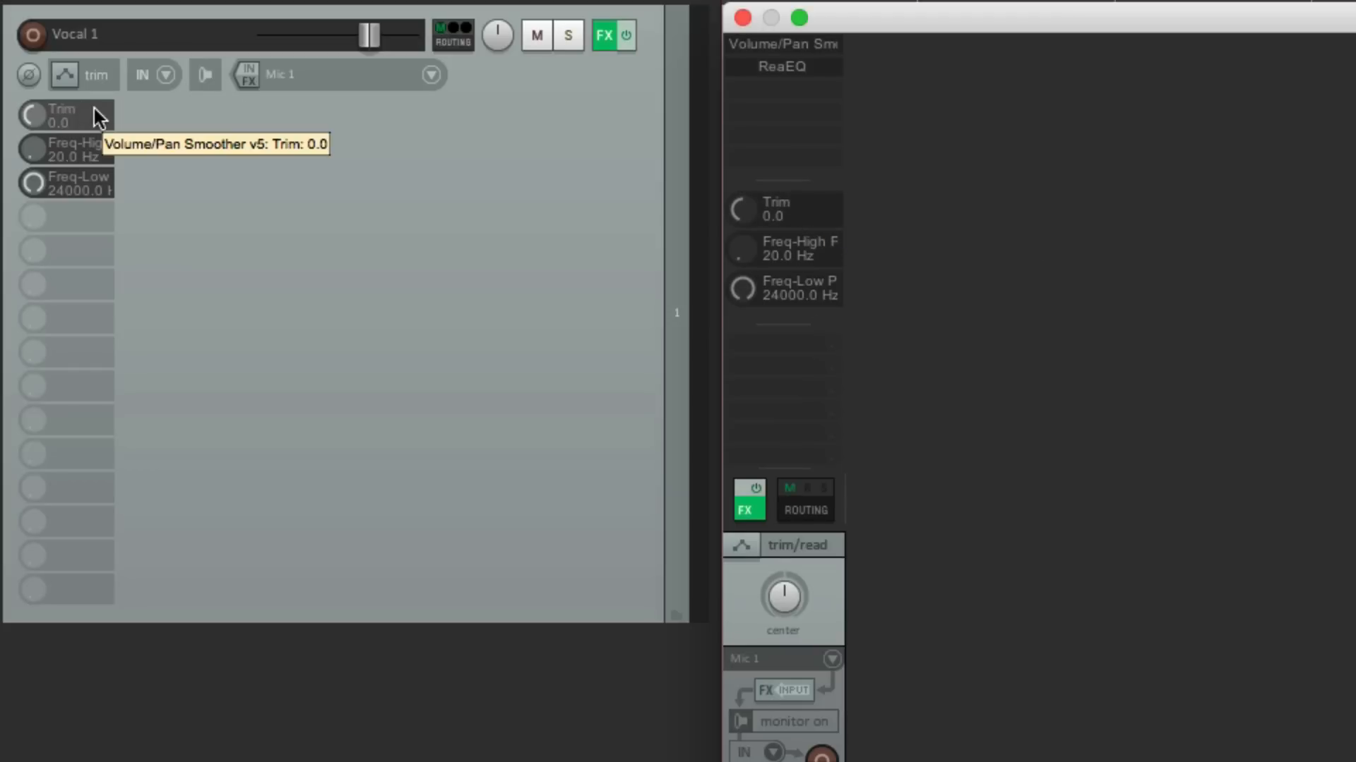
{"action": "mouse_move", "coordinate": [846, 245]}
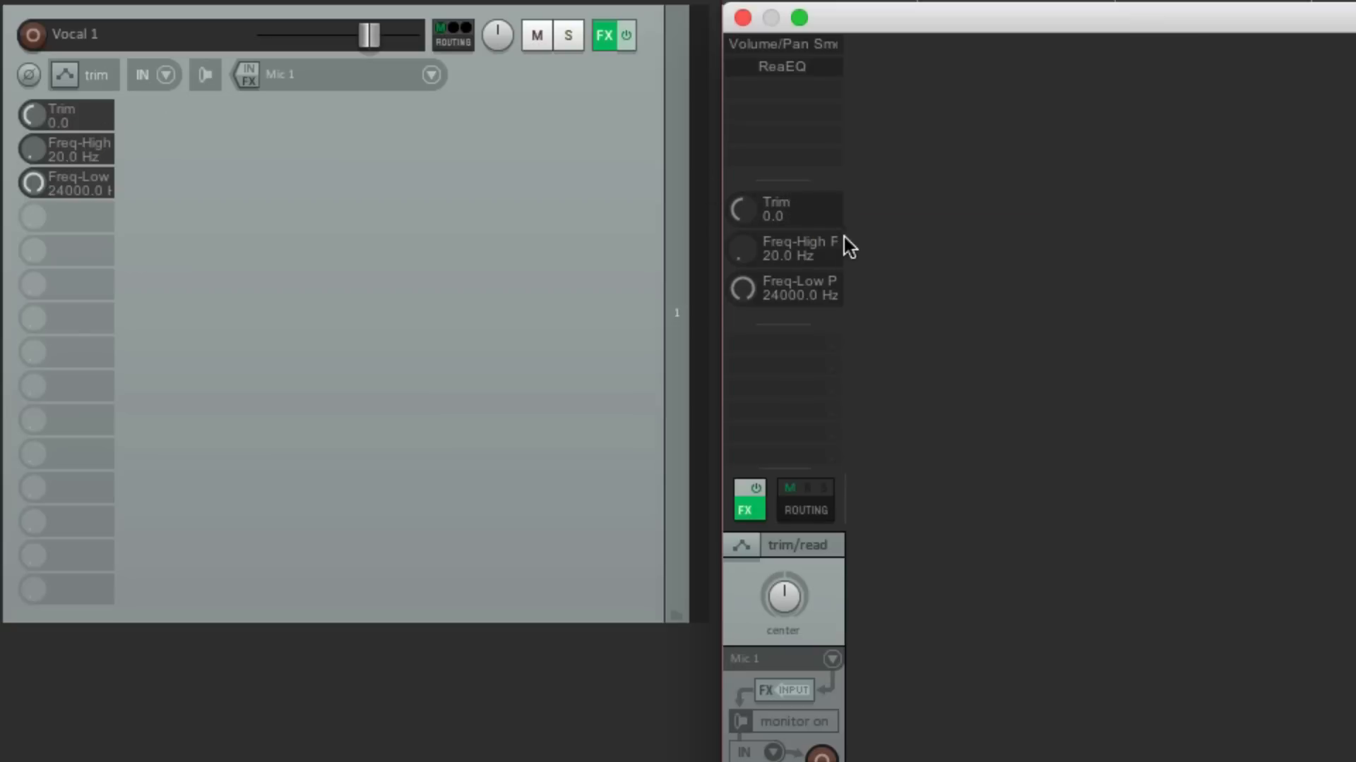
{"action": "mouse_move", "coordinate": [818, 271]}
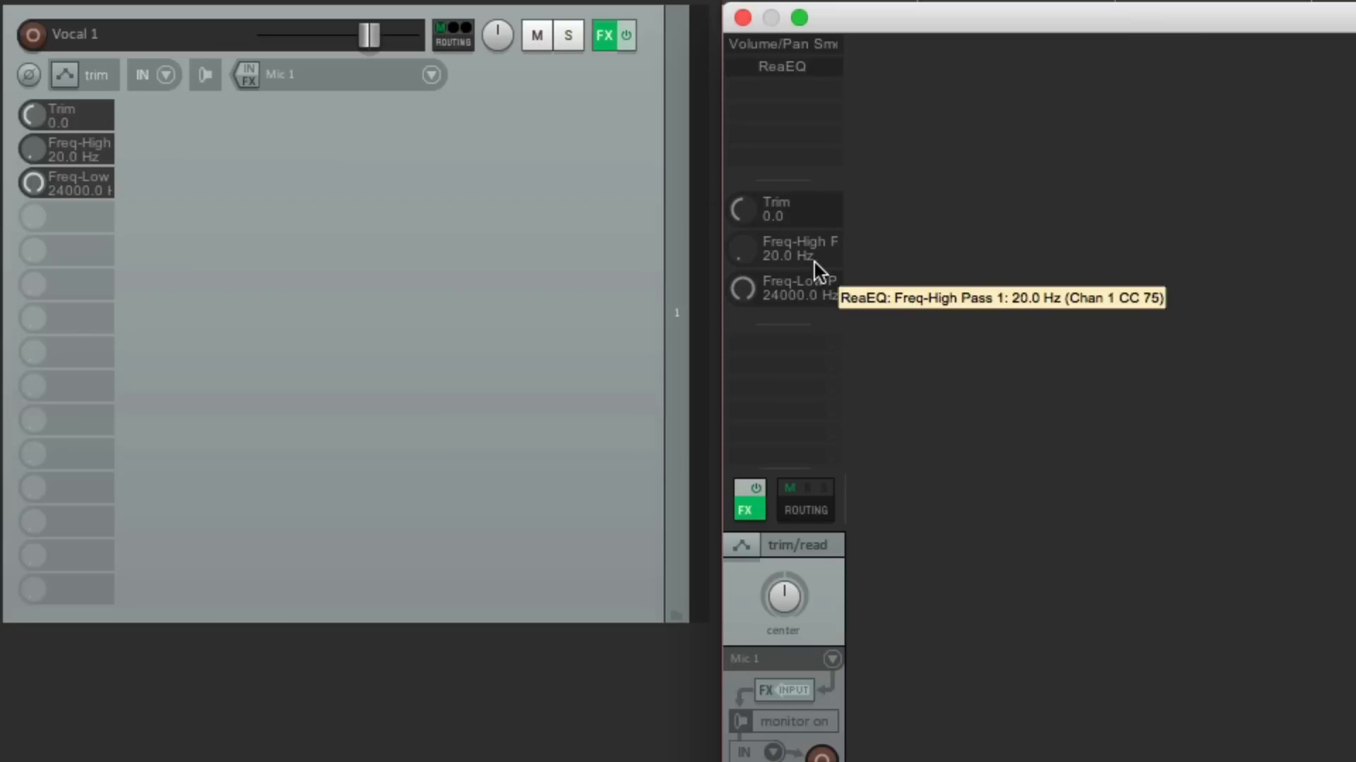
Rename the high-pass and low-pass frequency controls to HP and LP.
{"action": "right_click", "coordinate": [782, 249]}
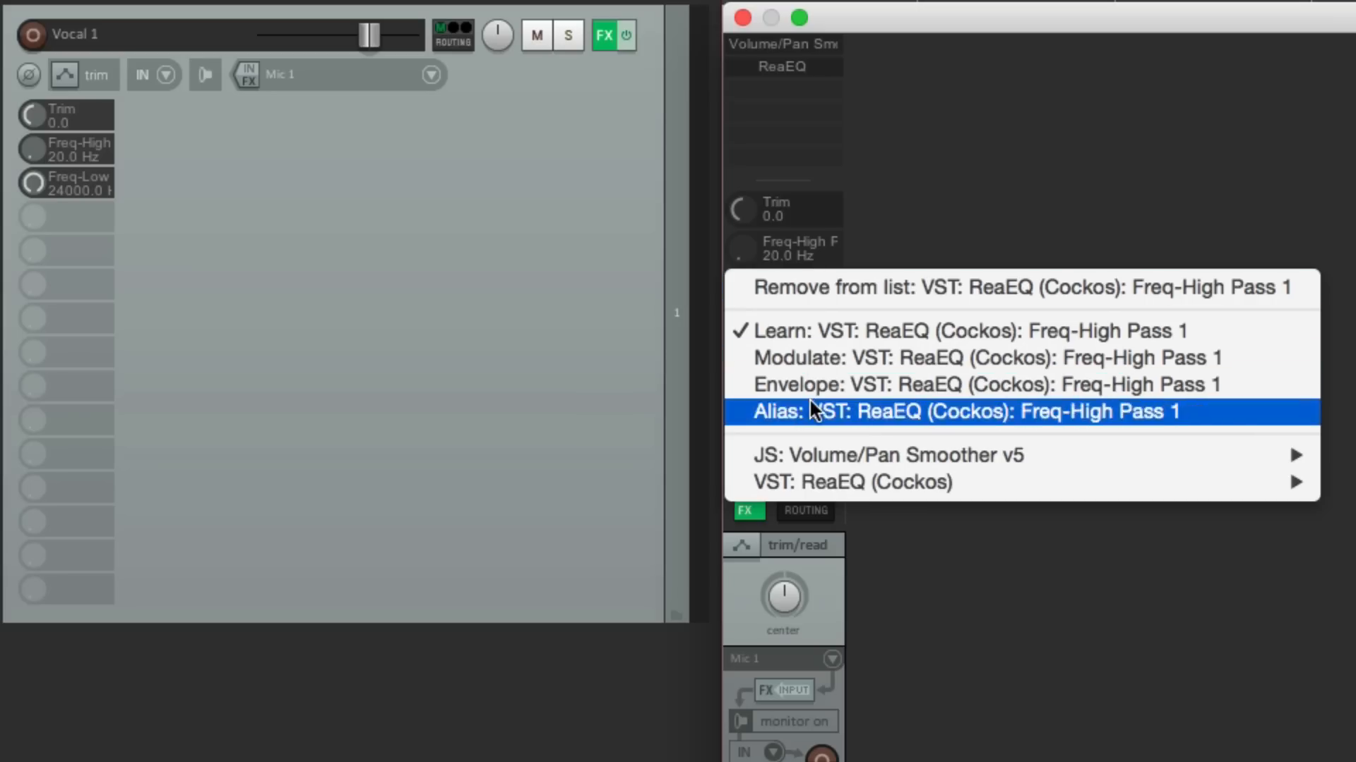
{"action": "left_click", "coordinate": [779, 411]}
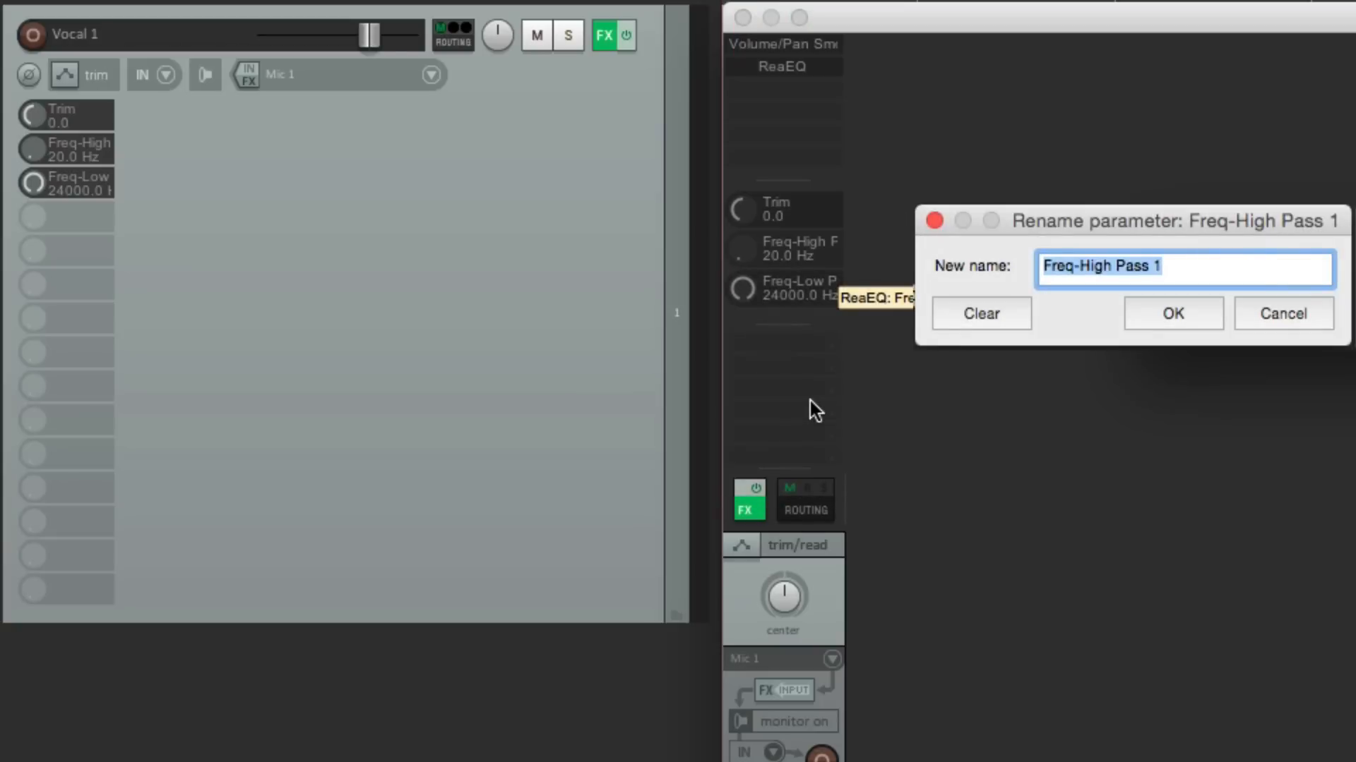
{"action": "left_click", "coordinate": [1172, 314]}
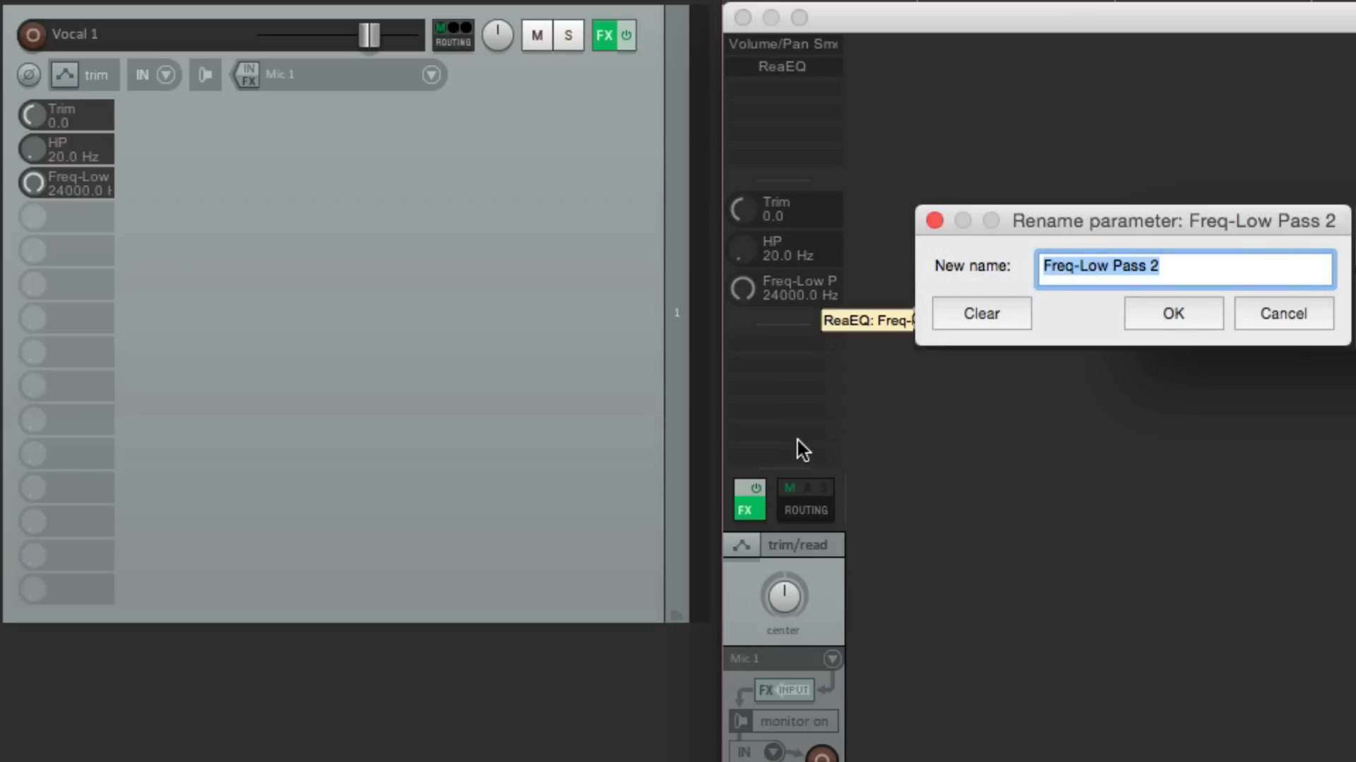
{"action": "left_click", "coordinate": [1172, 314]}
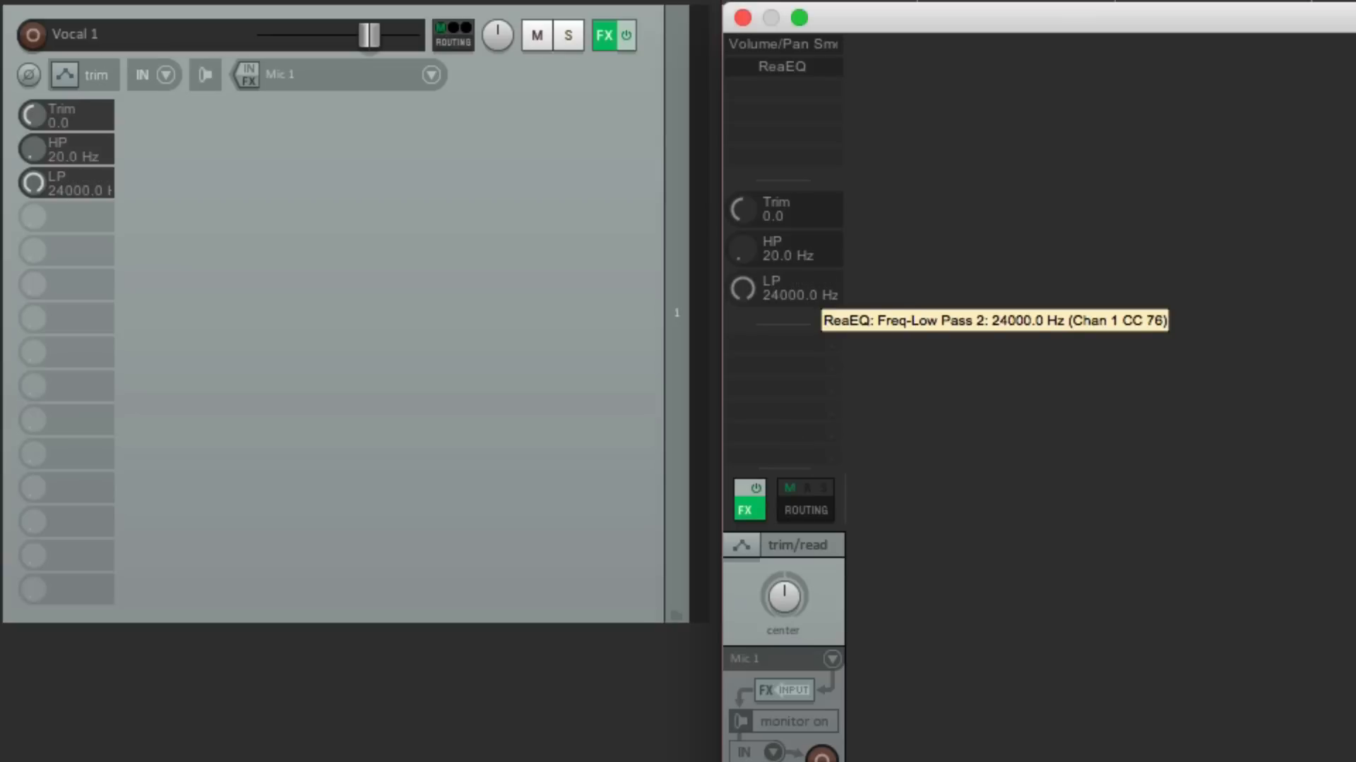
{"action": "mouse_move", "coordinate": [782, 288]}
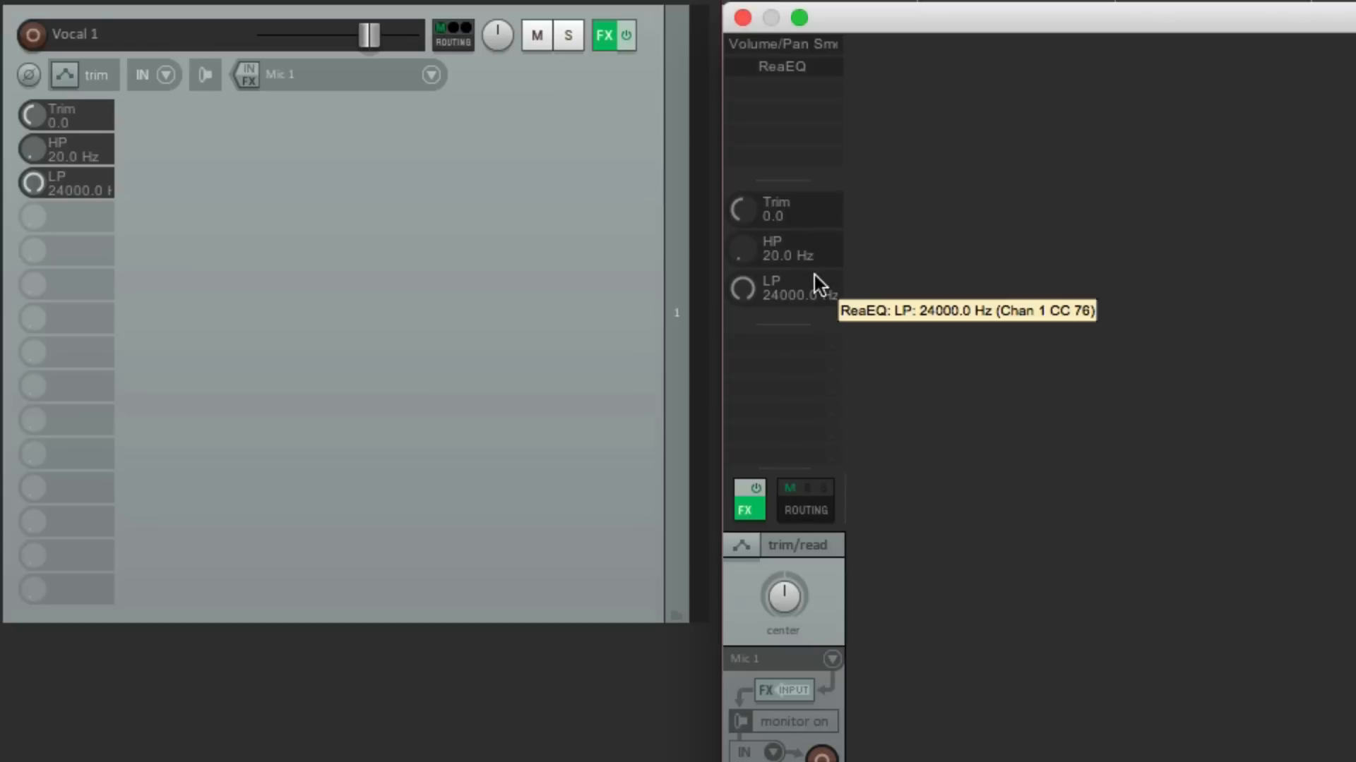
{"action": "mouse_move", "coordinate": [818, 210]}
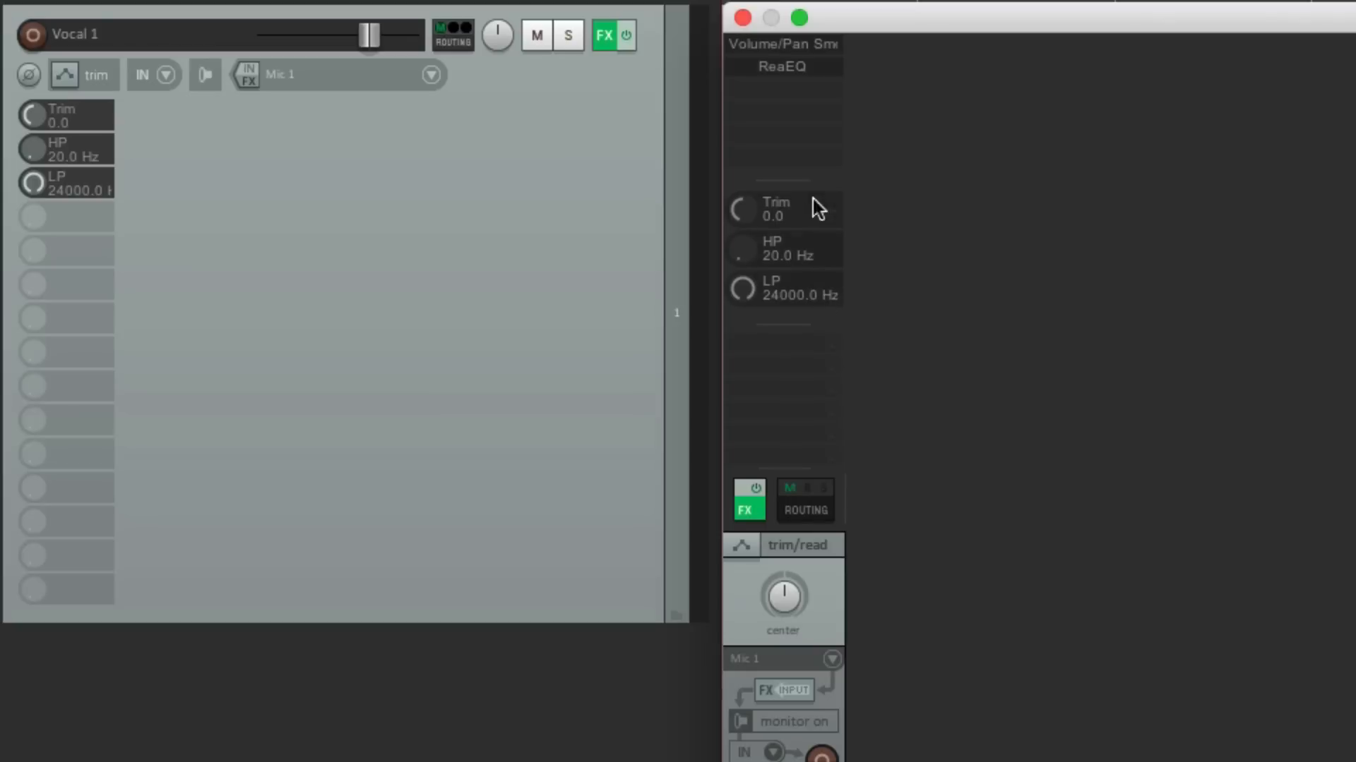
{"action": "mouse_move", "coordinate": [828, 290]}
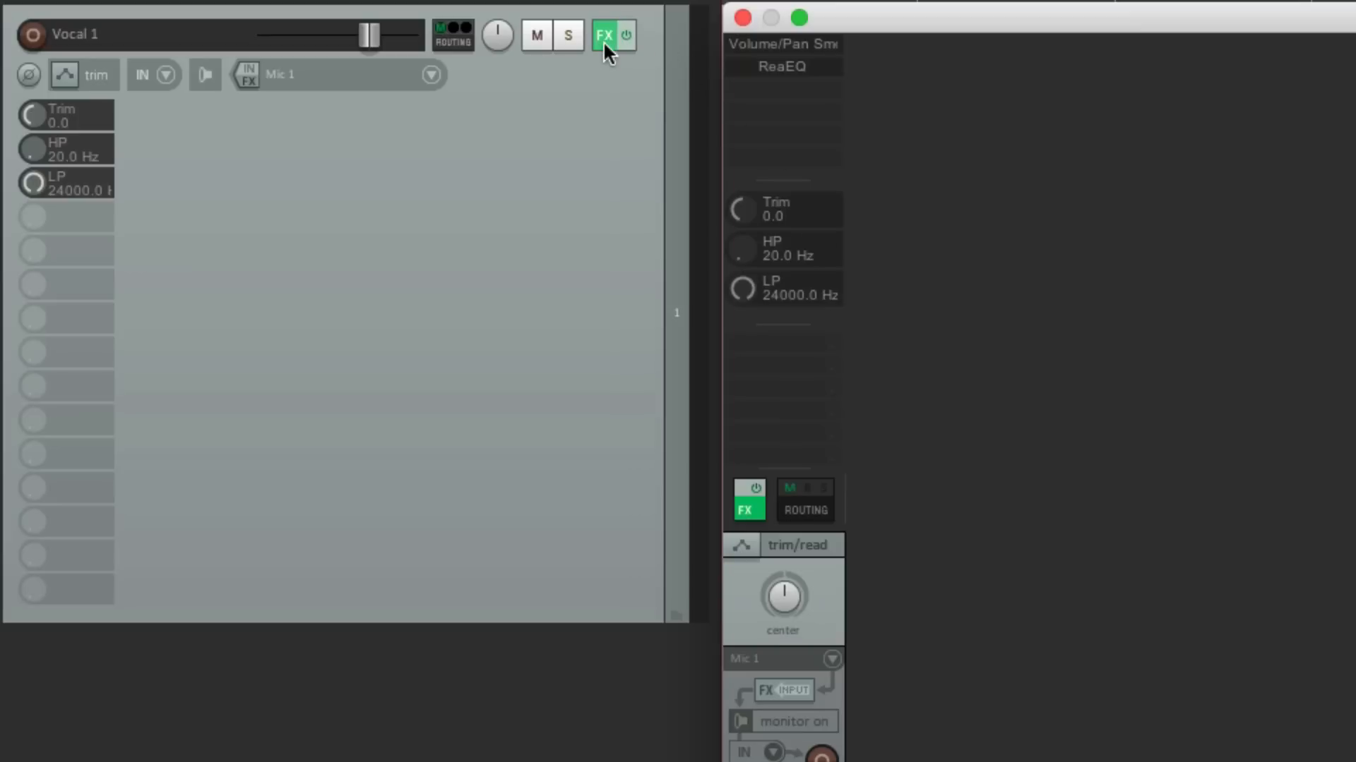
{"action": "left_click", "coordinate": [603, 34]}
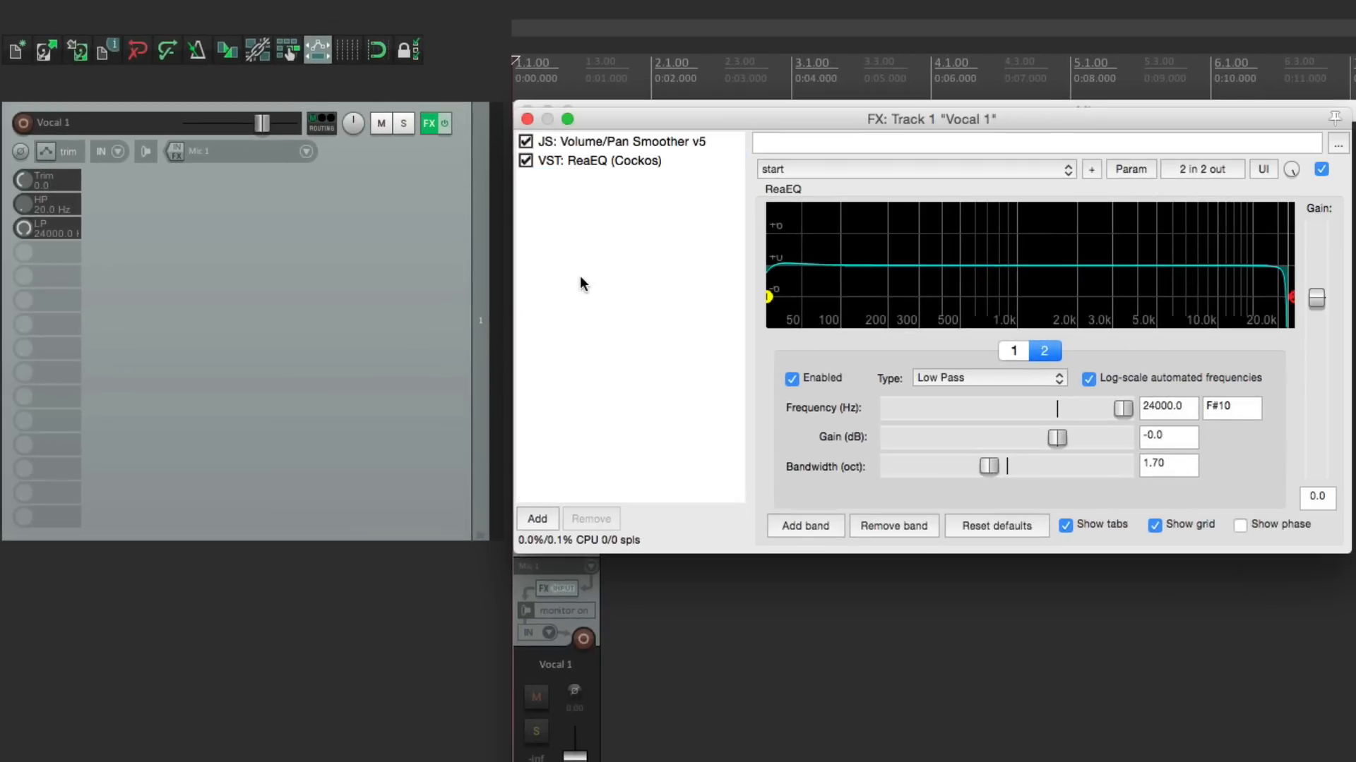
{"action": "mouse_move", "coordinate": [641, 231]}
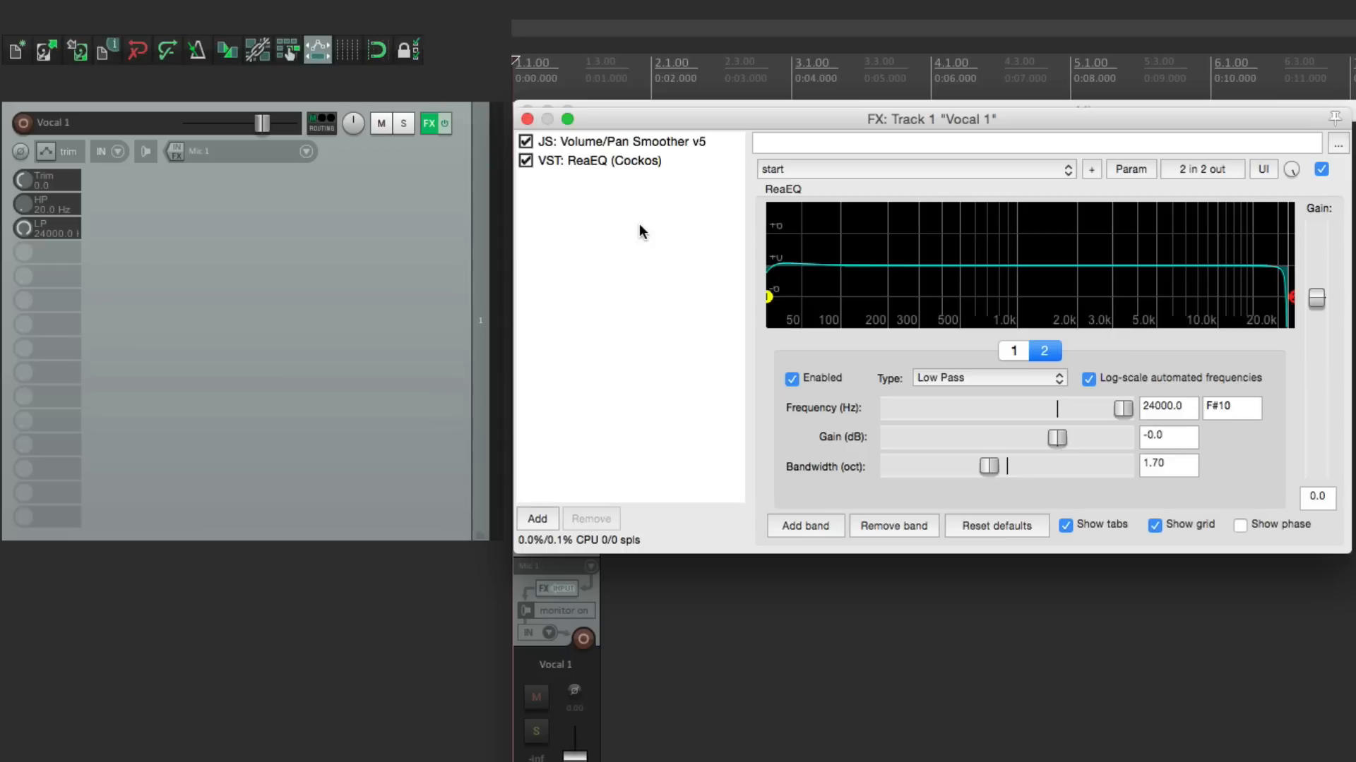
{"action": "mouse_move", "coordinate": [147, 172]}
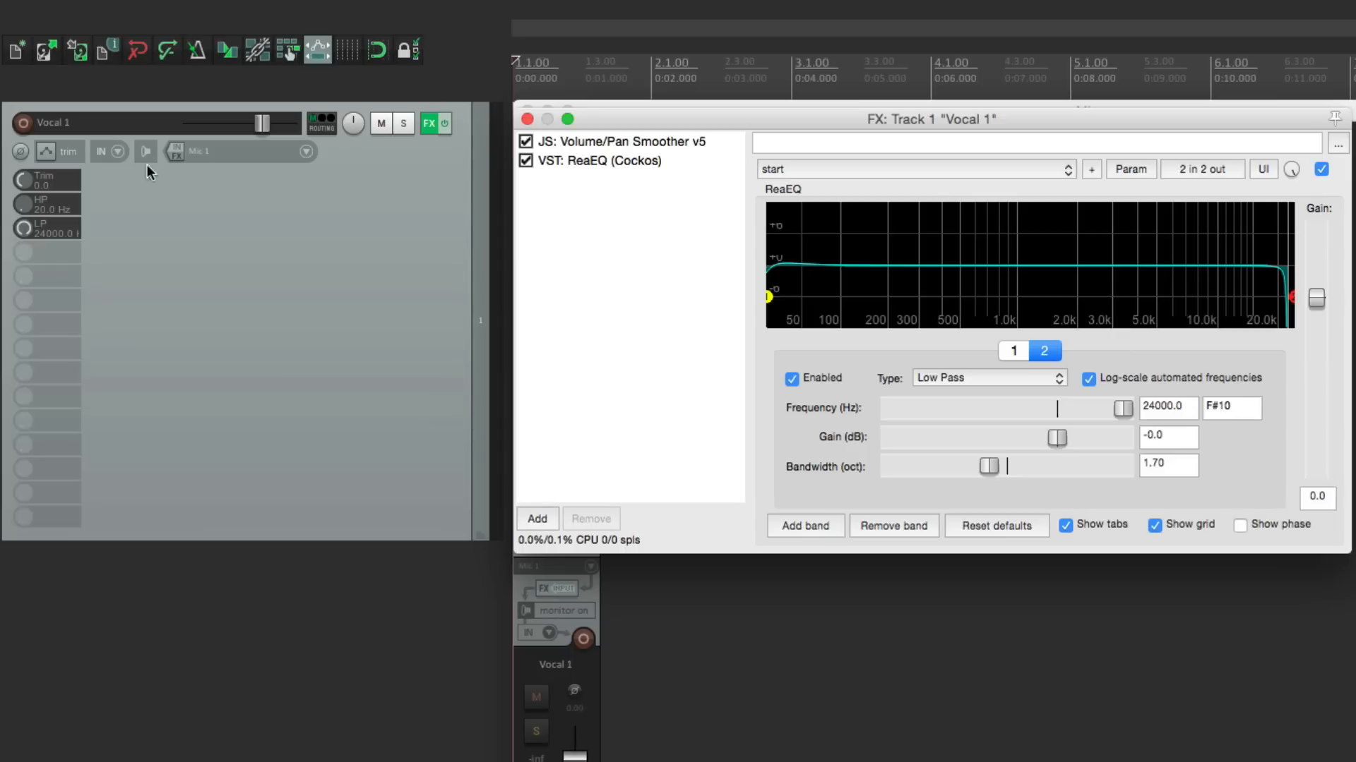
{"action": "left_click", "coordinate": [527, 118]}
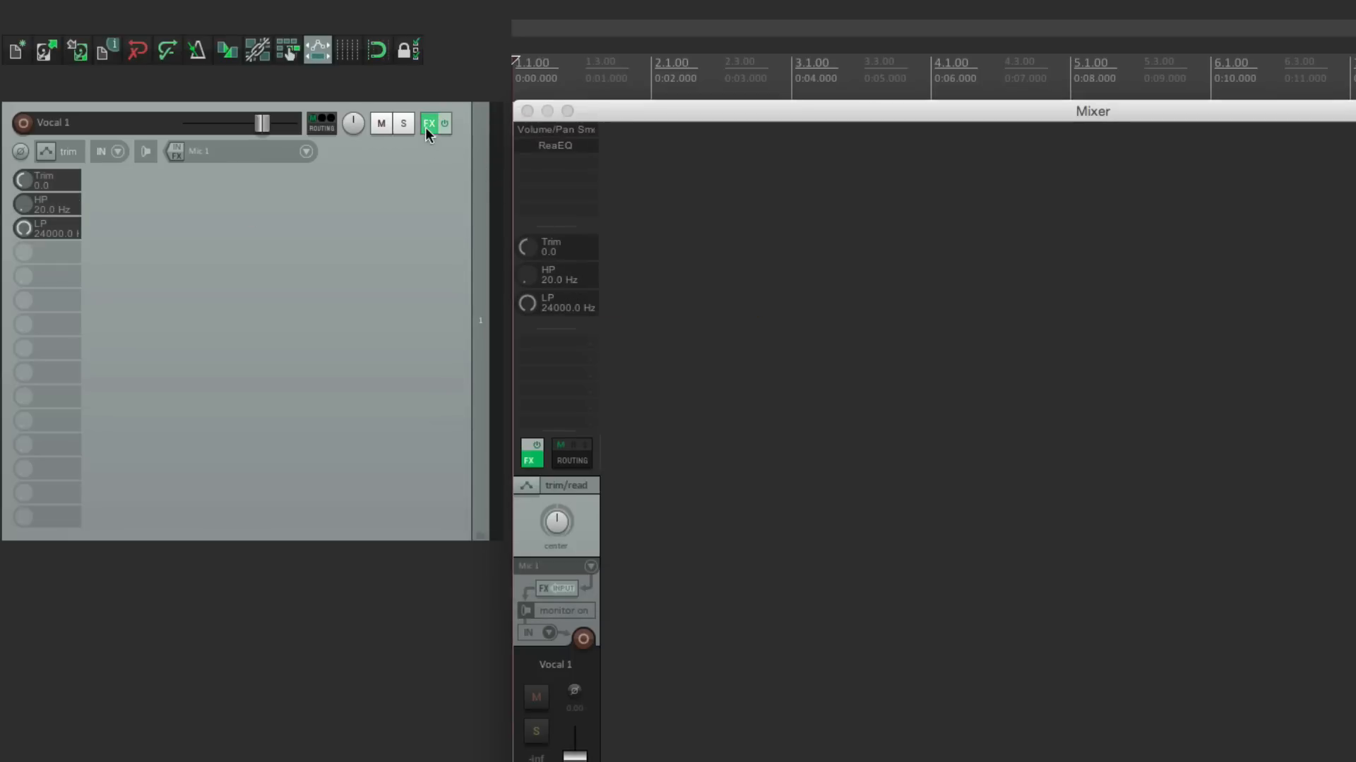
{"action": "left_click", "coordinate": [428, 123]}
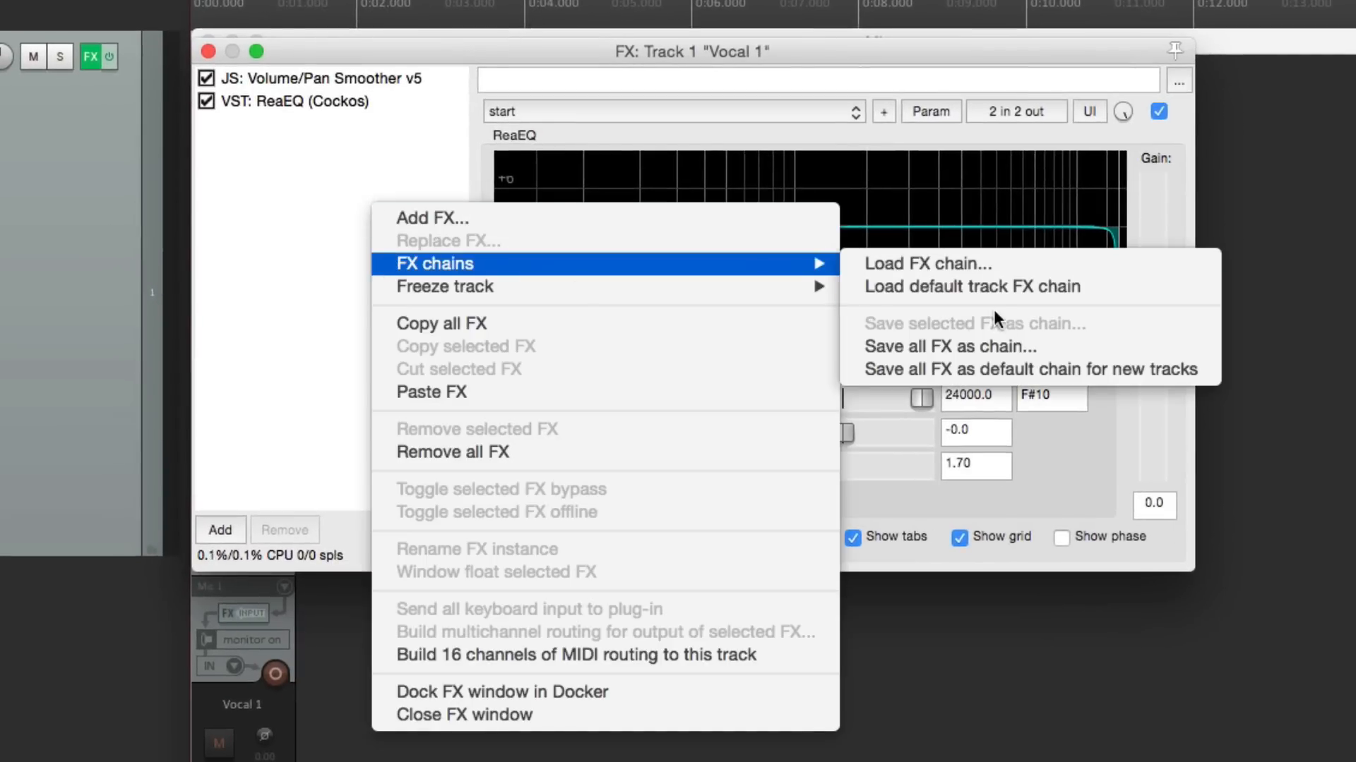
{"action": "mouse_move", "coordinate": [1019, 369]}
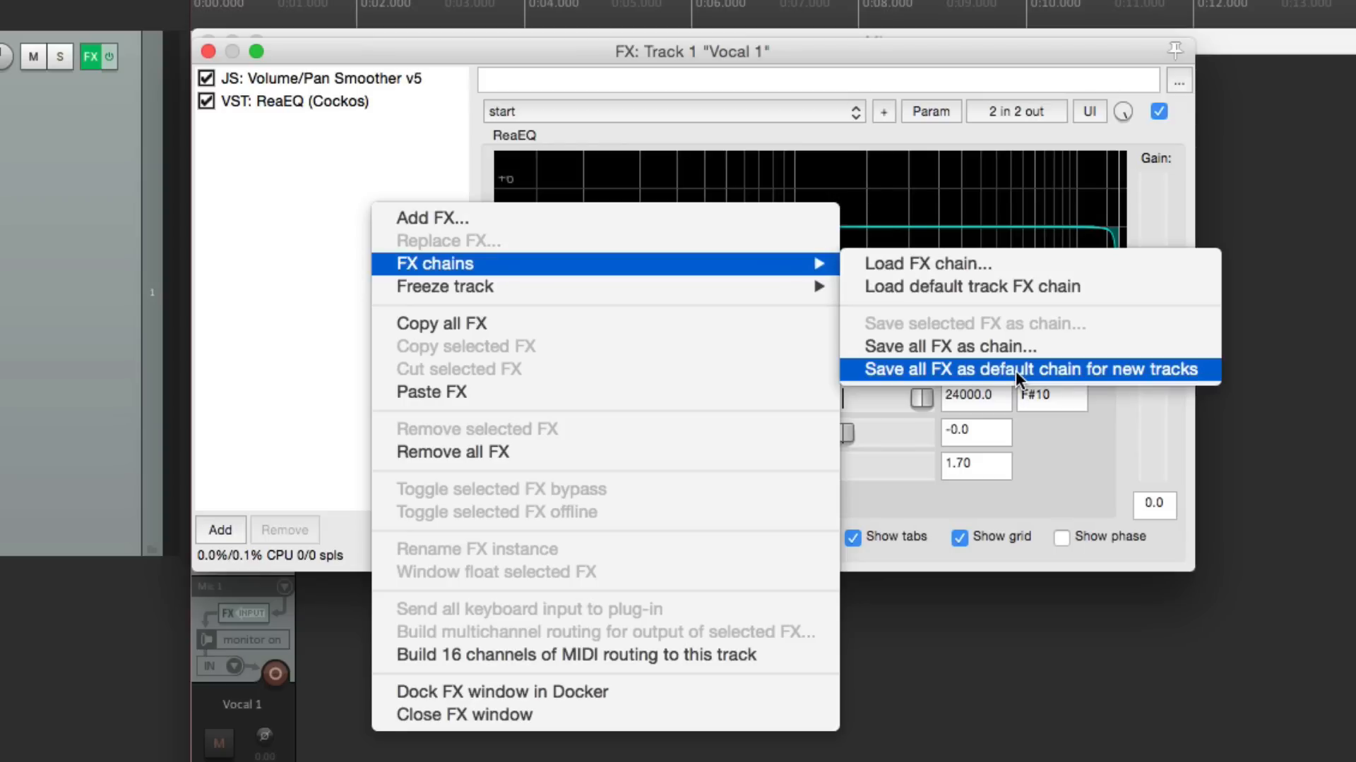
{"action": "mouse_move", "coordinate": [1019, 348]}
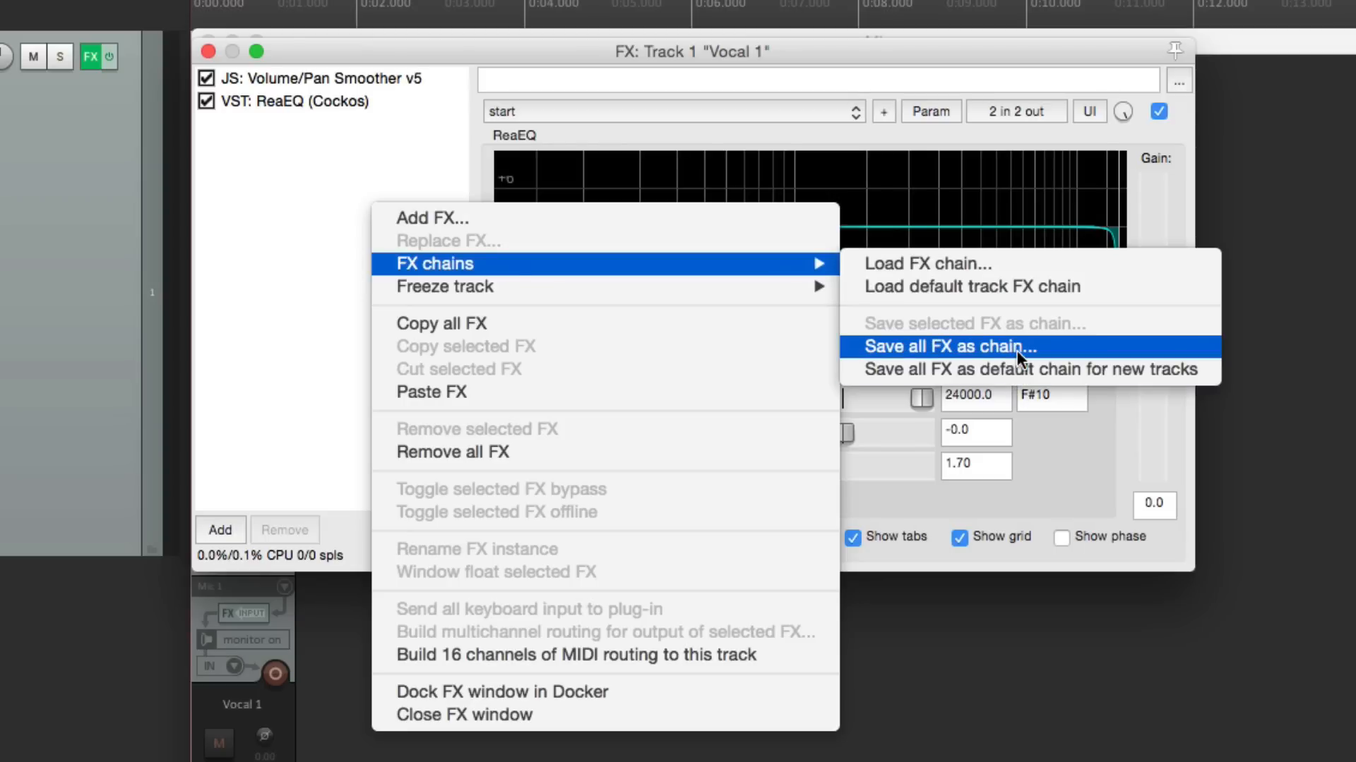
{"action": "mouse_move", "coordinate": [1029, 369]}
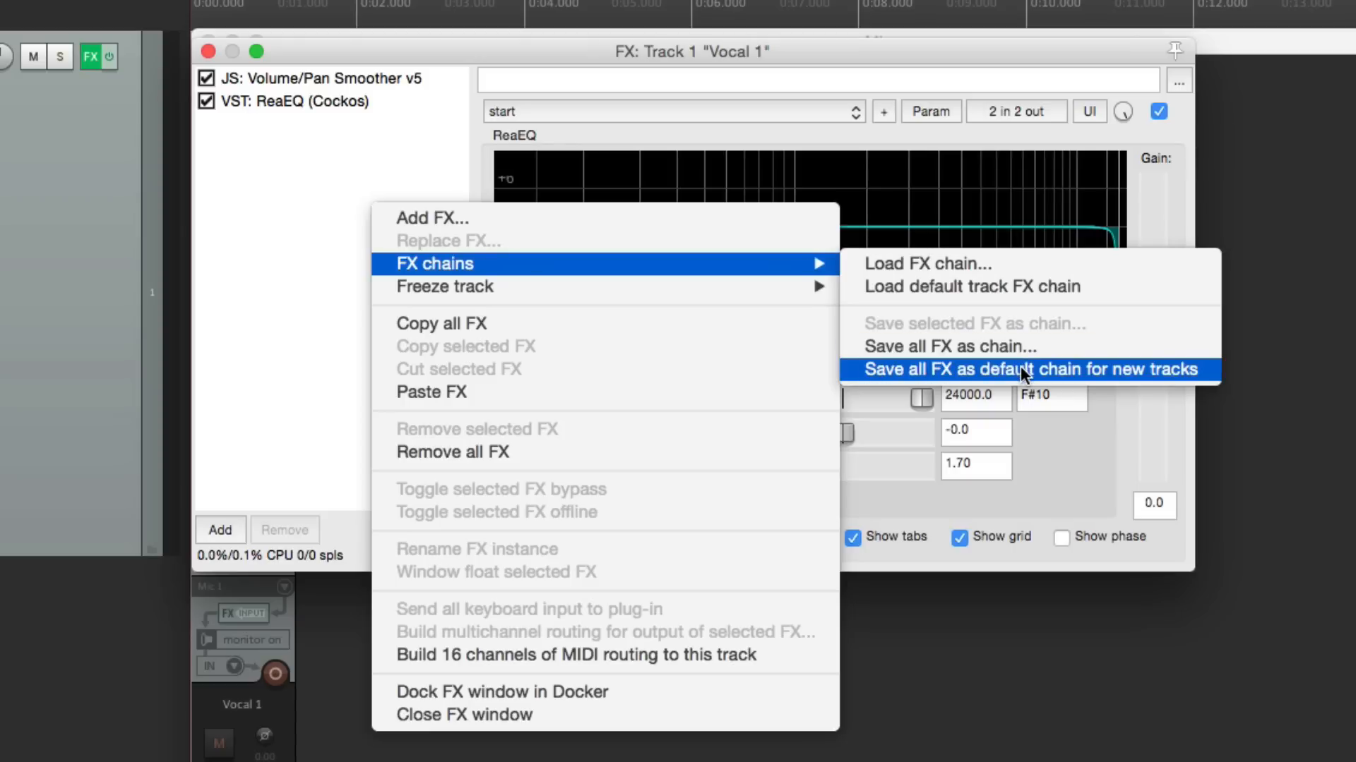
Save Vocal 1's current effects as the default FX chain for new tracks.
{"action": "left_click", "coordinate": [1031, 369]}
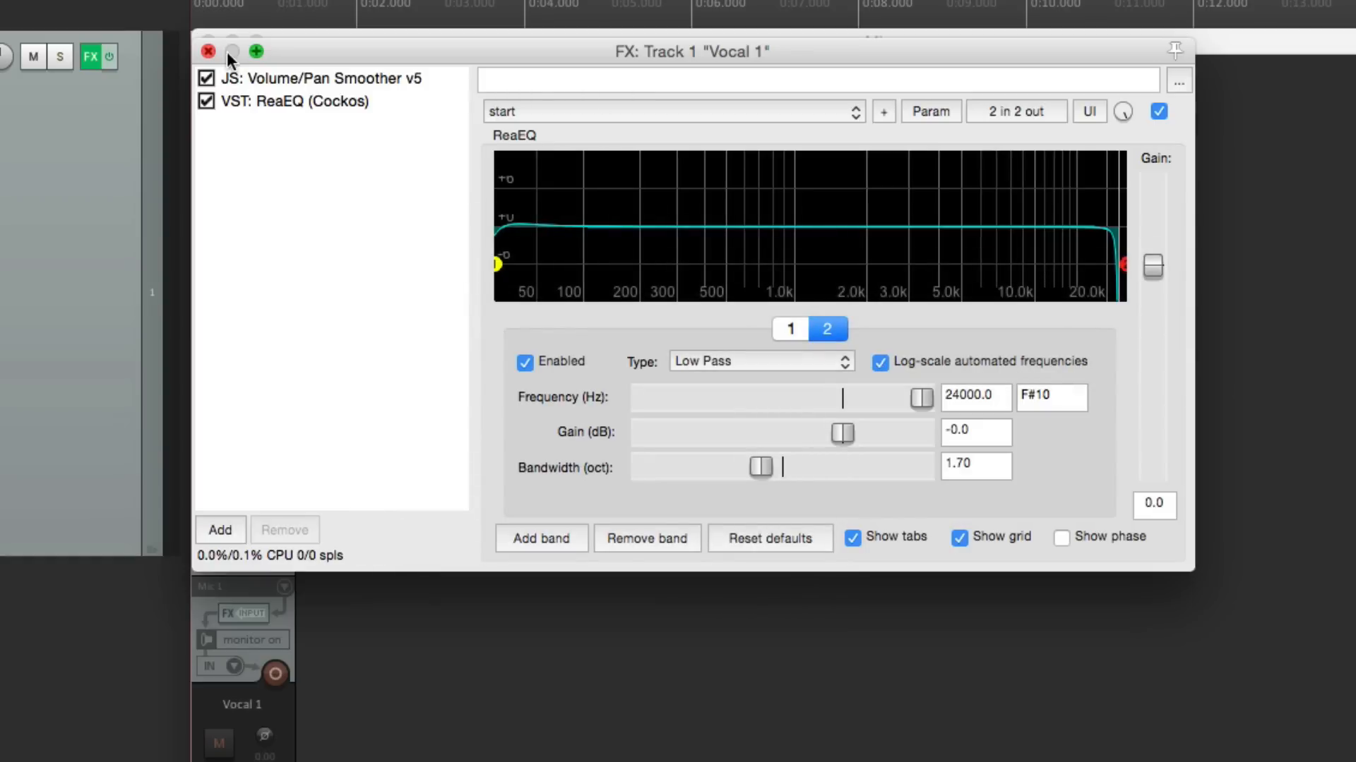
Close the Vocal 1 effects chain window.
{"action": "left_click", "coordinate": [207, 50]}
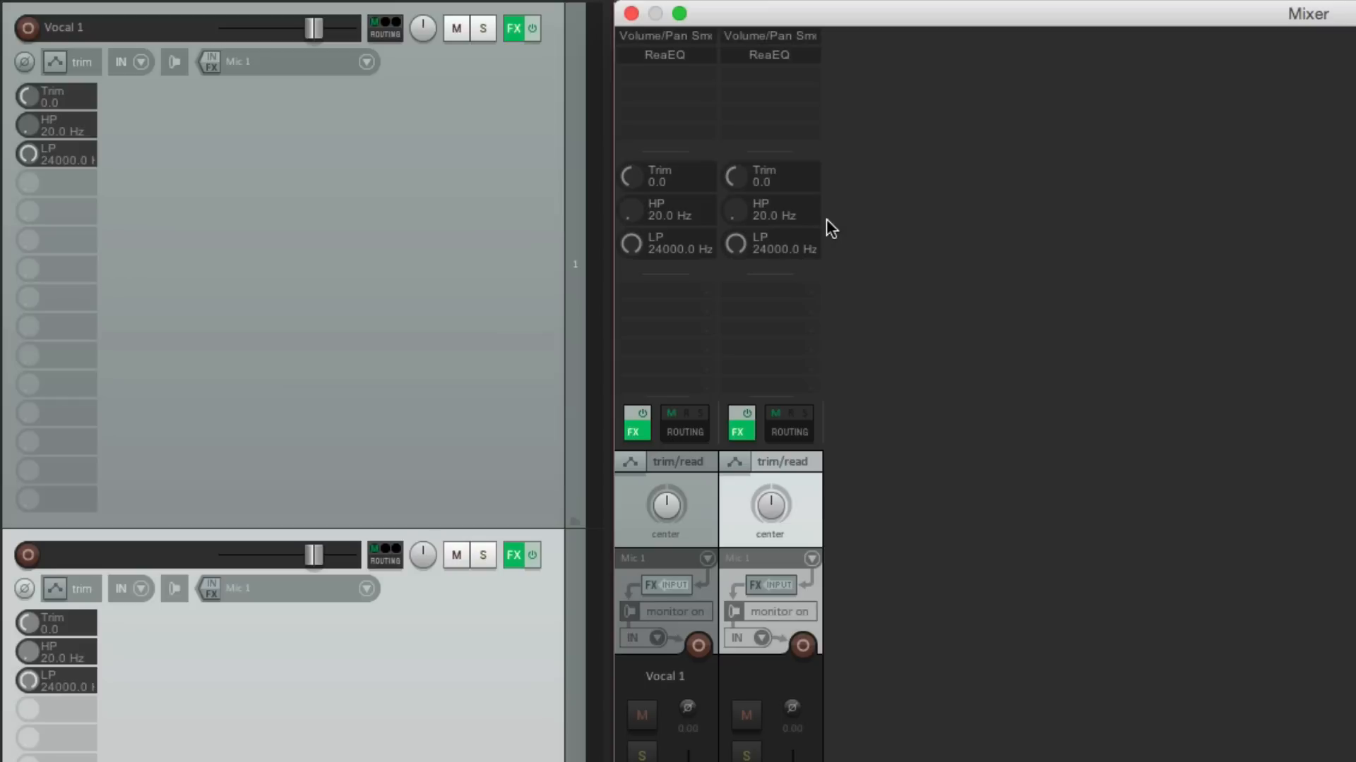
{"action": "mouse_move", "coordinate": [806, 220]}
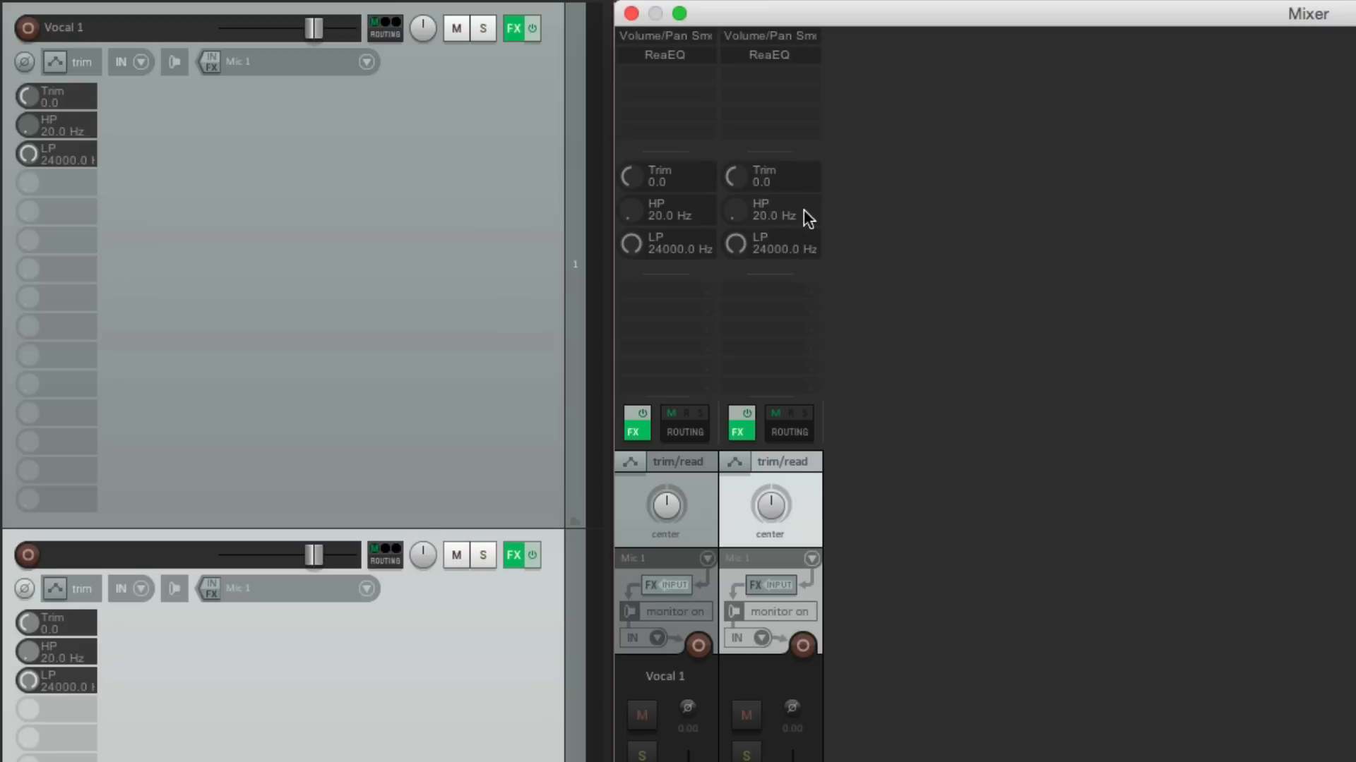
{"action": "mouse_move", "coordinate": [807, 248]}
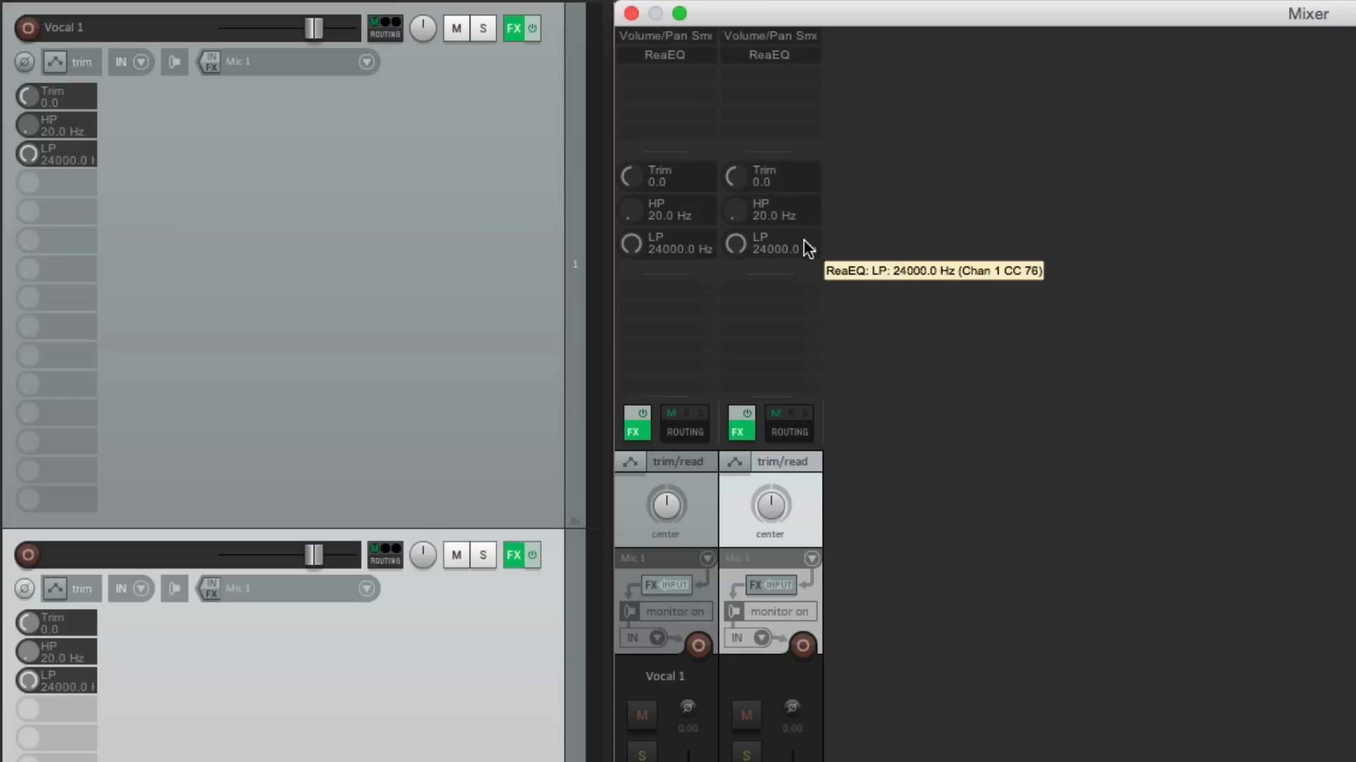
{"action": "mouse_move", "coordinate": [813, 68]}
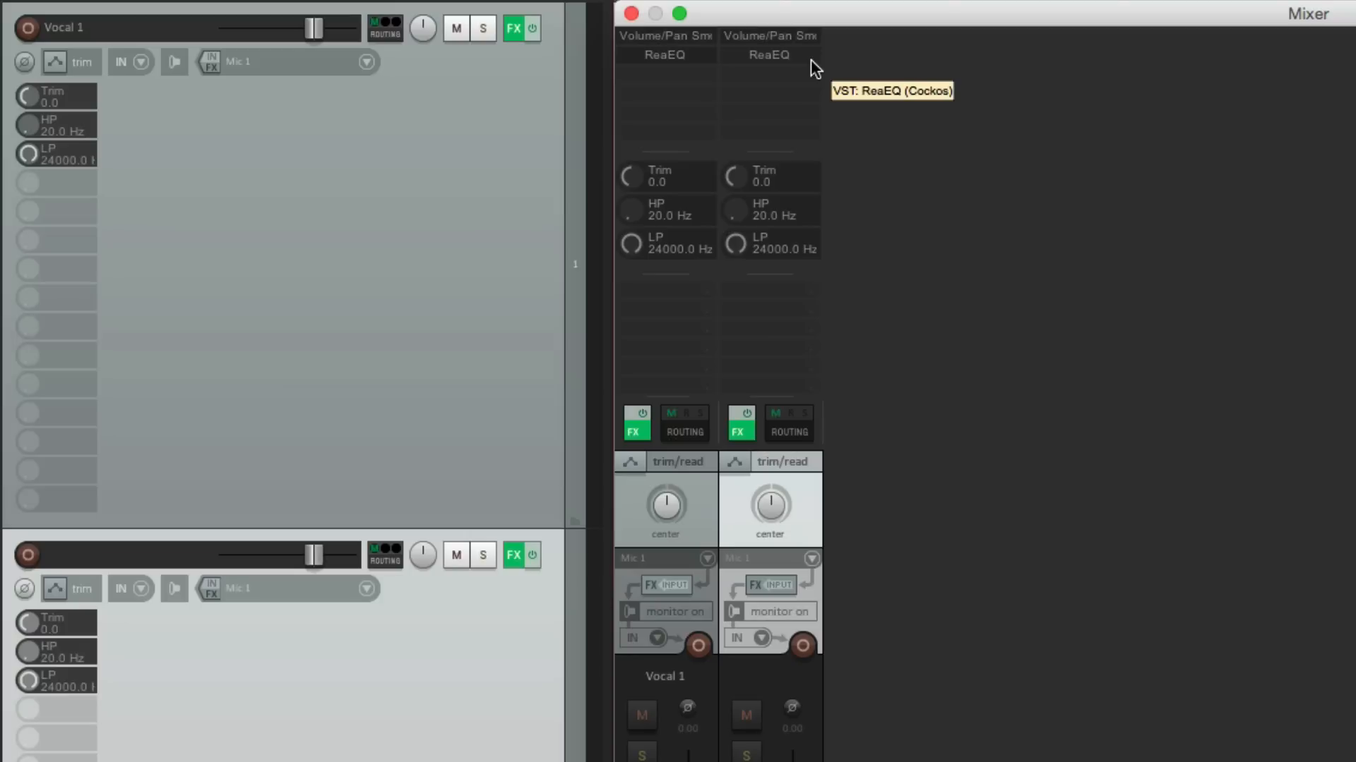
{"action": "mouse_move", "coordinate": [841, 179]}
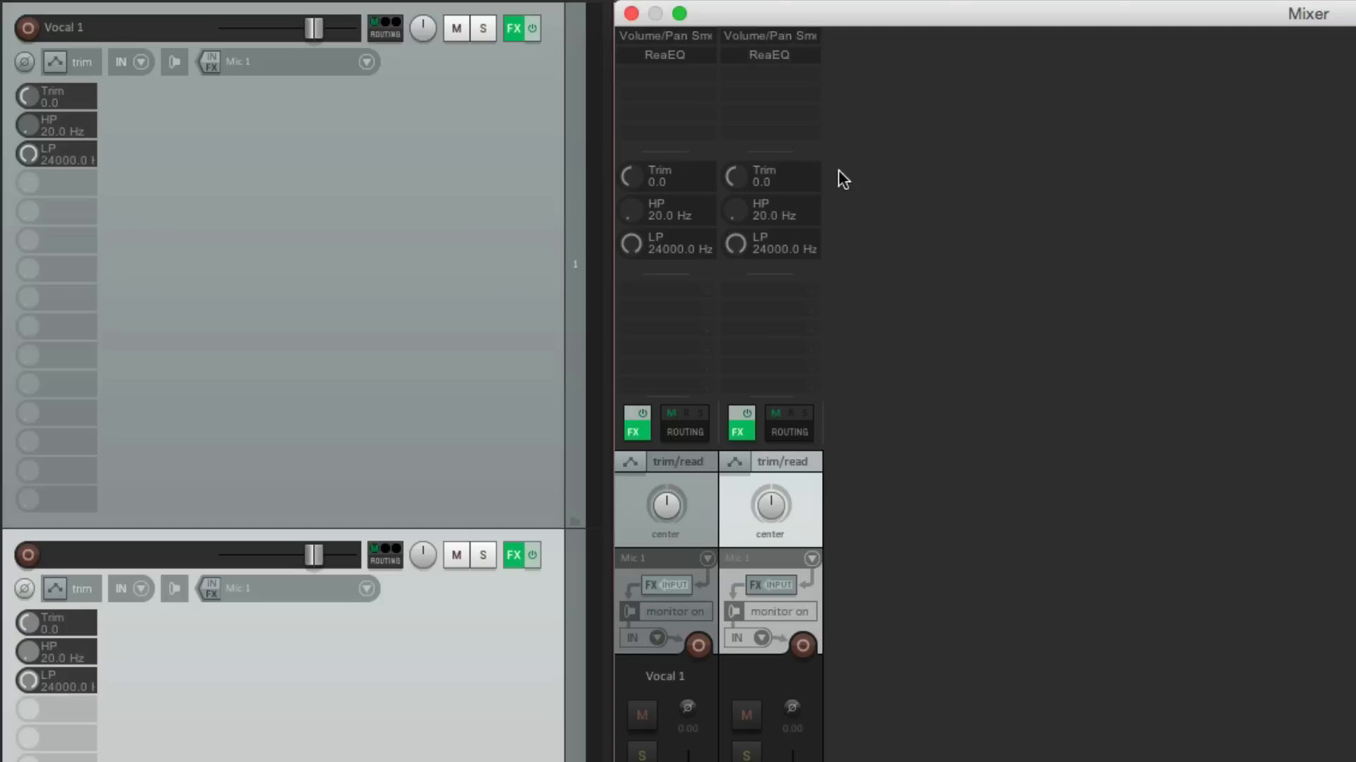
{"action": "mouse_move", "coordinate": [158, 668]}
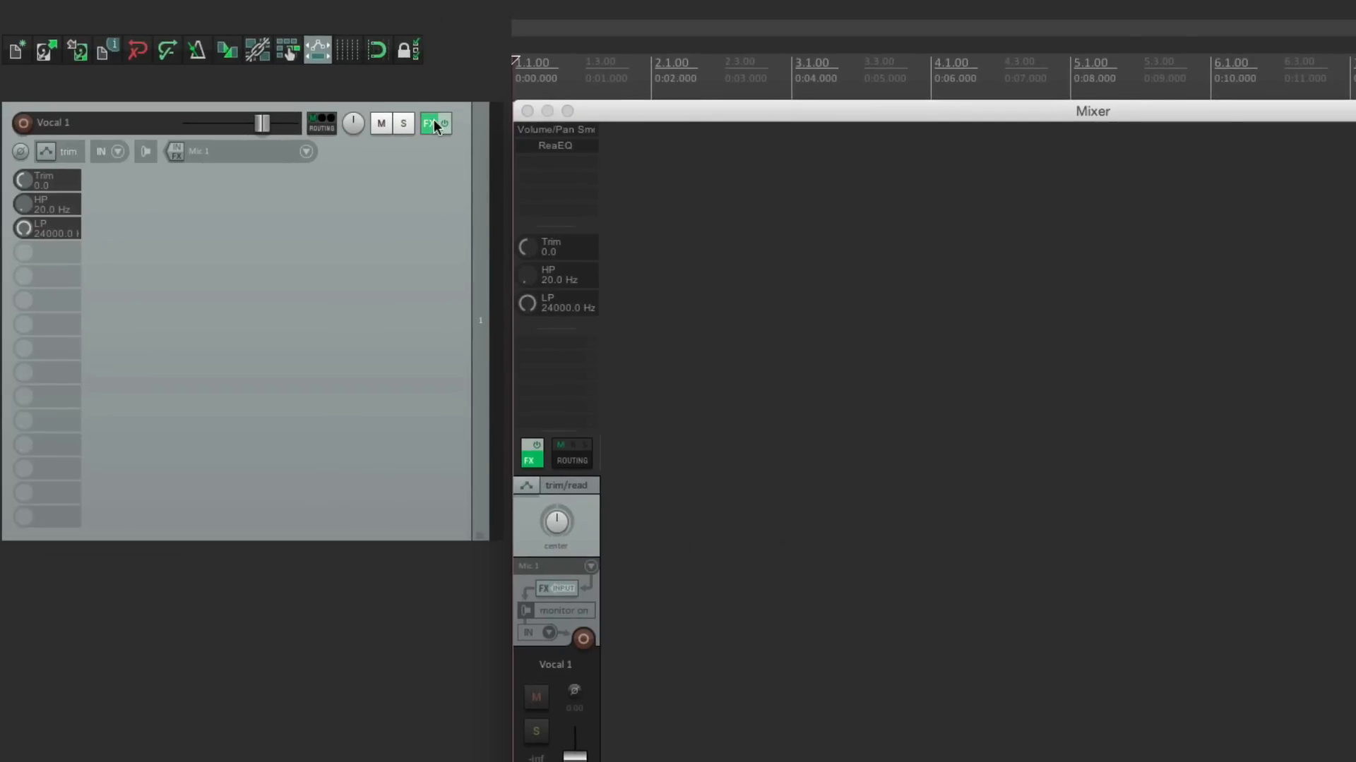
Save Vocal 1's now-empty effects chain as the default chain for new tracks.
{"action": "left_click", "coordinate": [429, 123]}
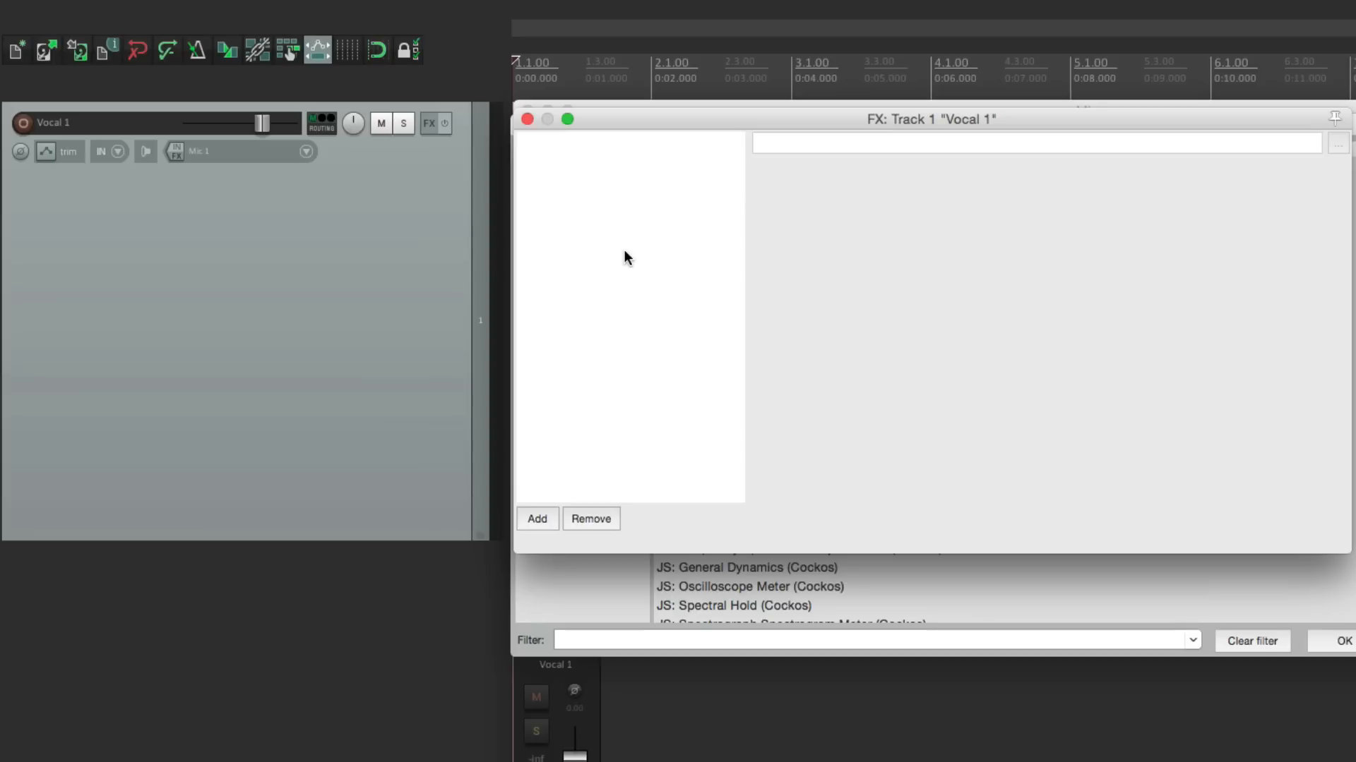
{"action": "right_click", "coordinate": [628, 260]}
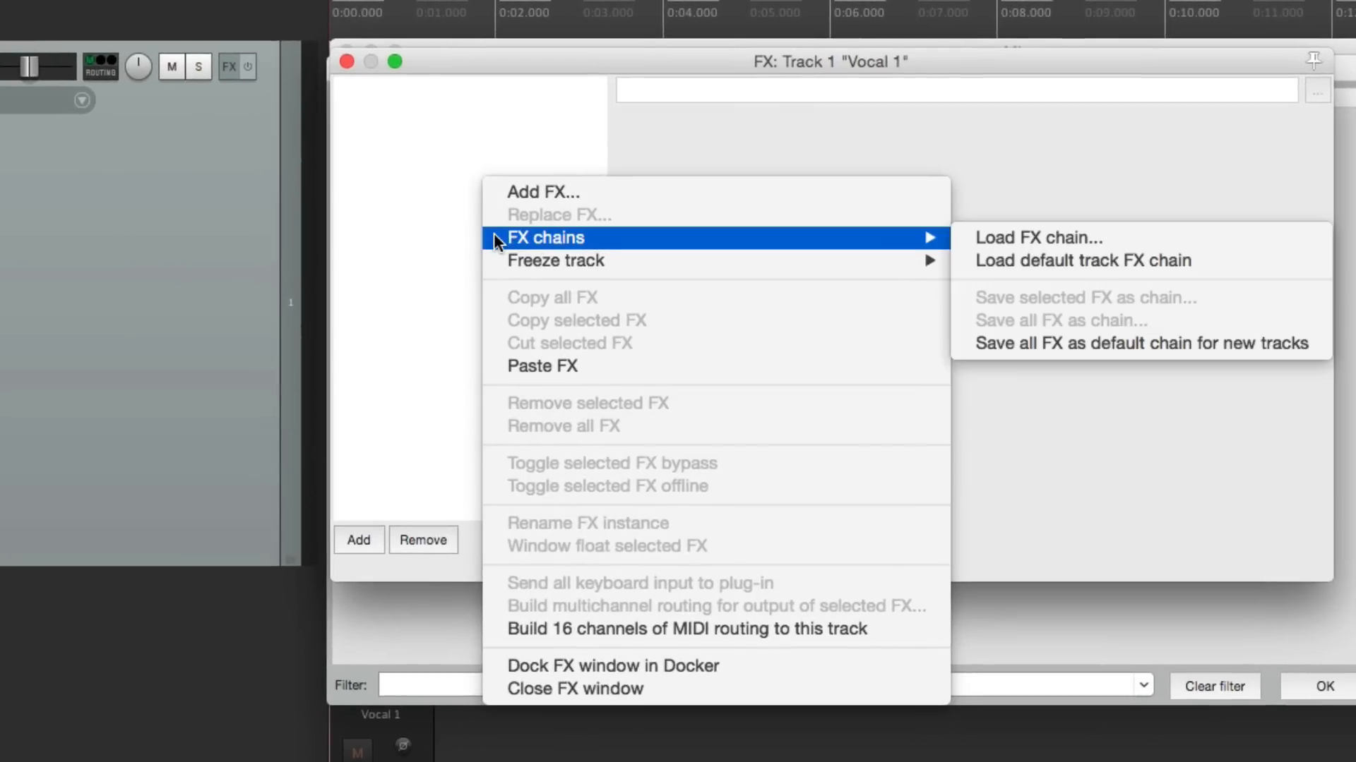
{"action": "mouse_move", "coordinate": [968, 355]}
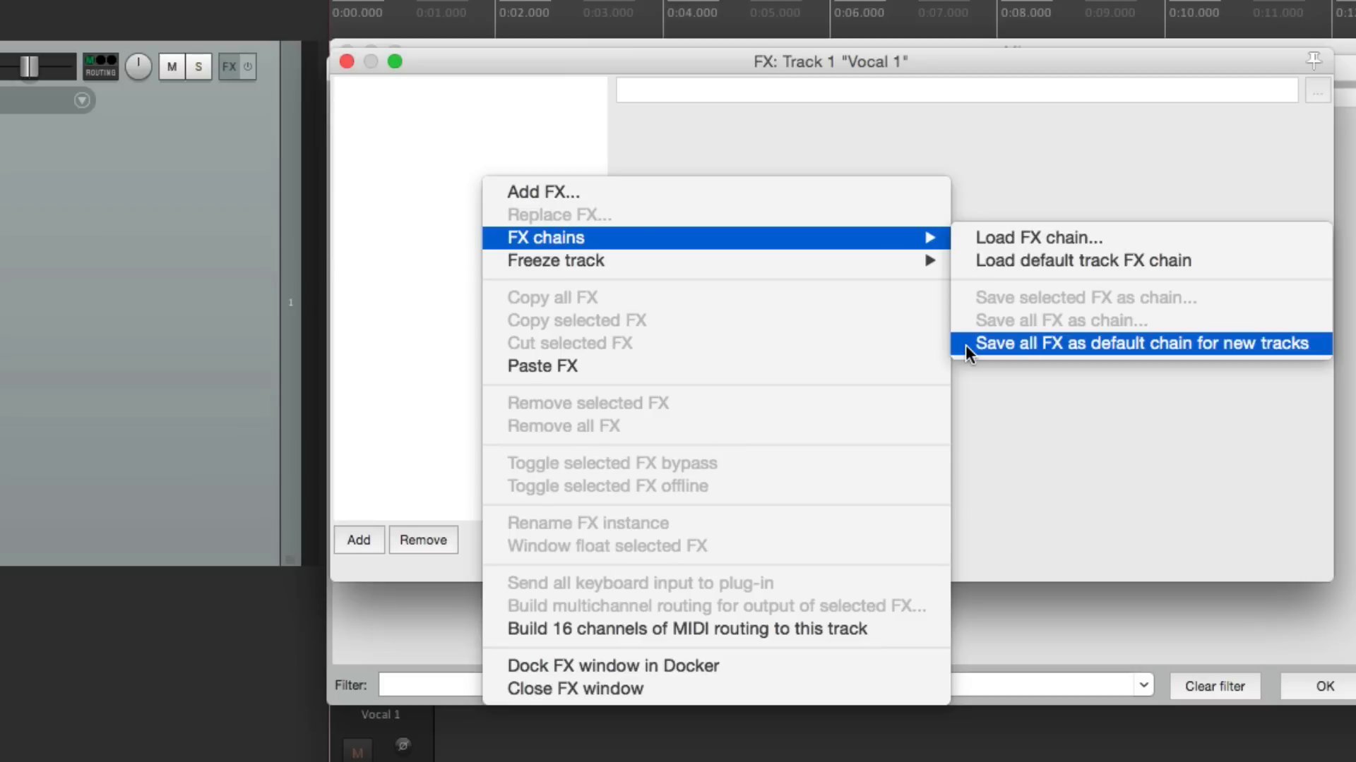
{"action": "left_click", "coordinate": [1142, 343]}
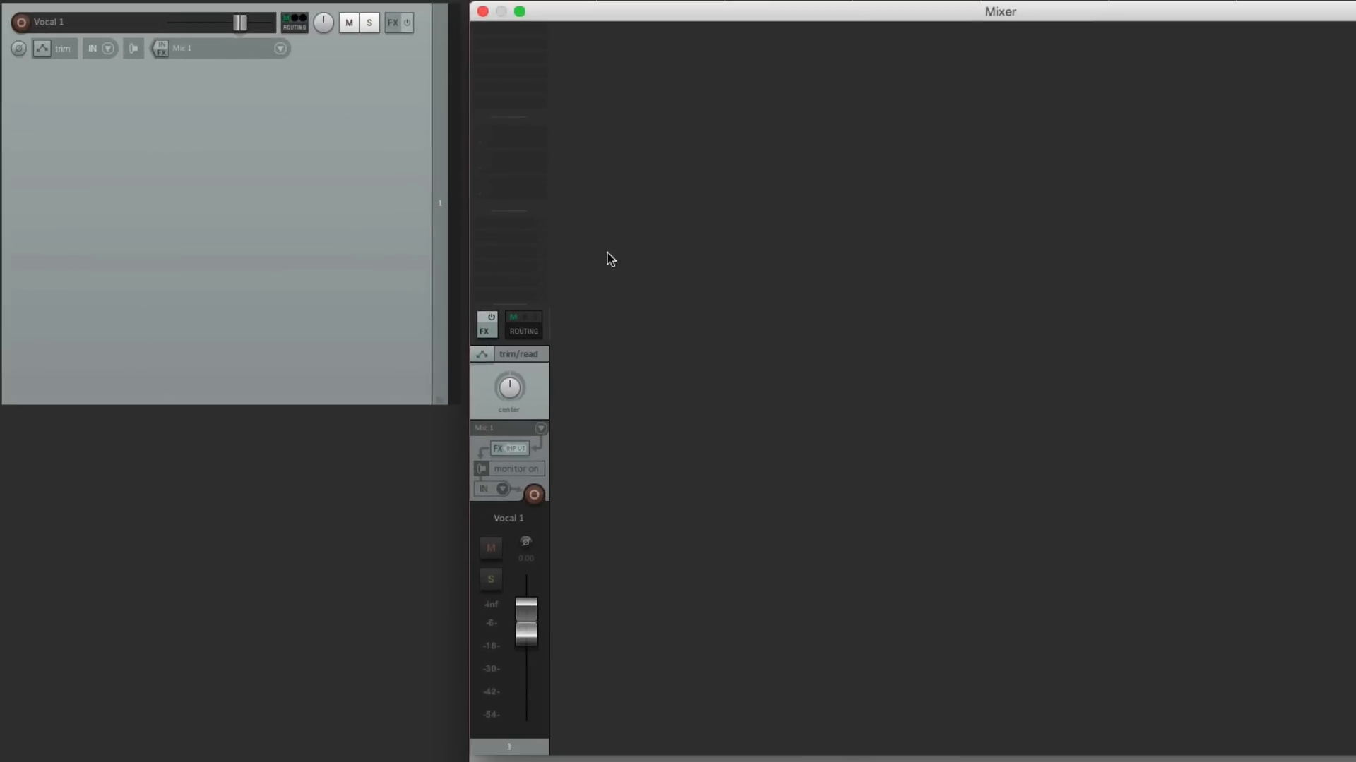